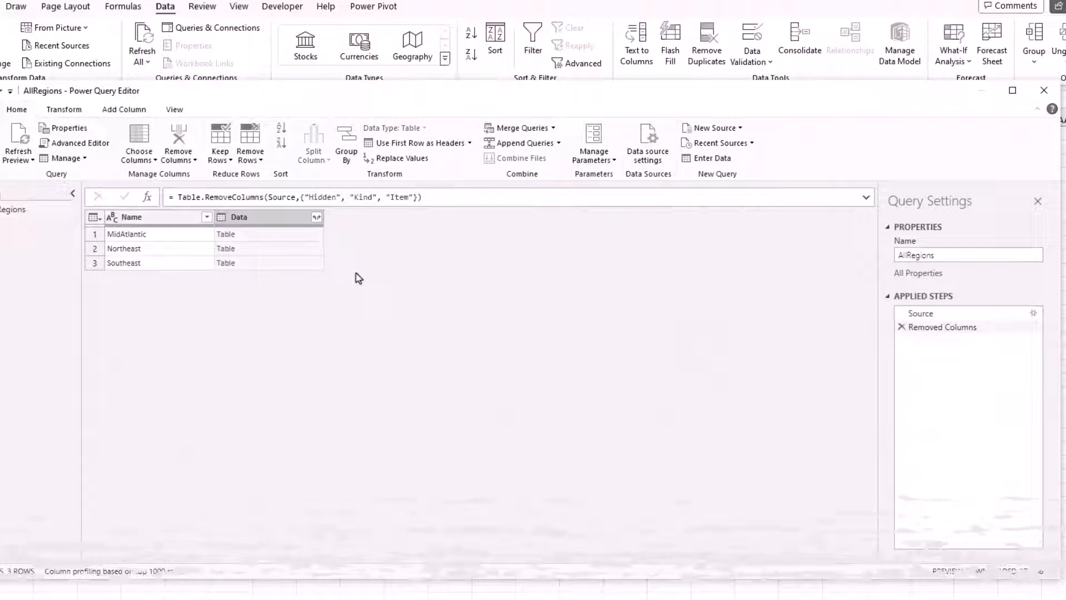
Step: Expand the Data column of the region tables into all of its columns
{"action": "left_click", "coordinate": [317, 217]}
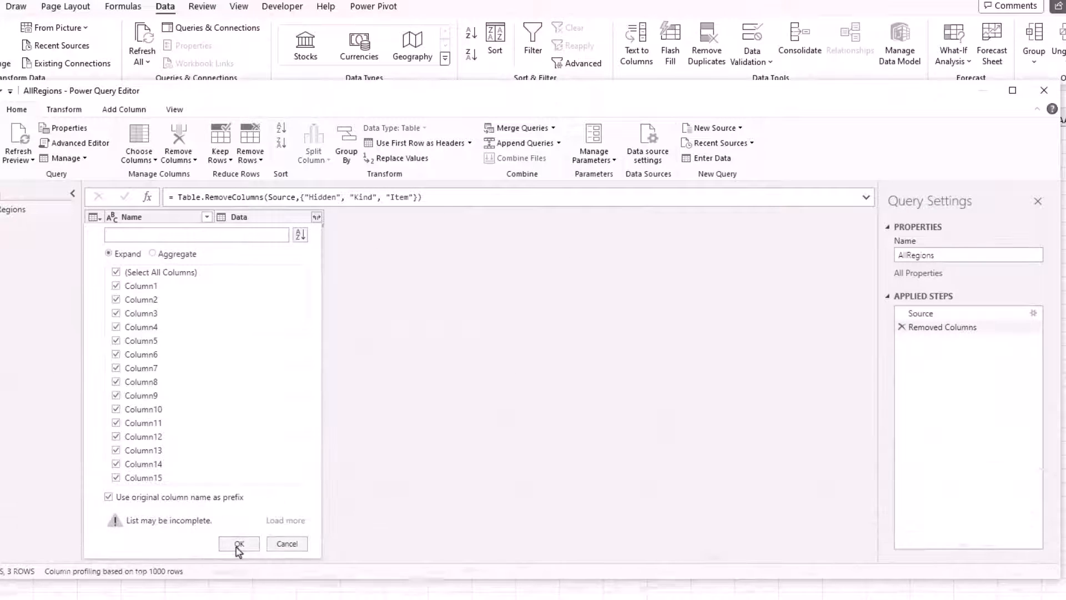
{"action": "left_click", "coordinate": [238, 544]}
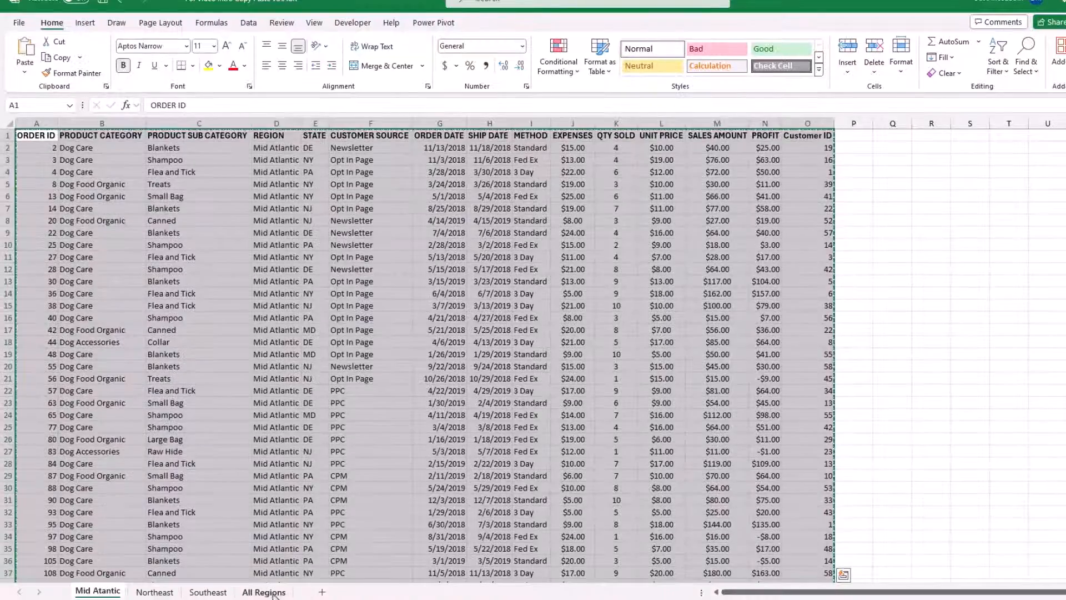
Step: Copy the Northeast rows and then the Southeast rows for pasting onto All Regions
{"action": "left_click", "coordinate": [154, 592]}
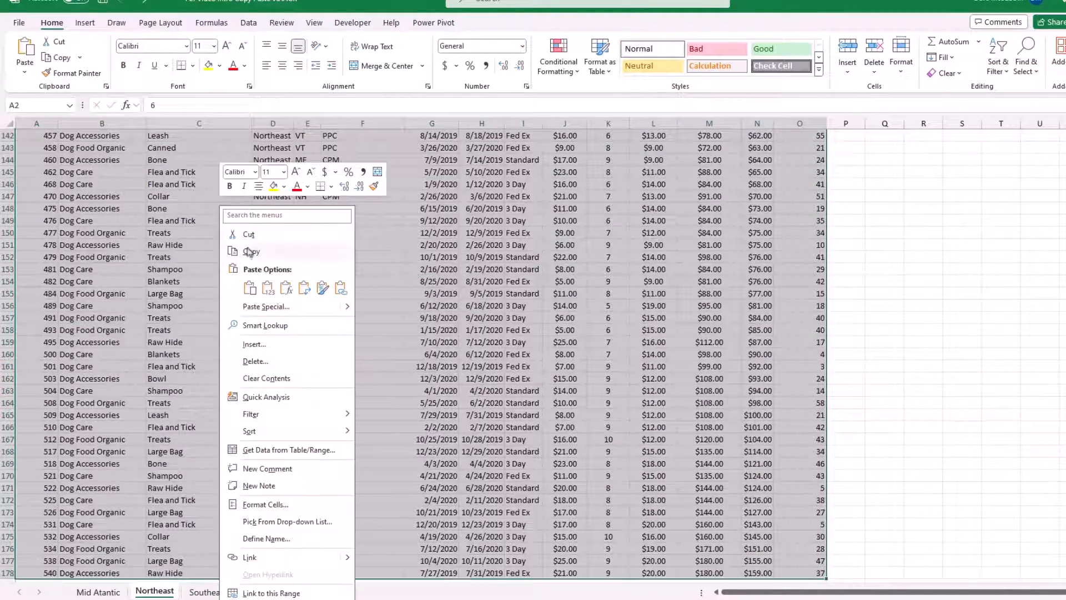
{"action": "left_click", "coordinate": [264, 591]}
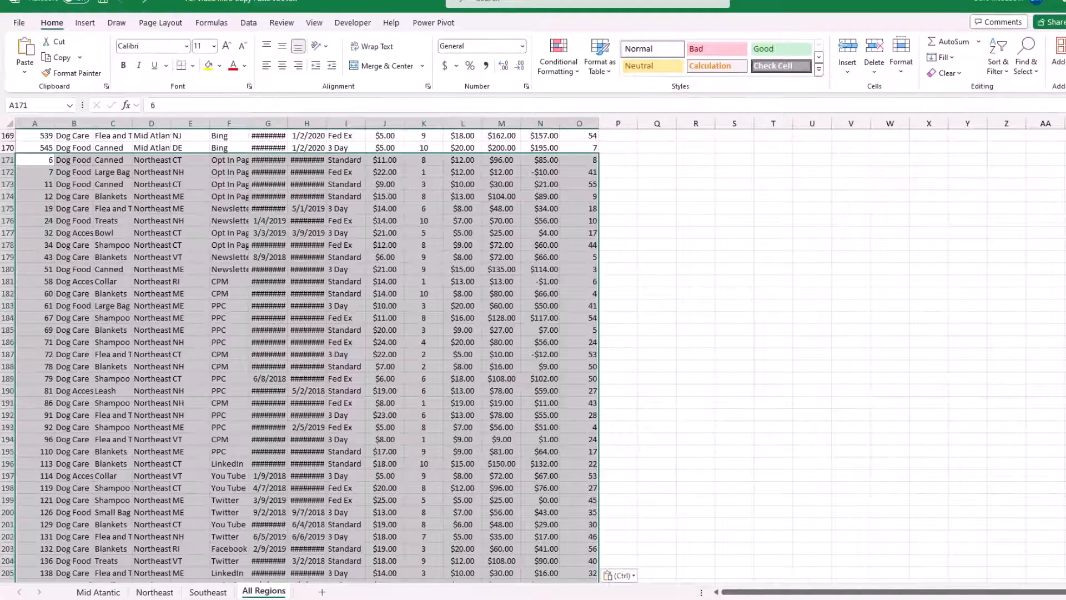
{"action": "left_click", "coordinate": [204, 592]}
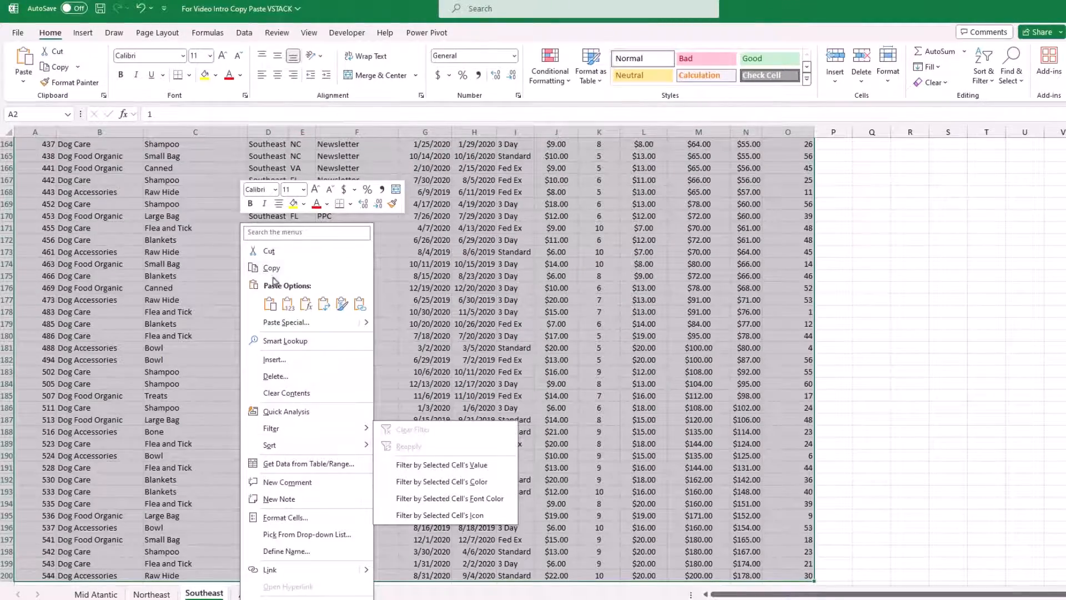
{"action": "left_click", "coordinate": [261, 594]}
{"action": "type", "text": "vstack"}
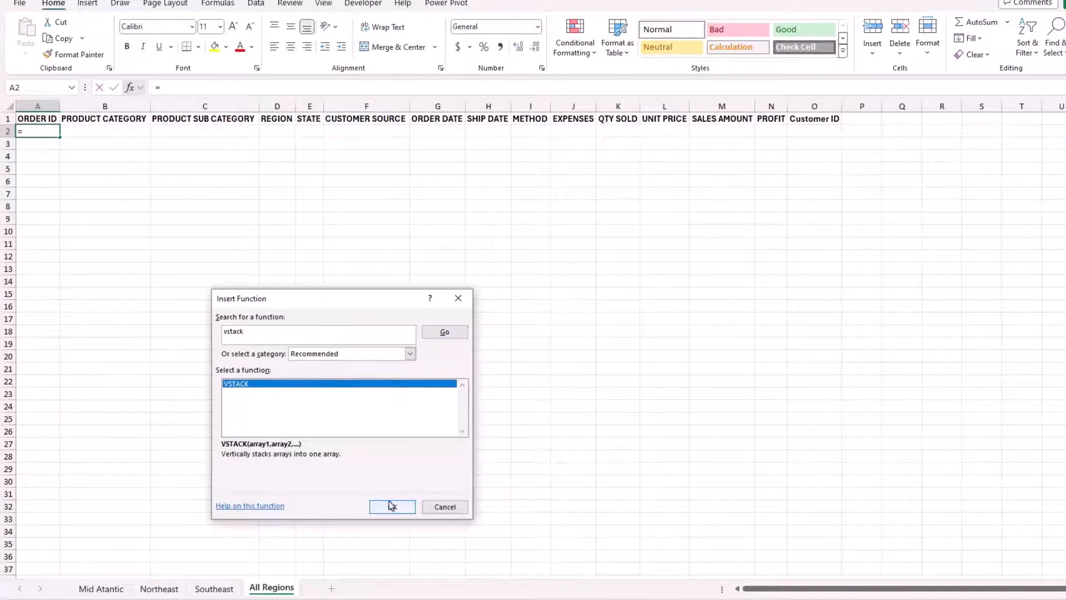
Step: Insert VSTACK and give it the Northeast!A2:M11 range as its second array
{"action": "left_click", "coordinate": [391, 506]}
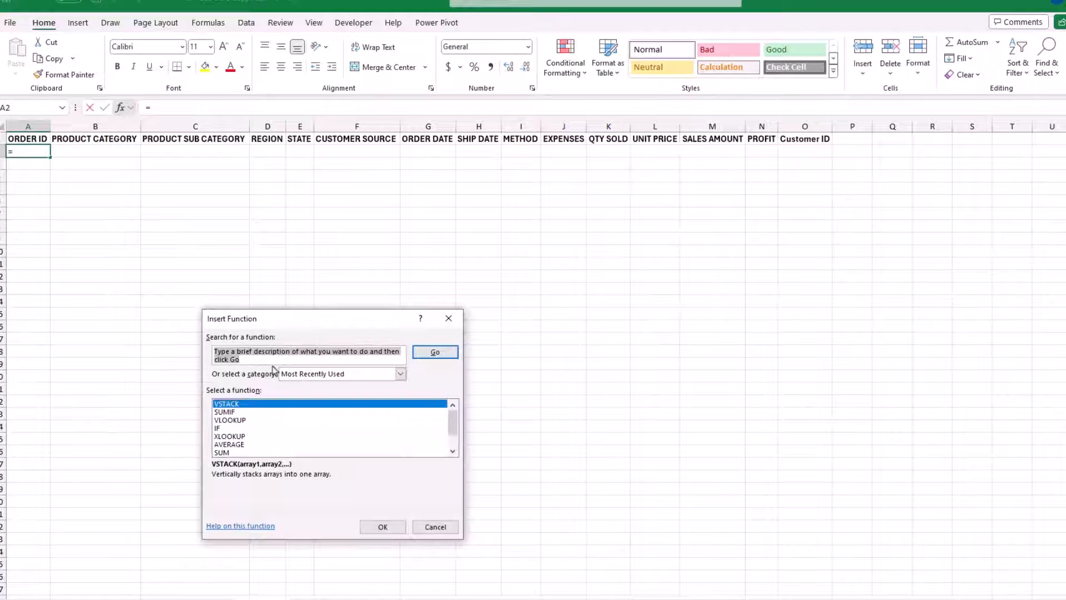
{"action": "left_click", "coordinate": [382, 527]}
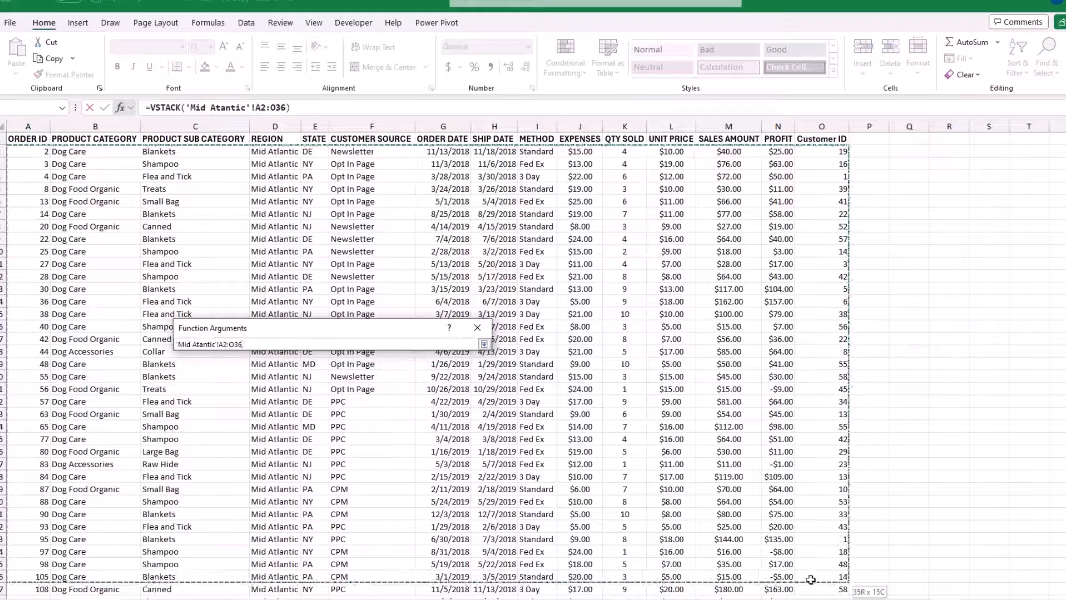
{"action": "type", "text": "Northeast!A2:M11"}
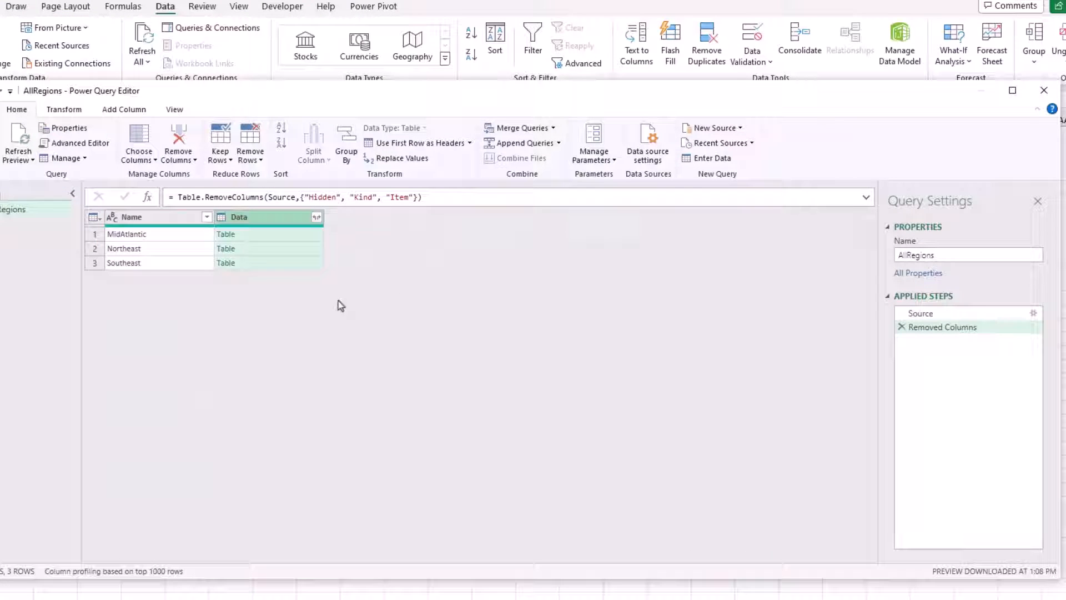
Step: Return to the source workbook showing the MidAtlantic, Northeast and Southeast sheets
{"action": "left_click", "coordinate": [316, 217]}
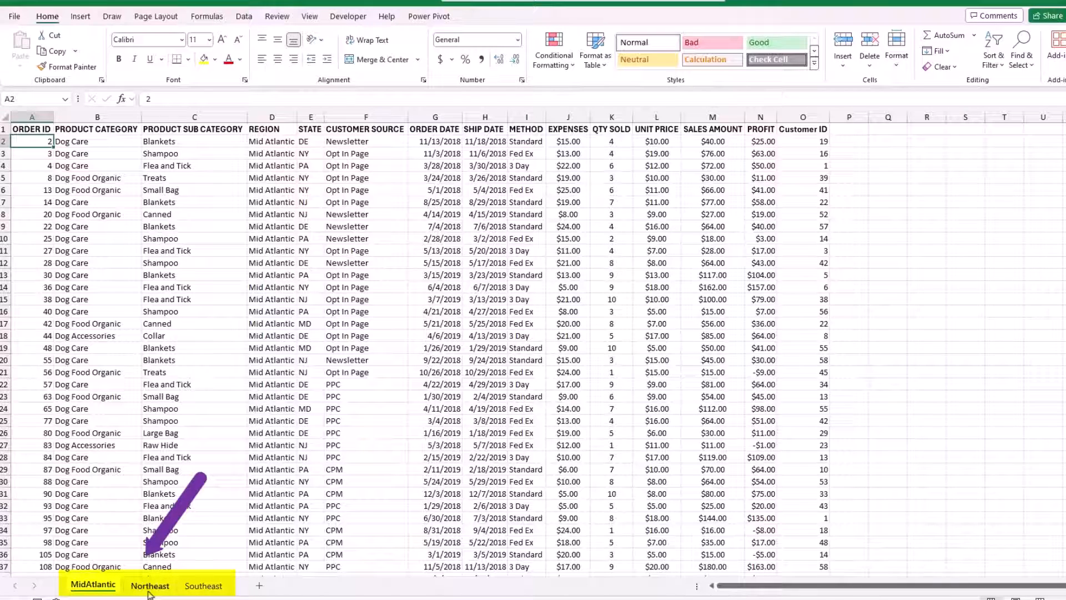
Step: Review the Northeast and Southeast sheets, then start a new blank workbook
{"action": "left_click", "coordinate": [149, 585]}
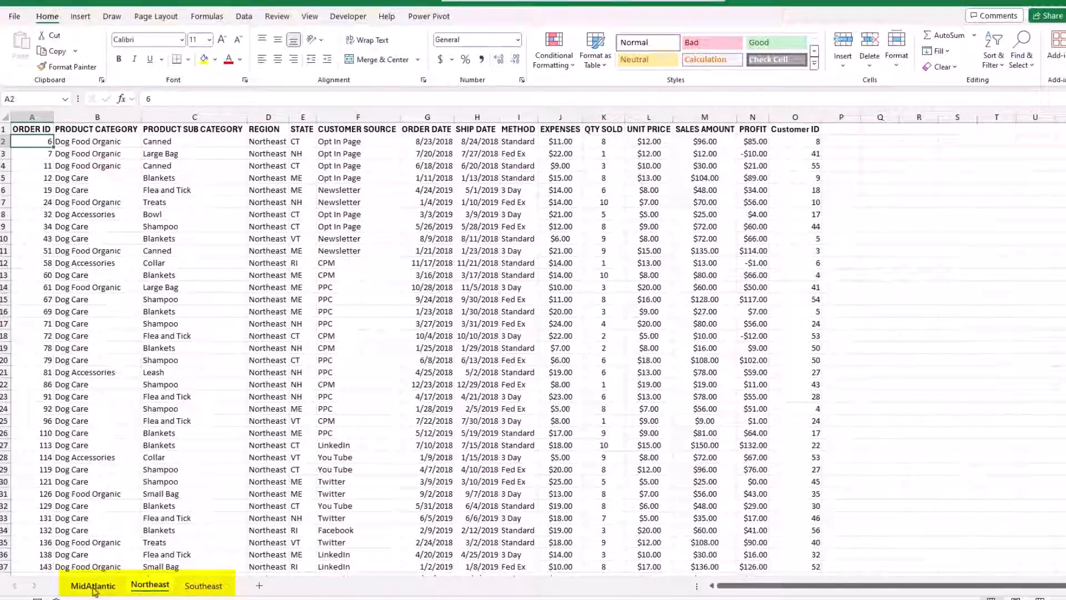
{"action": "left_click", "coordinate": [204, 585]}
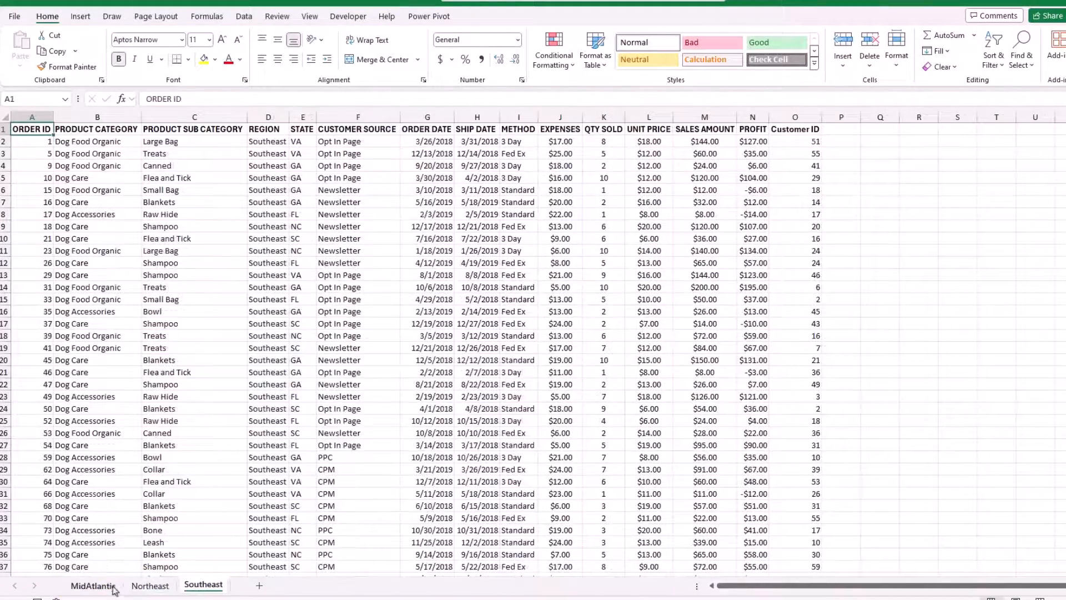
{"action": "left_click", "coordinate": [81, 585]}
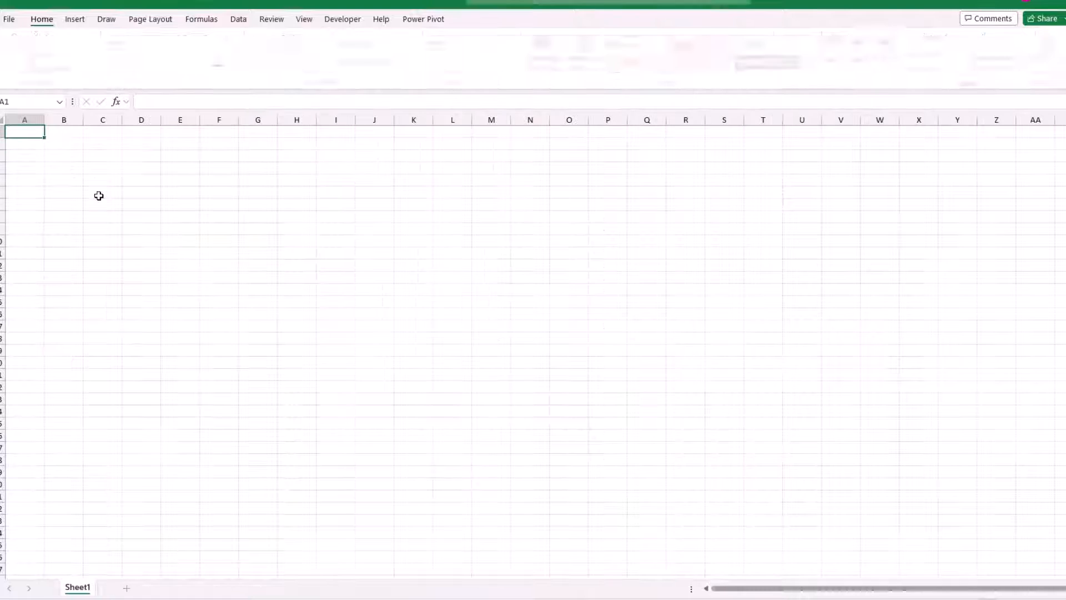
Step: Import the Method 1 Combine Multiple Sheets Into New File workbook via Get Data > From Excel Workbook
{"action": "left_click", "coordinate": [41, 19]}
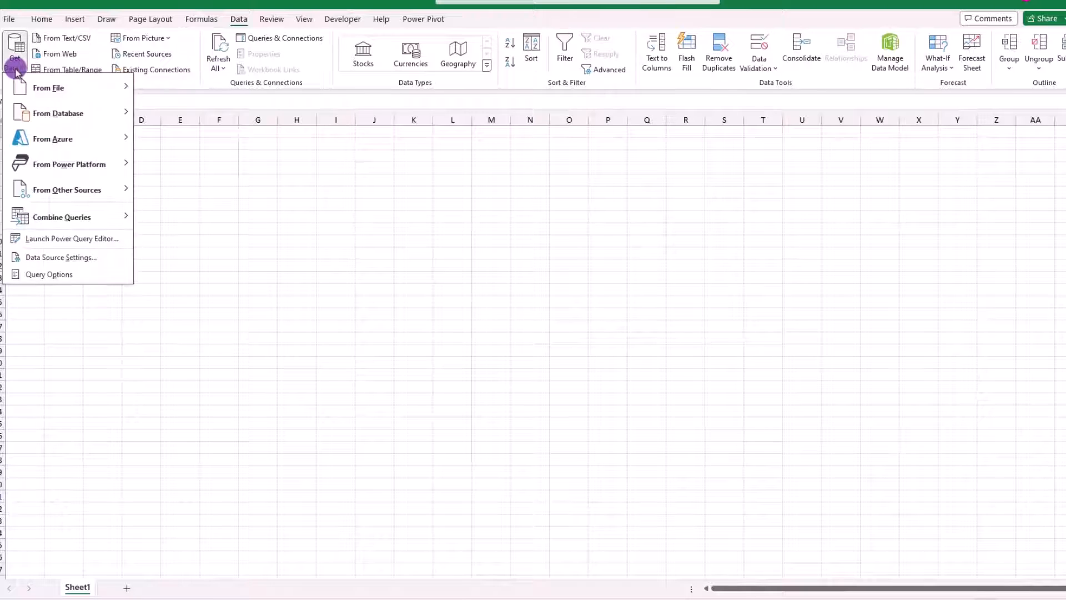
{"action": "left_click", "coordinate": [48, 87]}
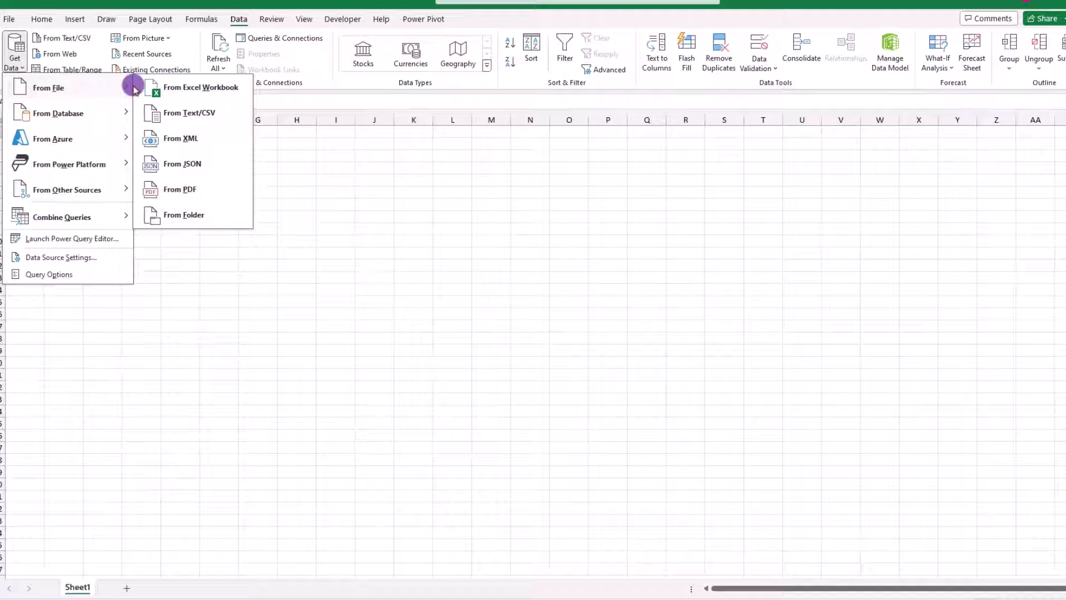
{"action": "left_click", "coordinate": [202, 87]}
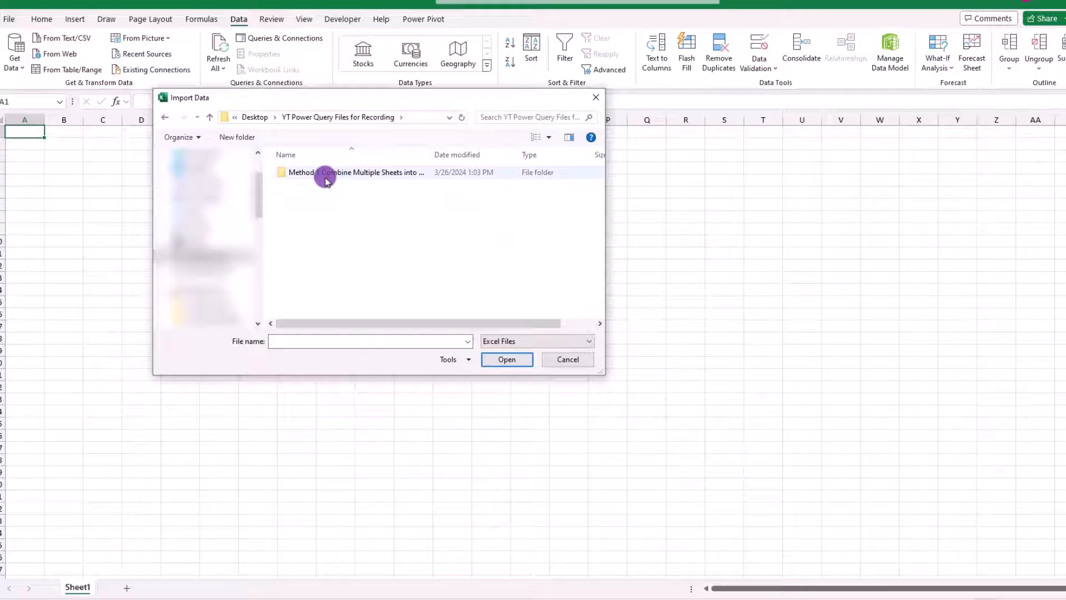
{"action": "double_click", "coordinate": [325, 172]}
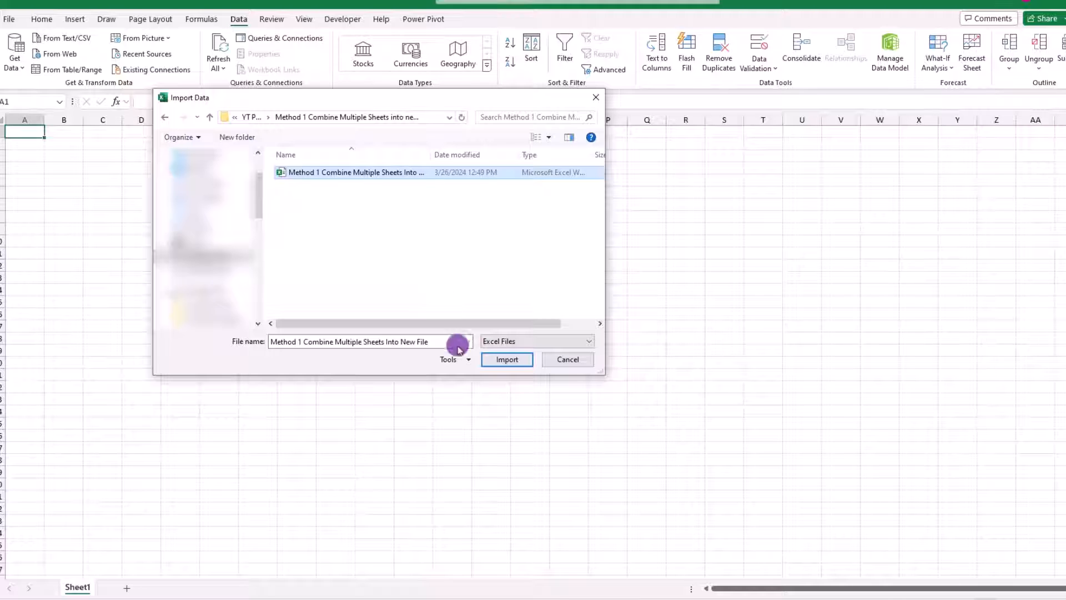
{"action": "left_click", "coordinate": [506, 359]}
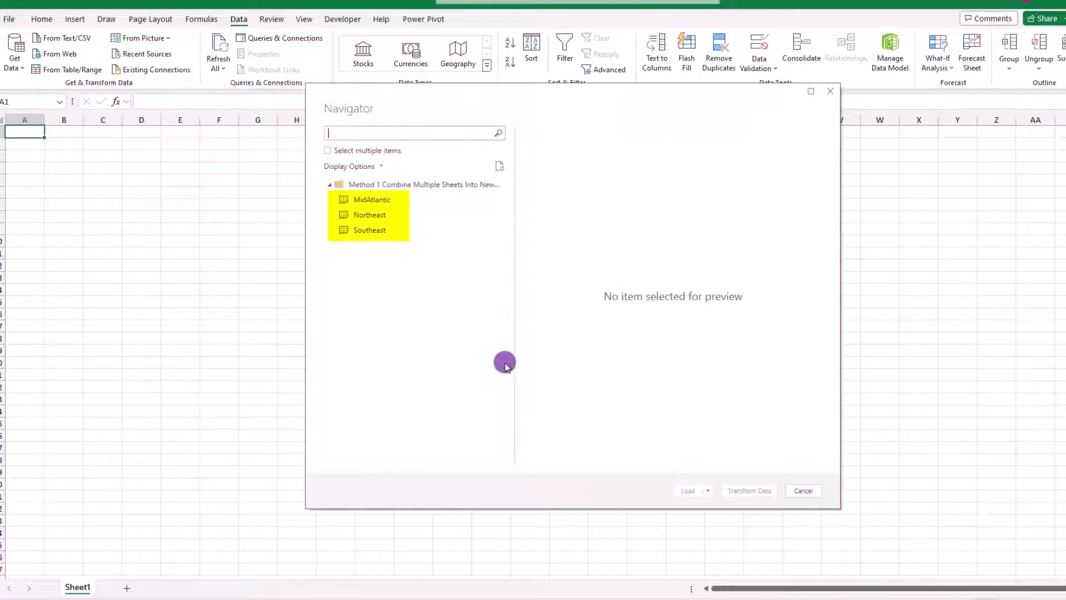
{"action": "mouse_move", "coordinate": [364, 201]}
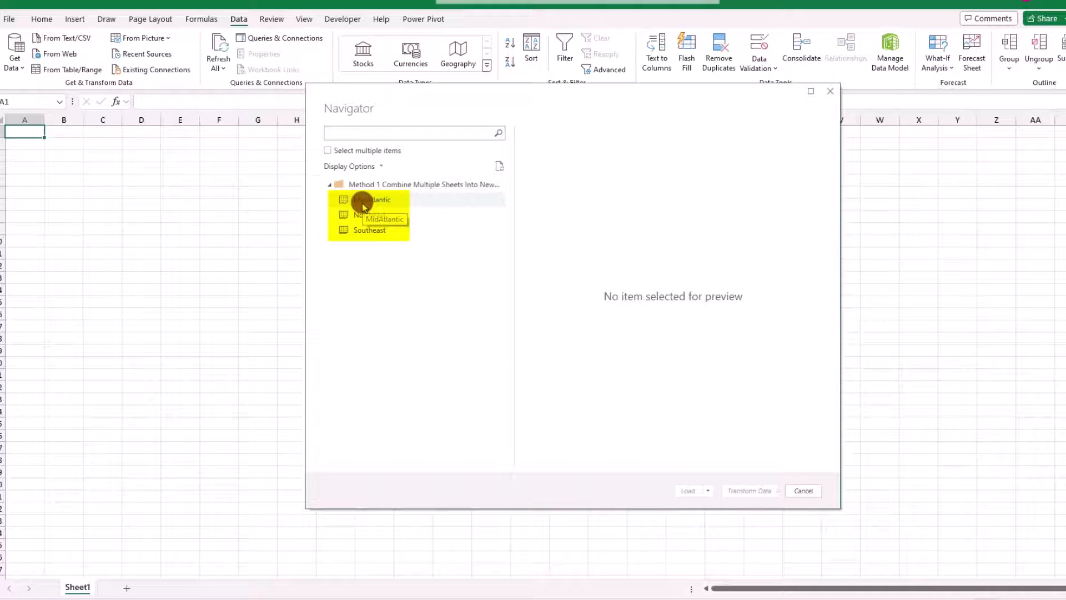
Step: Preview the MidAtlantic and then the Northeast sheet in the Navigator
{"action": "left_click", "coordinate": [370, 199]}
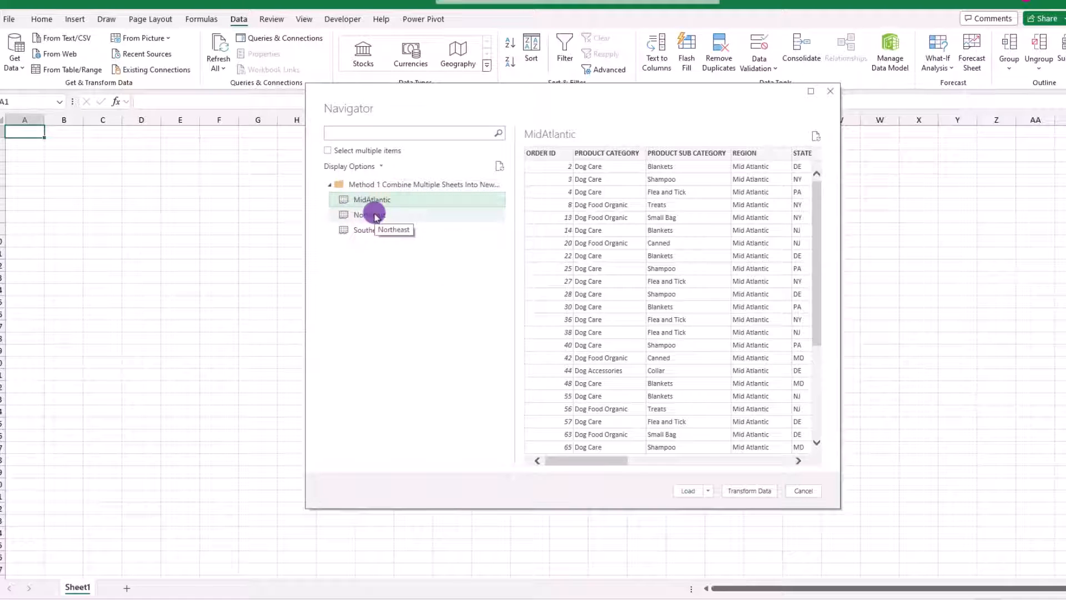
{"action": "left_click", "coordinate": [368, 214]}
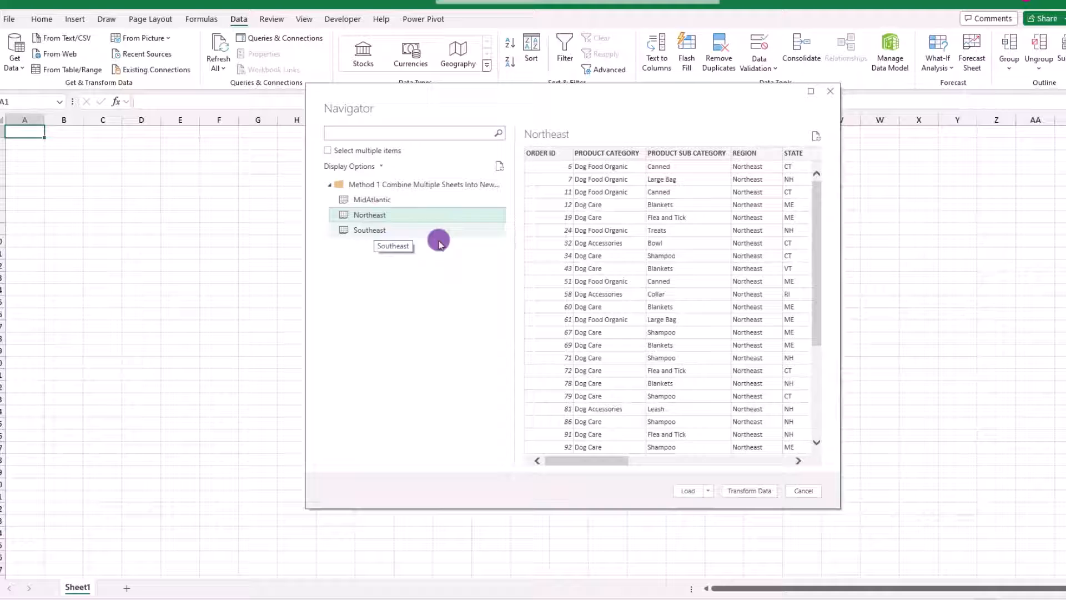
{"action": "mouse_move", "coordinate": [609, 491]}
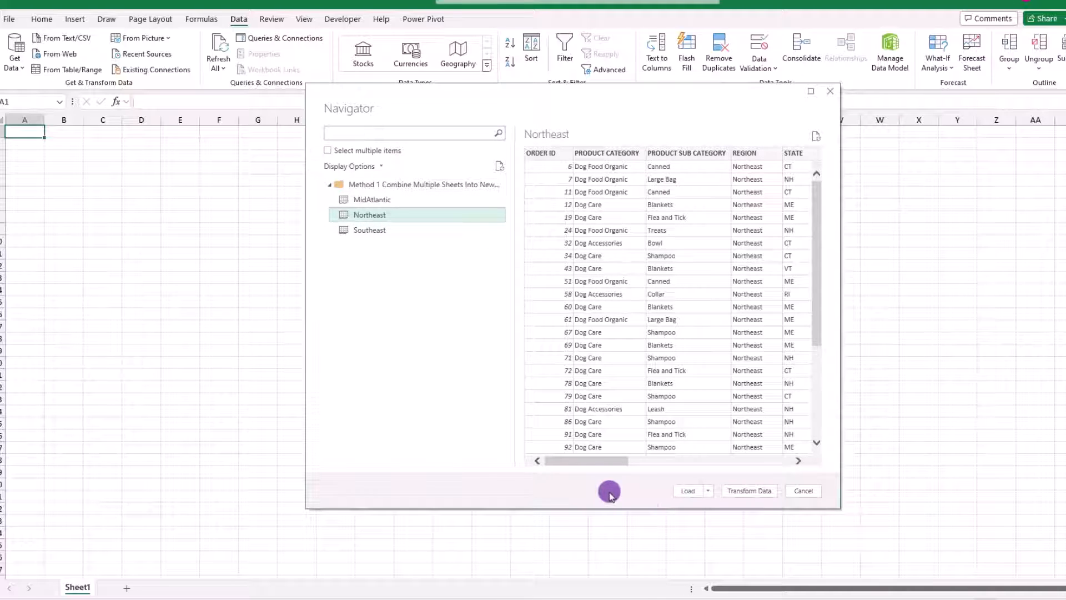
{"action": "mouse_move", "coordinate": [749, 498]}
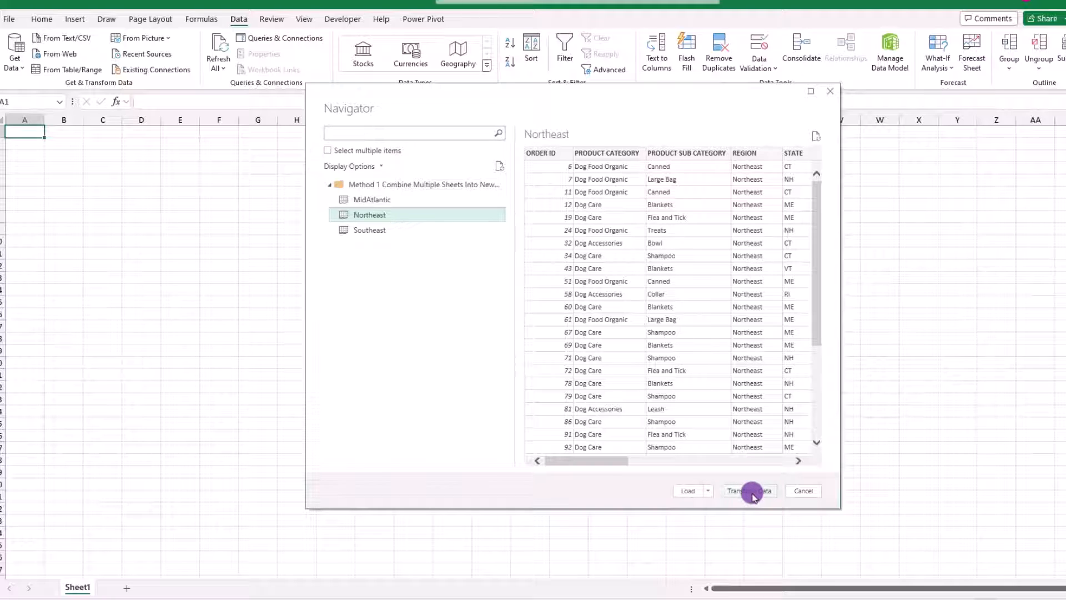
Step: Transform the data, delete the Promoted Headers and Navigation steps, and name the query AllRegions
{"action": "left_click", "coordinate": [749, 490]}
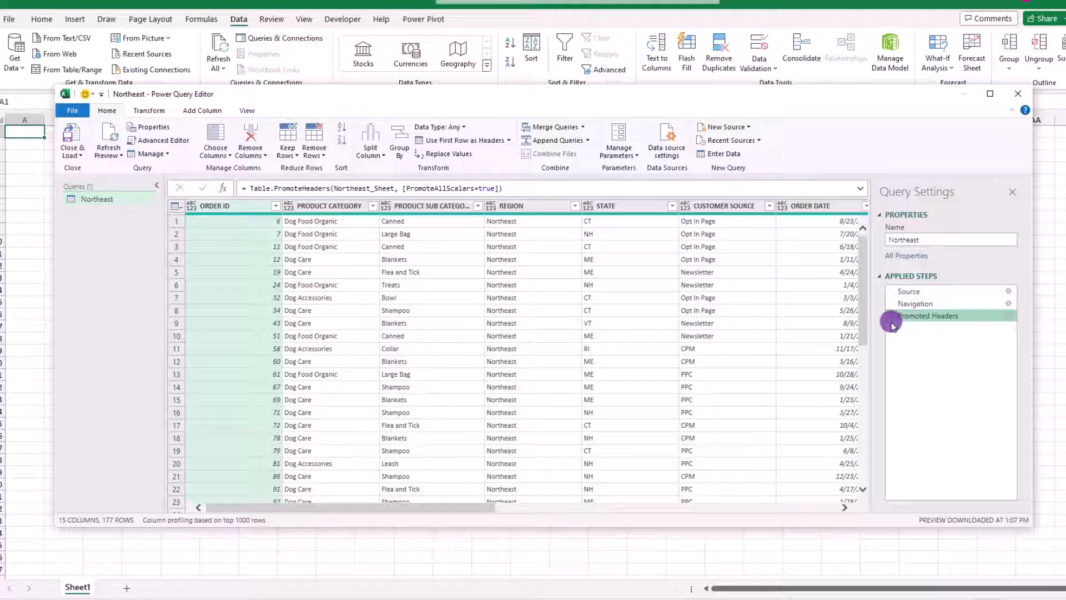
{"action": "left_click", "coordinate": [917, 303]}
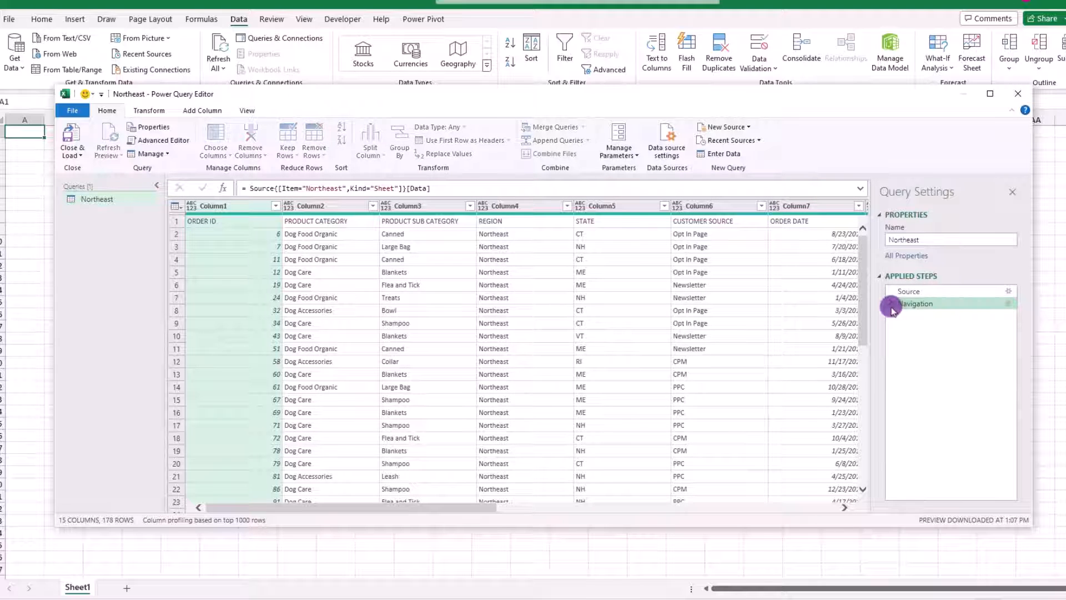
{"action": "left_click", "coordinate": [909, 291]}
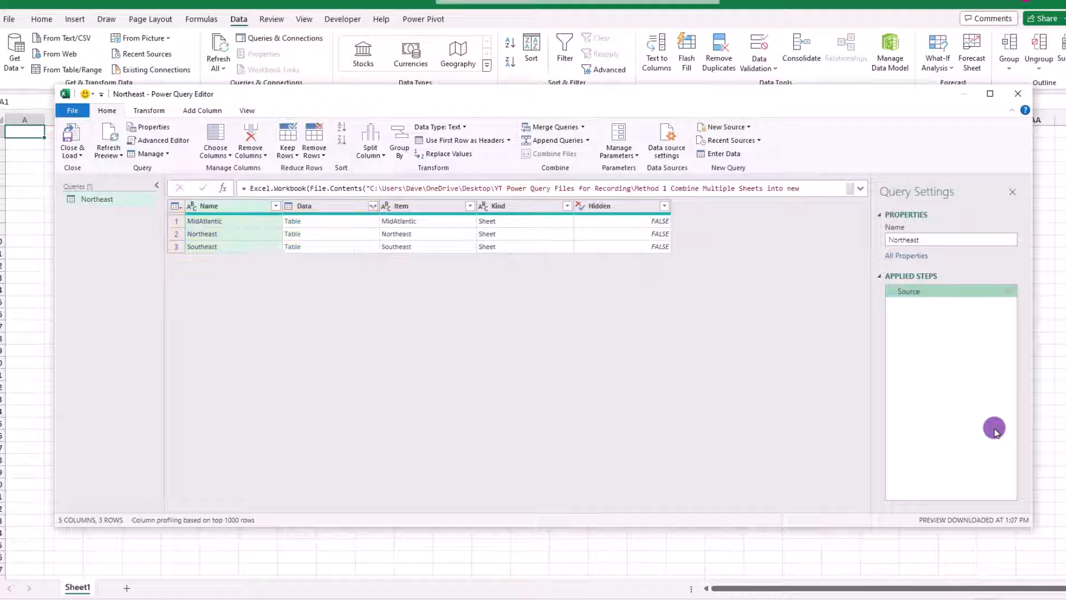
{"action": "double_click", "coordinate": [903, 239]}
{"action": "type", "text": "AllRegions"}
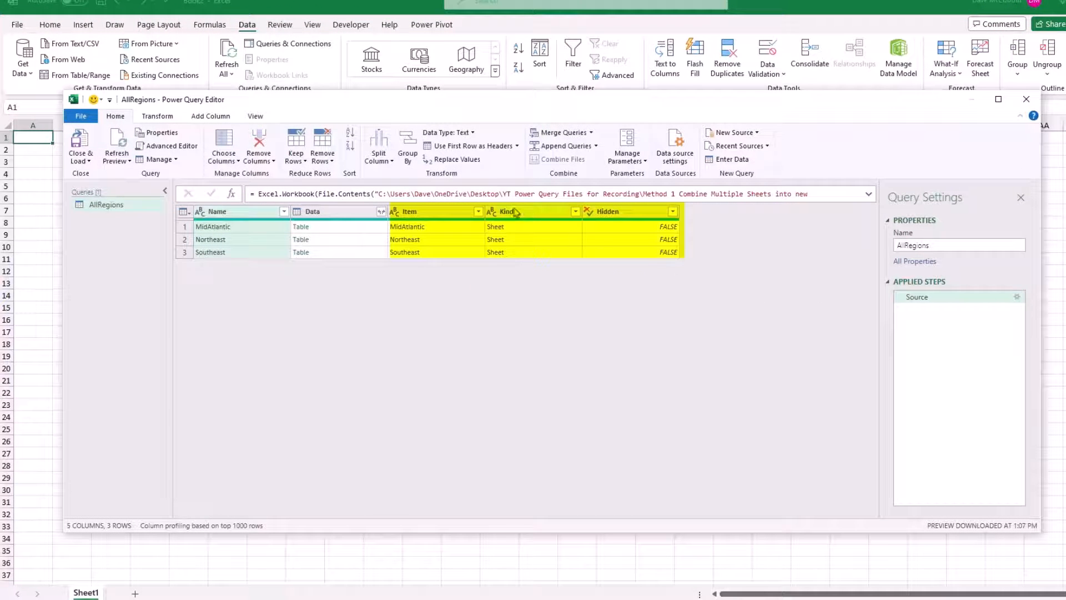
Step: Remove the Item, Kind and Hidden columns, leaving only Name and Data
{"action": "right_click", "coordinate": [617, 211]}
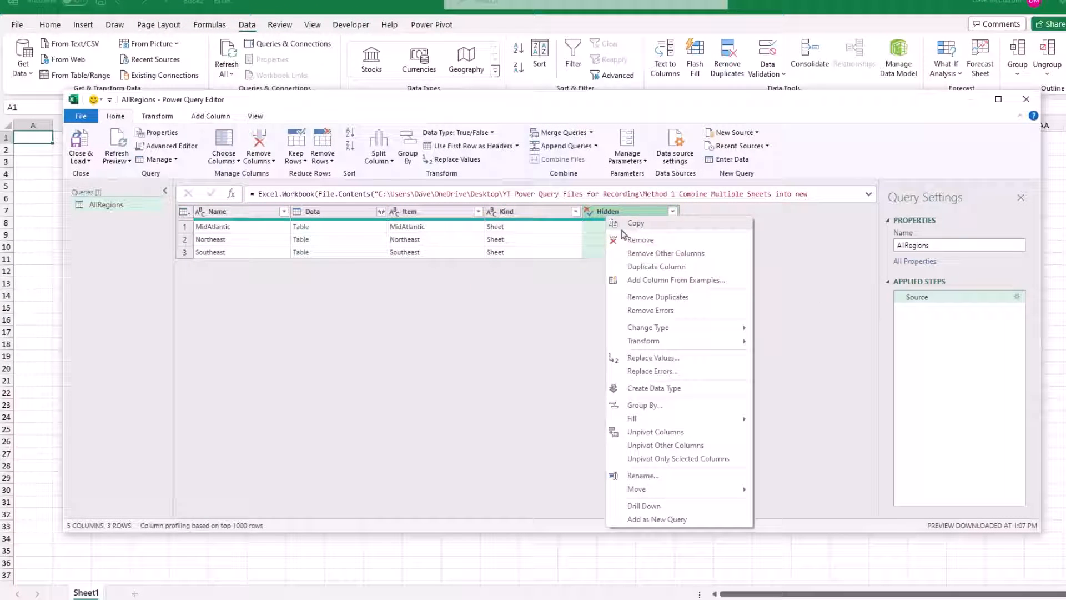
{"action": "left_click", "coordinate": [640, 239]}
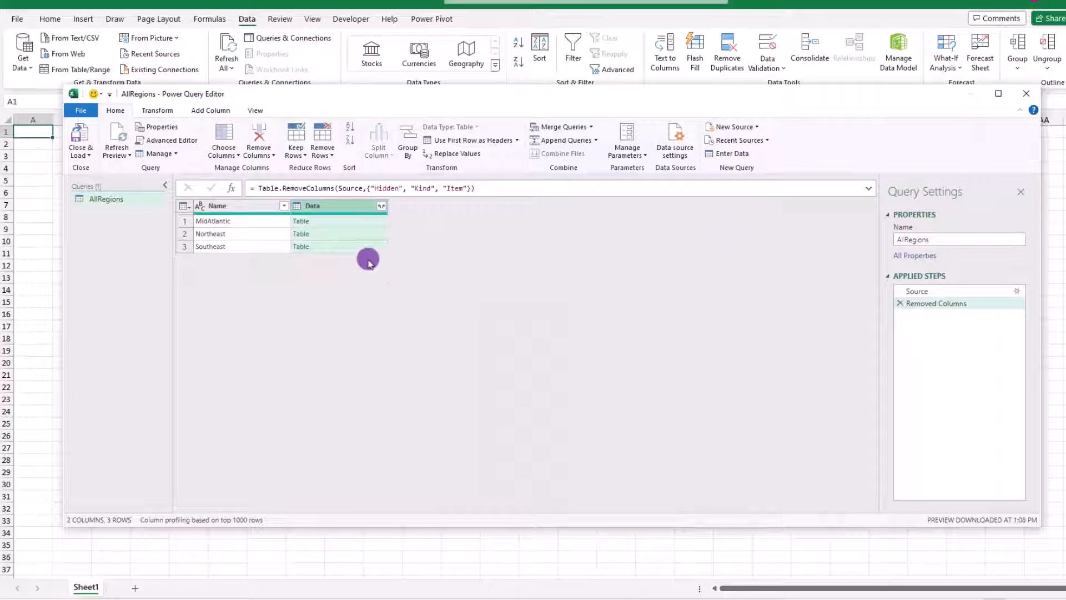
{"action": "mouse_move", "coordinate": [416, 254]}
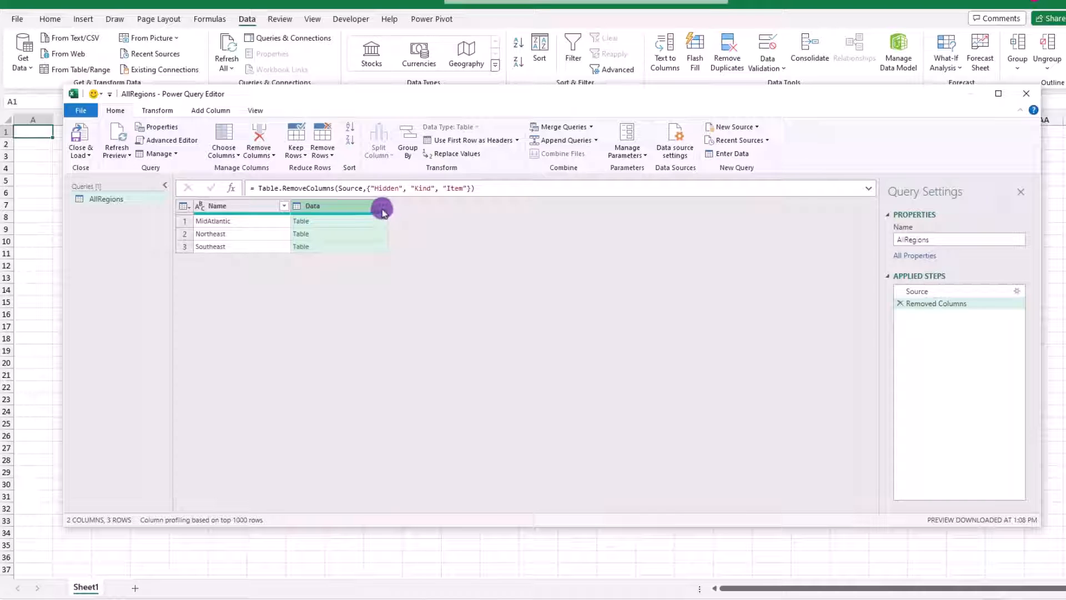
Step: Expand the nested Data tables into all their columns beside Name
{"action": "left_click", "coordinate": [381, 206]}
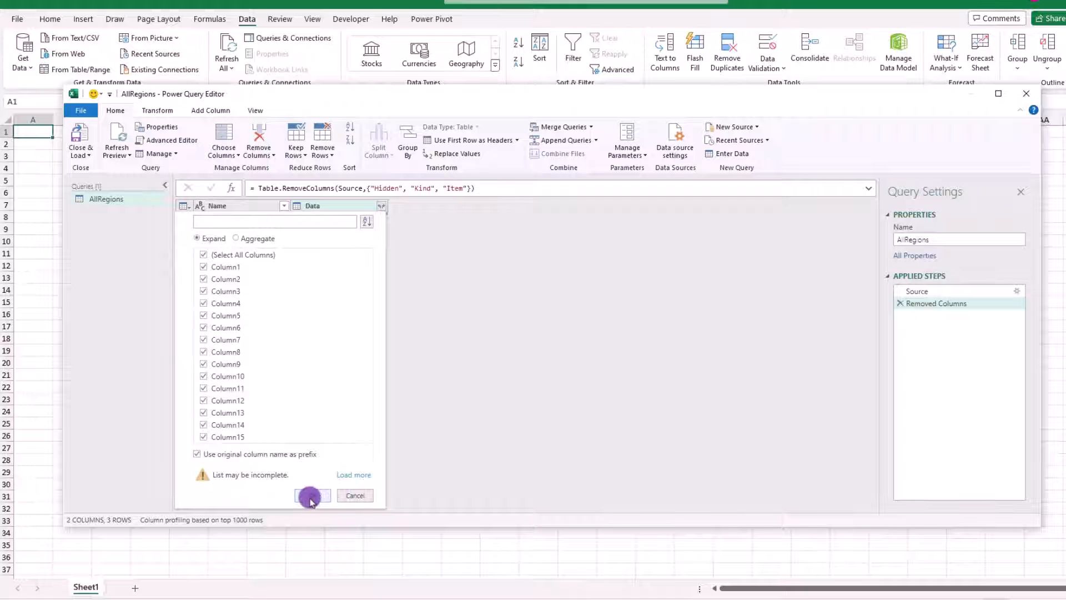
{"action": "left_click", "coordinate": [312, 495]}
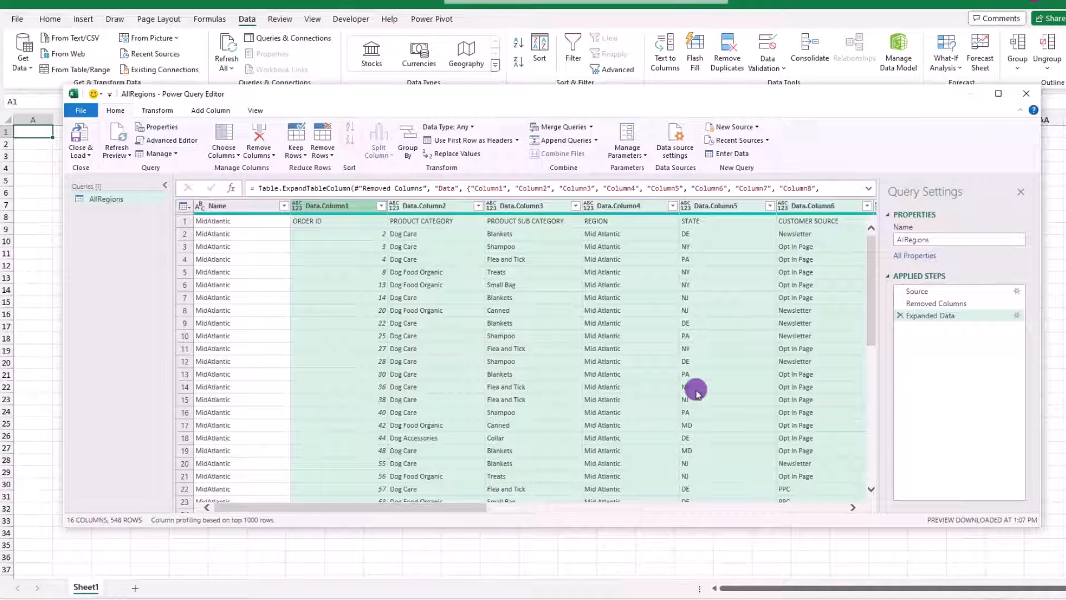
{"action": "mouse_move", "coordinate": [698, 391]}
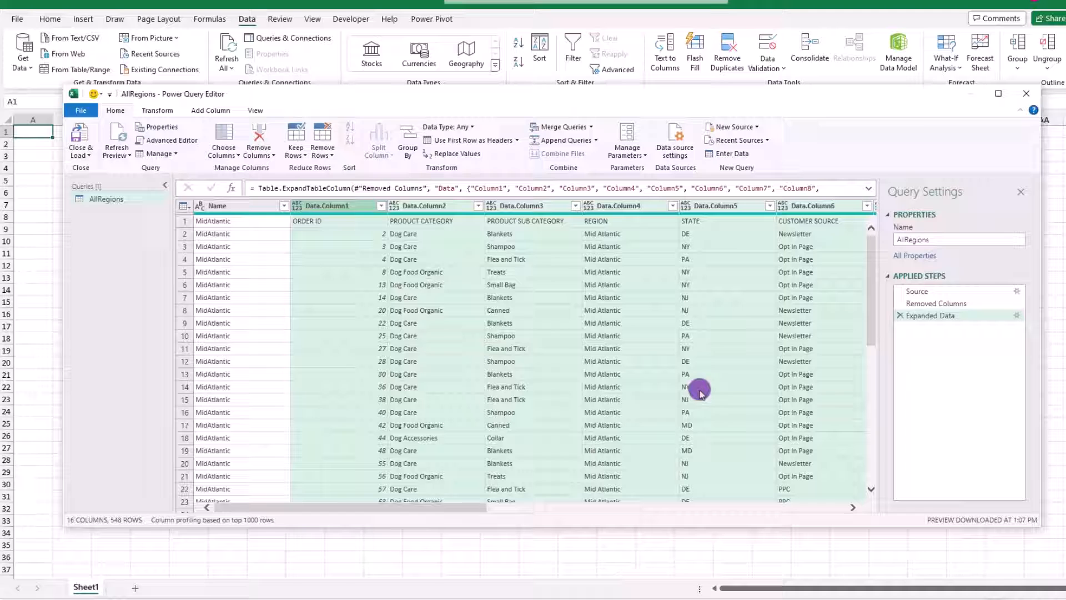
{"action": "mouse_move", "coordinate": [842, 383]}
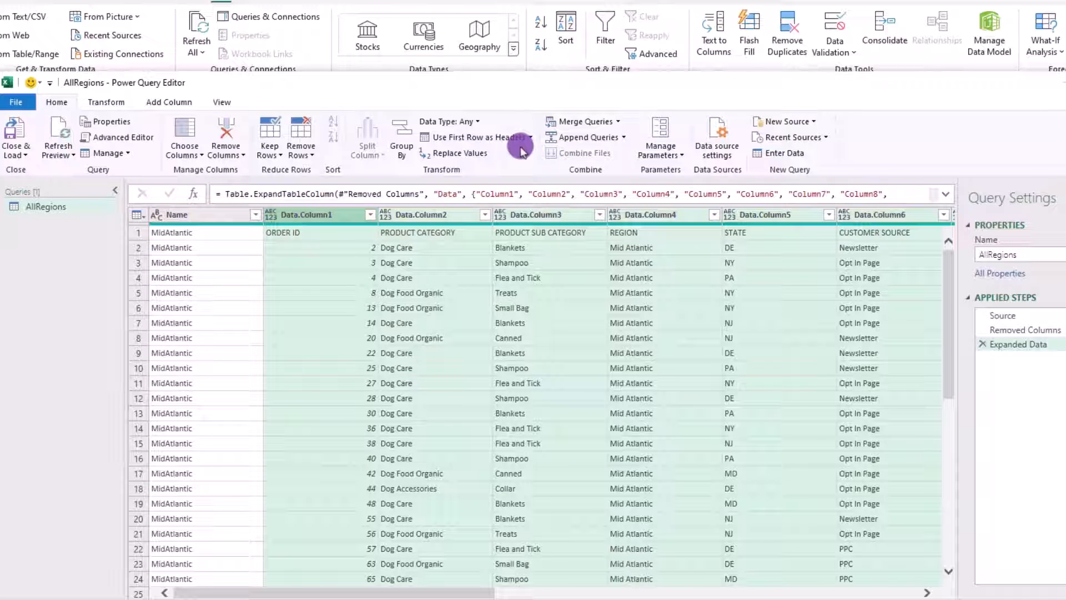
Step: Promote the first row to column headers
{"action": "left_click", "coordinate": [525, 137]}
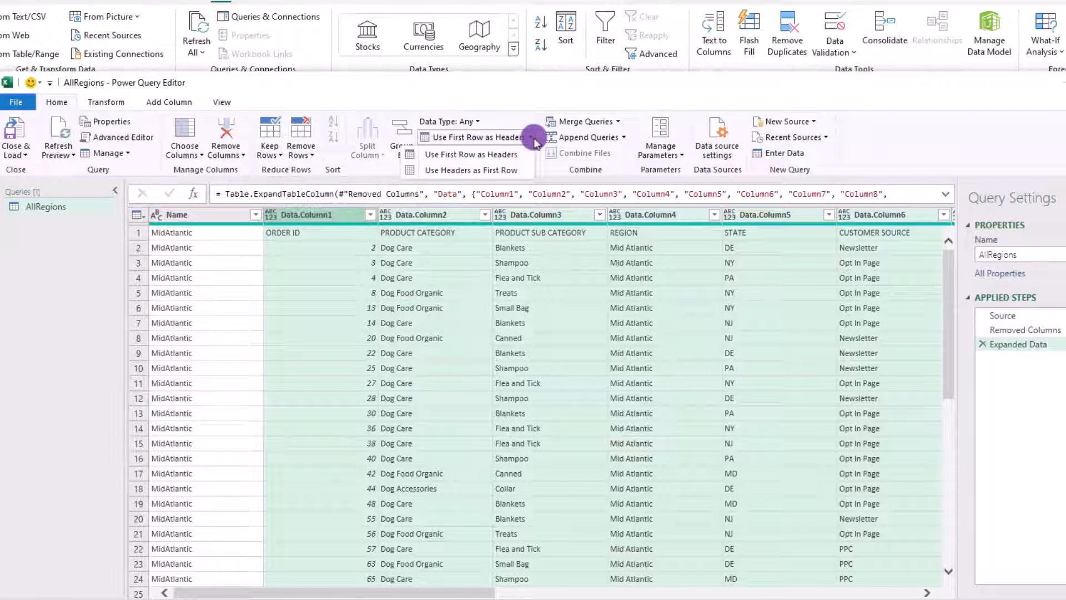
{"action": "left_click", "coordinate": [471, 154]}
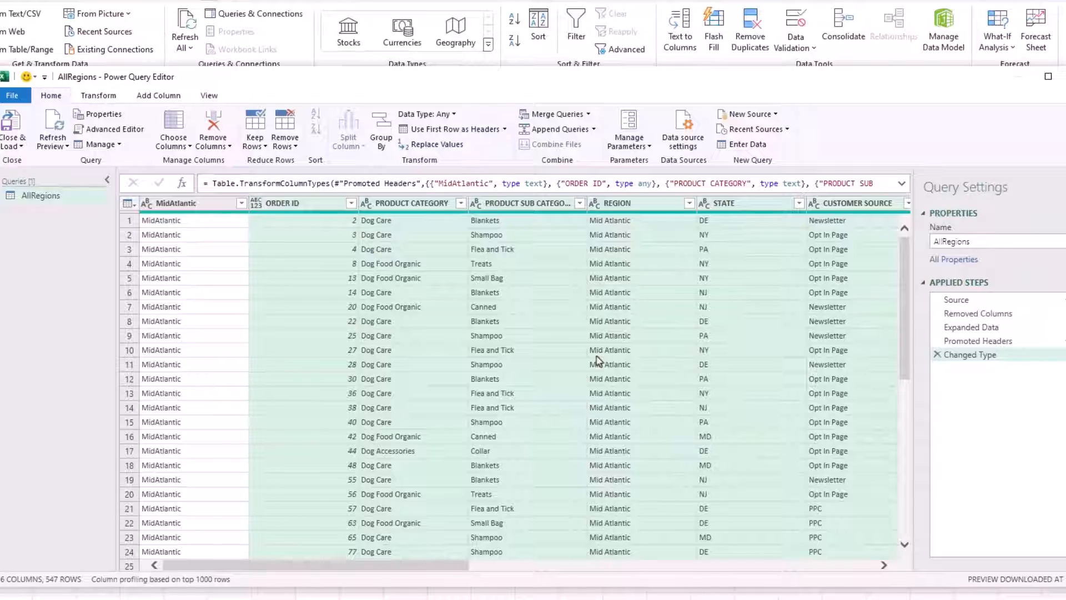
{"action": "scroll", "scroll_direction": "down", "scroll_amount": 3}
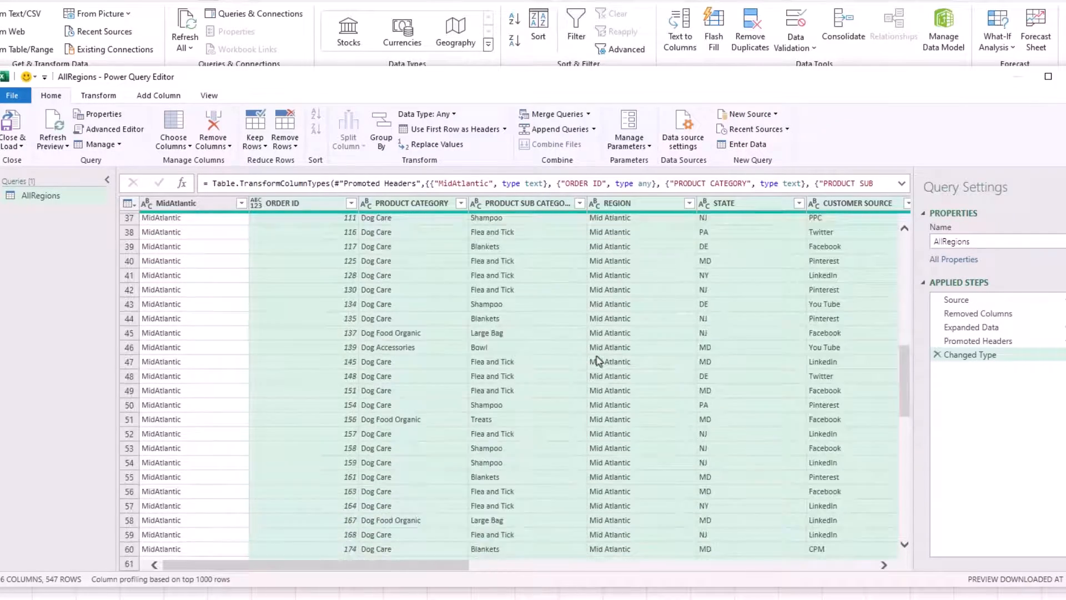
{"action": "scroll", "scroll_direction": "down", "scroll_amount": 3}
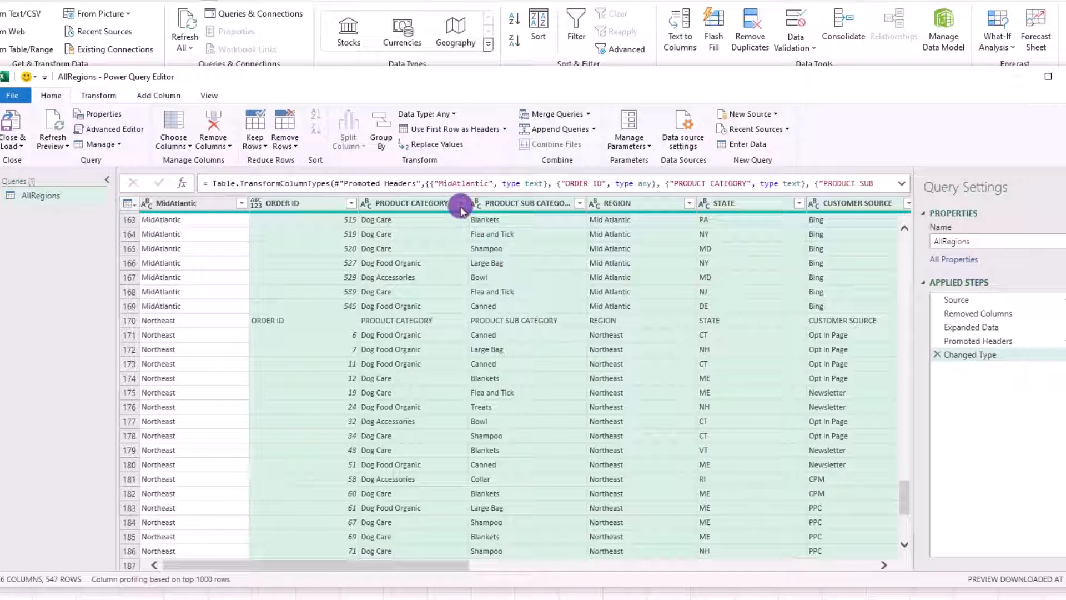
Step: Filter out rows repeating the PRODUCT CATEGORY header and Close & Load the 545-row AllRegions table
{"action": "left_click", "coordinate": [457, 203]}
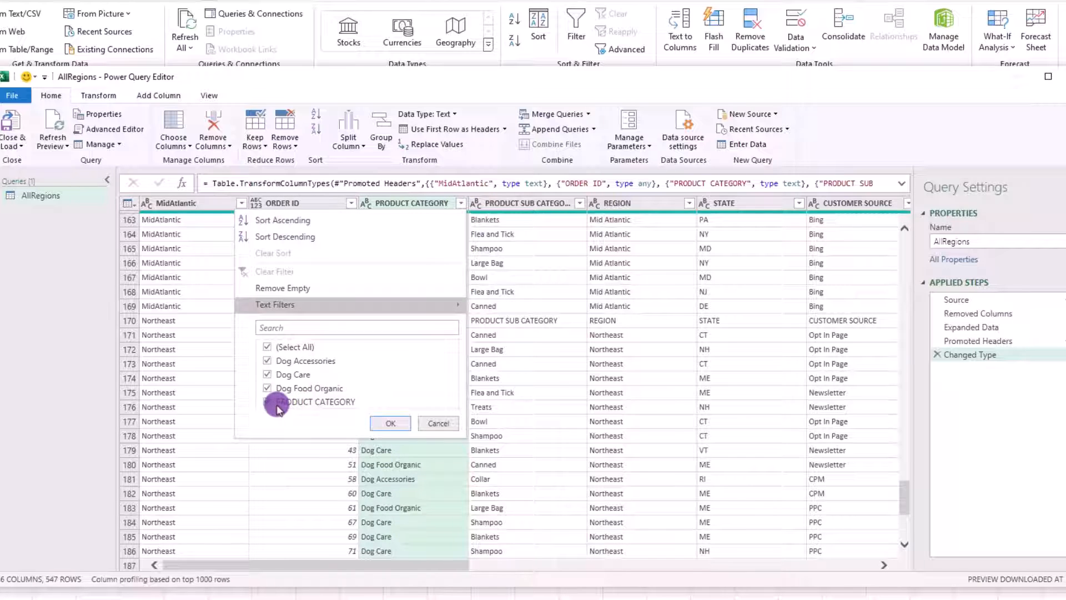
{"action": "left_click", "coordinate": [266, 402]}
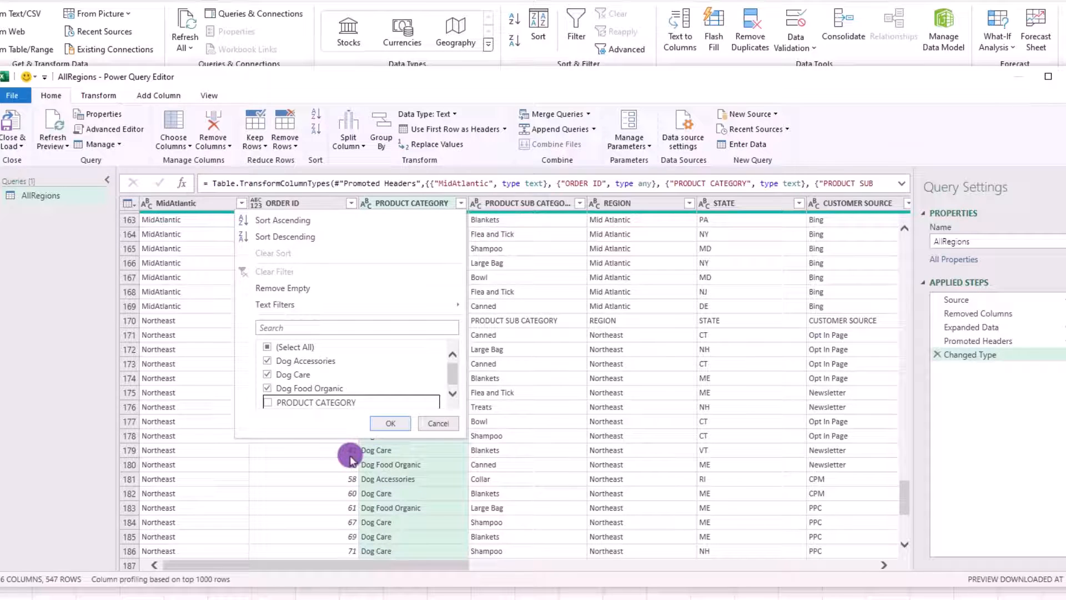
{"action": "left_click", "coordinate": [390, 423]}
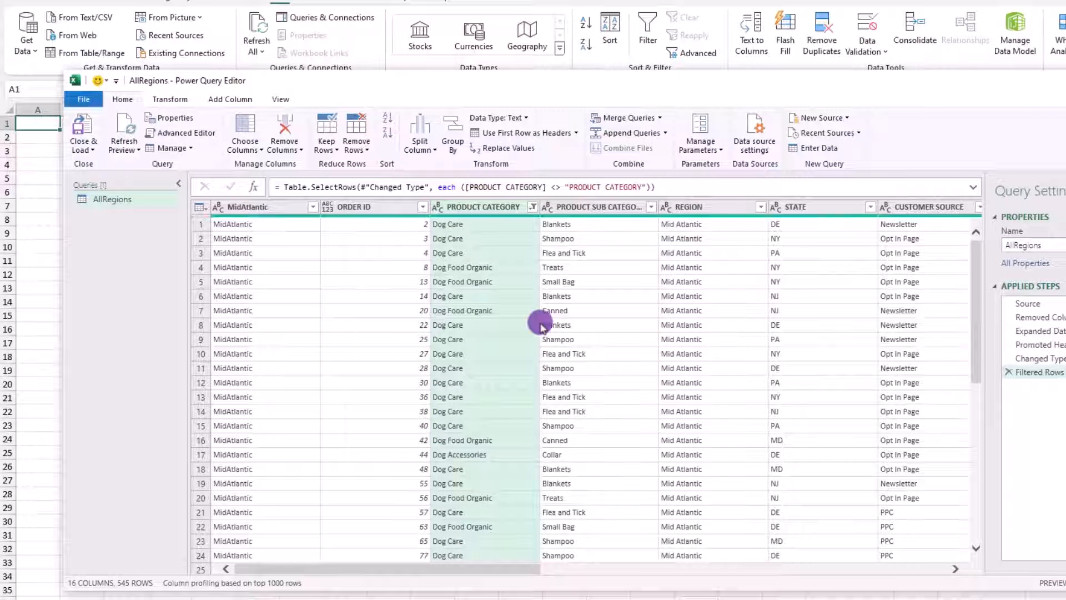
{"action": "left_click", "coordinate": [83, 134]}
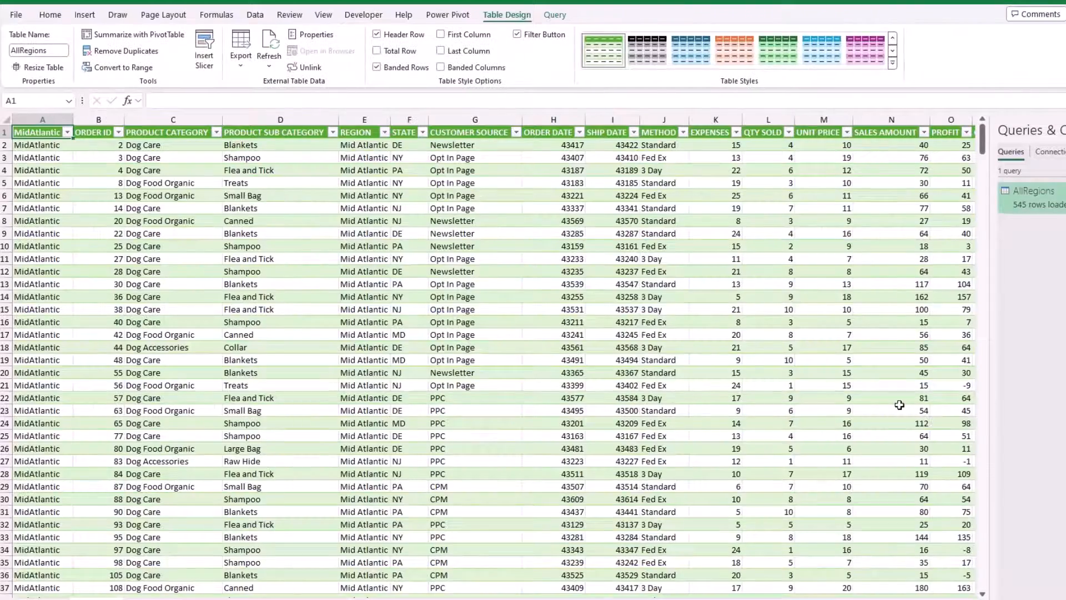
{"action": "scroll", "scroll_direction": "down", "scroll_amount": 3}
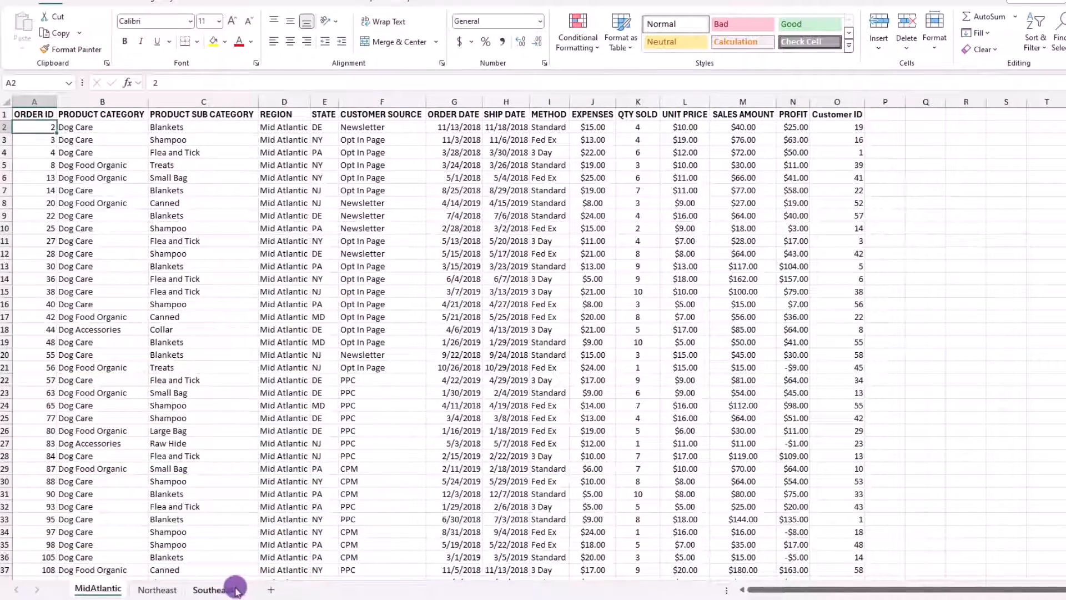
Step: Switch to the Combine Multiple Sheets workbook showing the MidAtlantic sheet's 20 order rows
{"action": "left_click", "coordinate": [209, 589]}
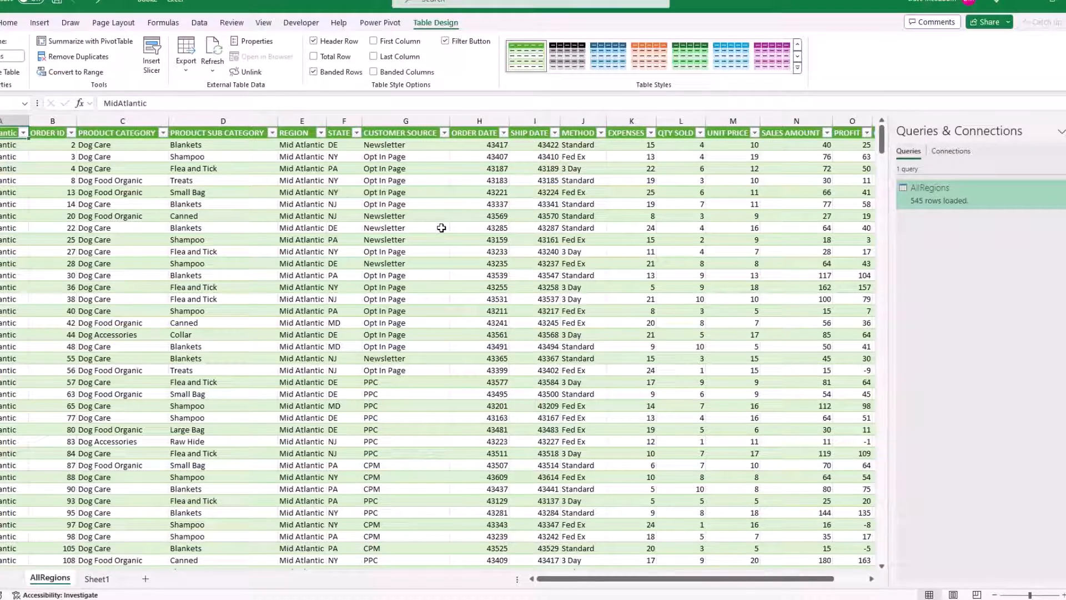
{"action": "right_click", "coordinate": [400, 228]}
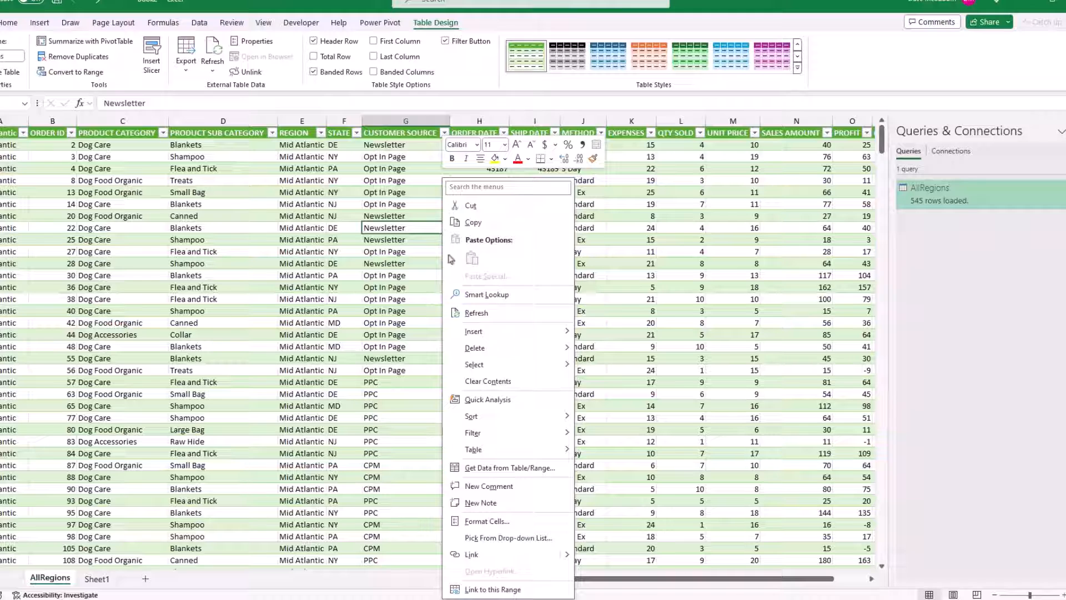
{"action": "left_click", "coordinate": [476, 312]}
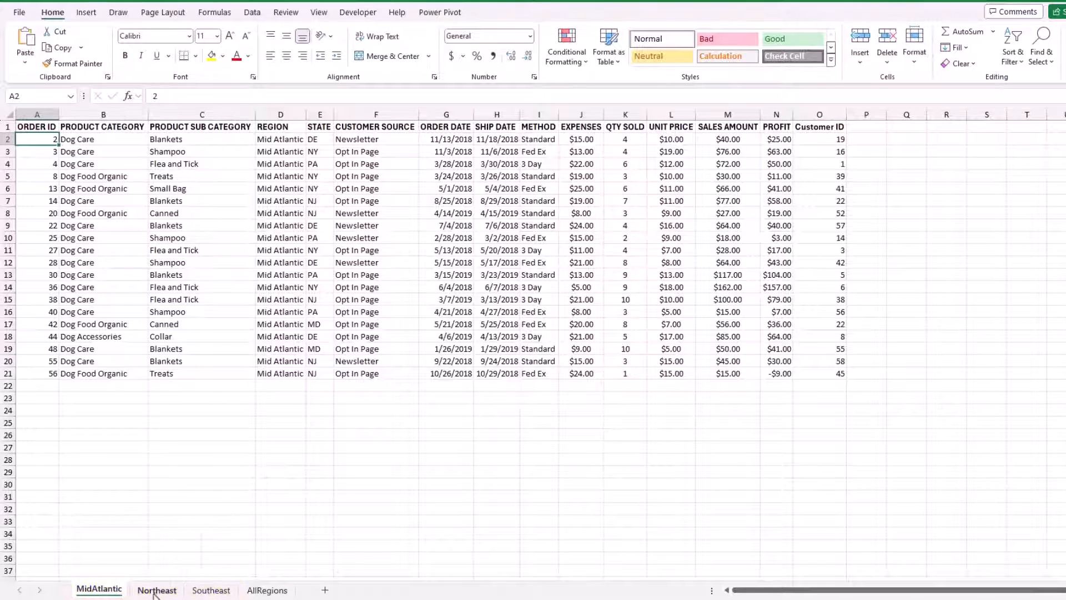
Step: Review the Northeast and Southeast sheets, then land on the empty AllRegions sheet with data import commands showing
{"action": "left_click", "coordinate": [156, 590]}
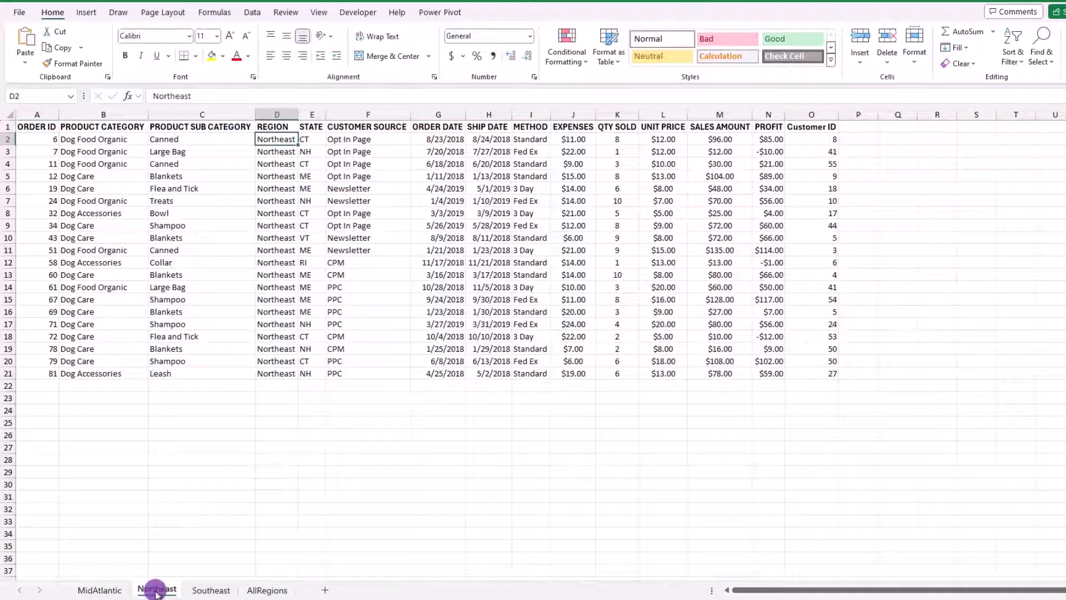
{"action": "left_click", "coordinate": [210, 590]}
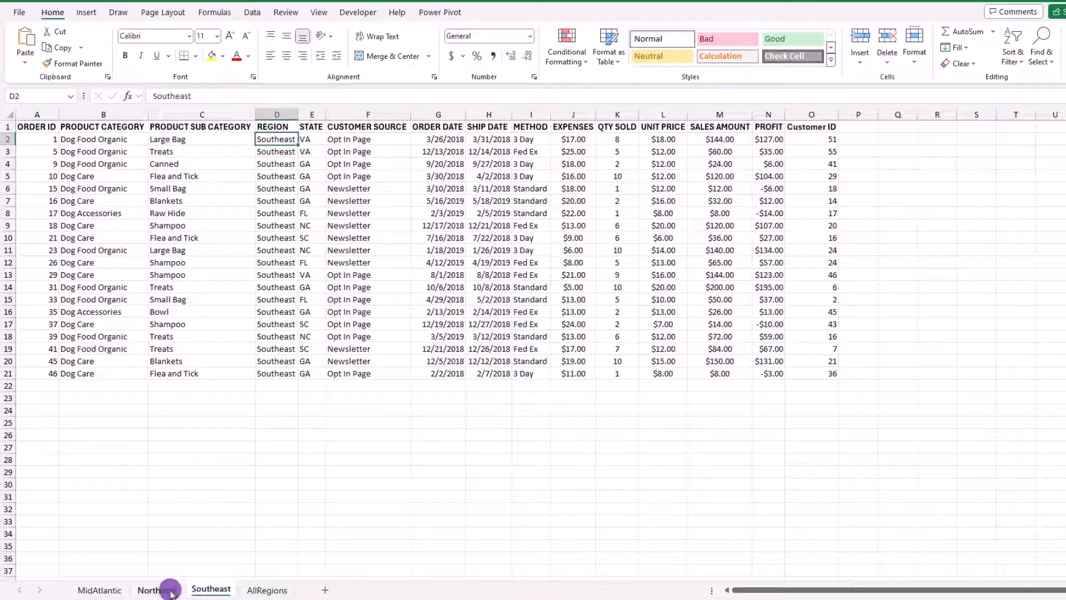
{"action": "left_click", "coordinate": [161, 589]}
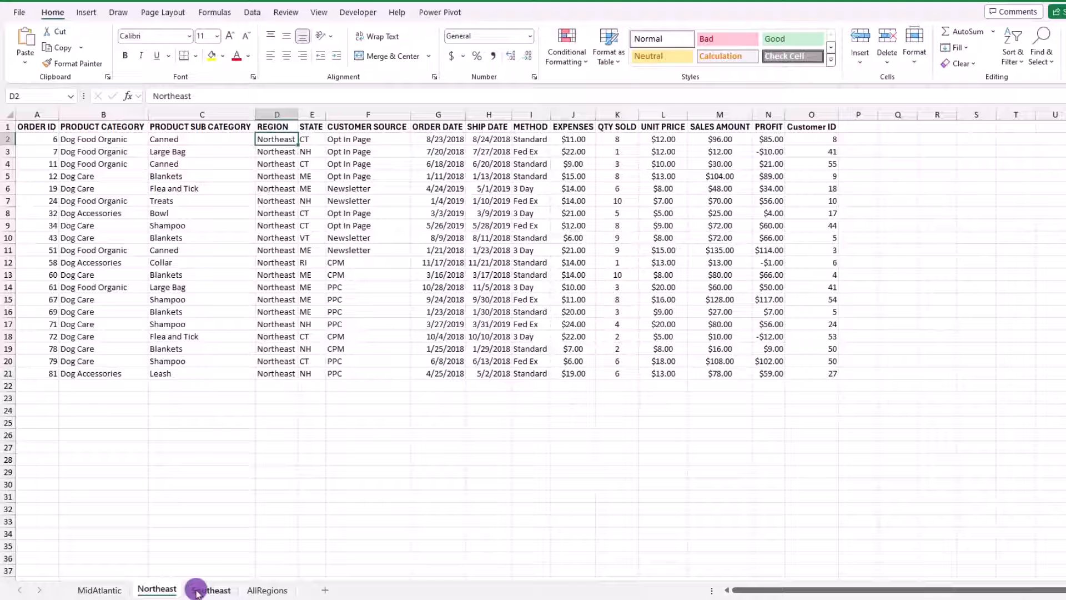
{"action": "left_click", "coordinate": [267, 590]}
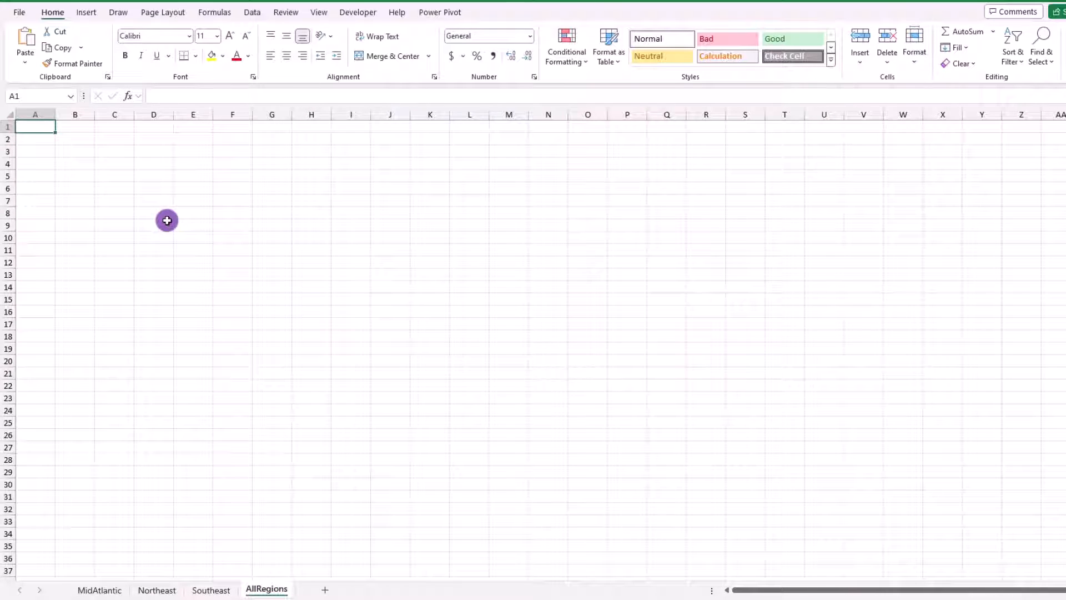
{"action": "left_click", "coordinate": [252, 12]}
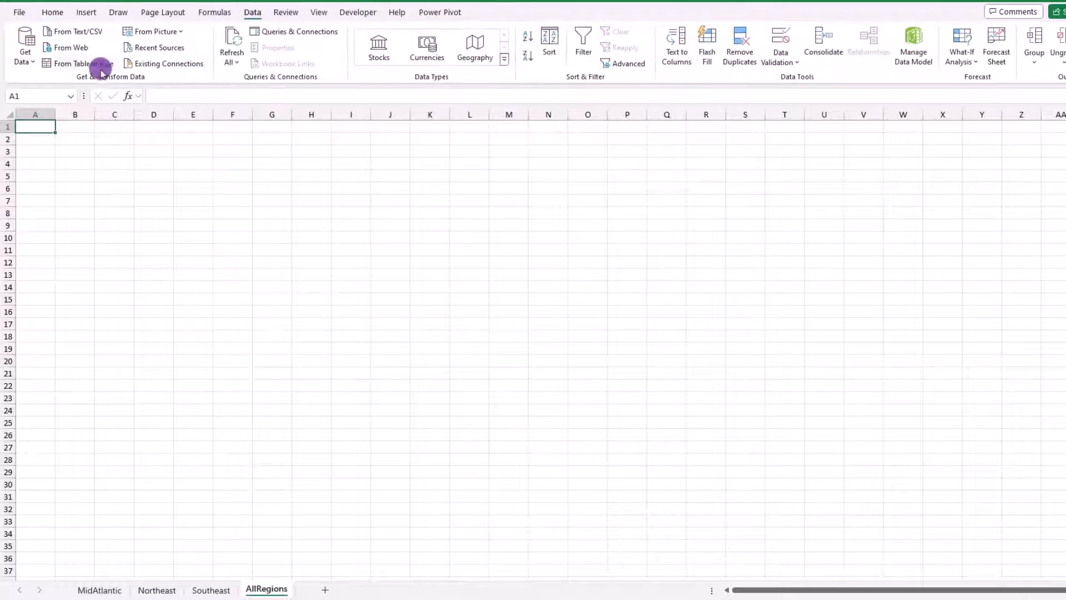
Step: Import the same workbook file, selecting its whole workbook node, and transform it in Power Query Editor
{"action": "left_click", "coordinate": [20, 47]}
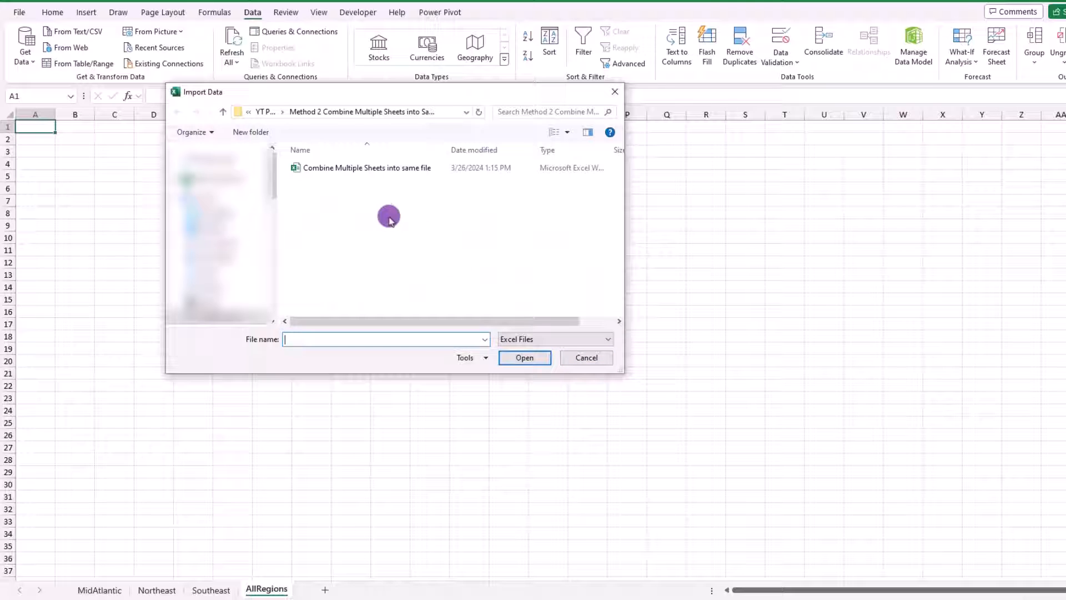
{"action": "mouse_move", "coordinate": [222, 115]}
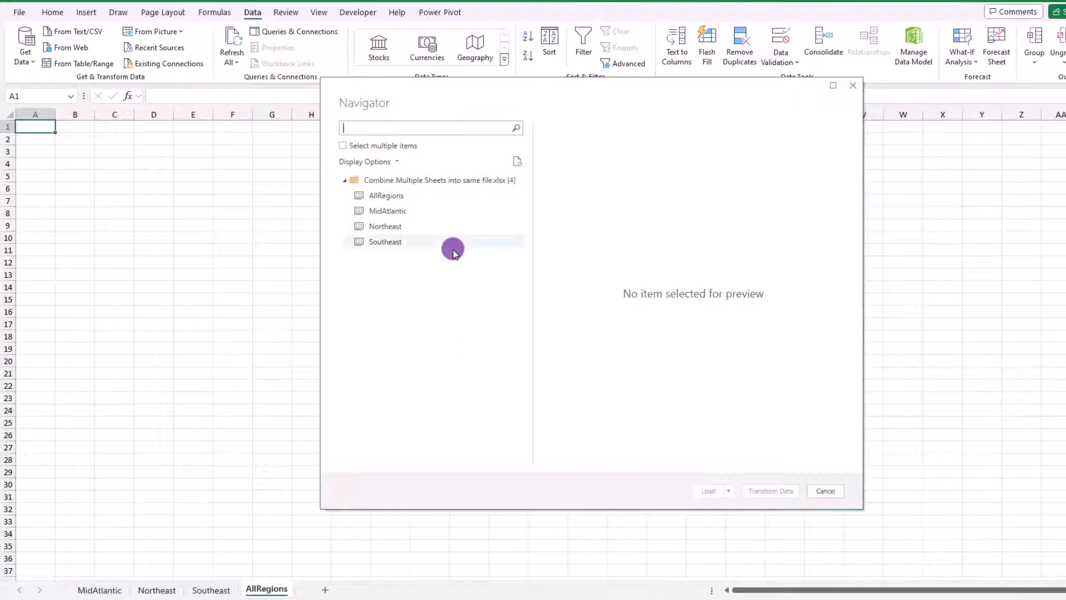
{"action": "mouse_move", "coordinate": [463, 312]}
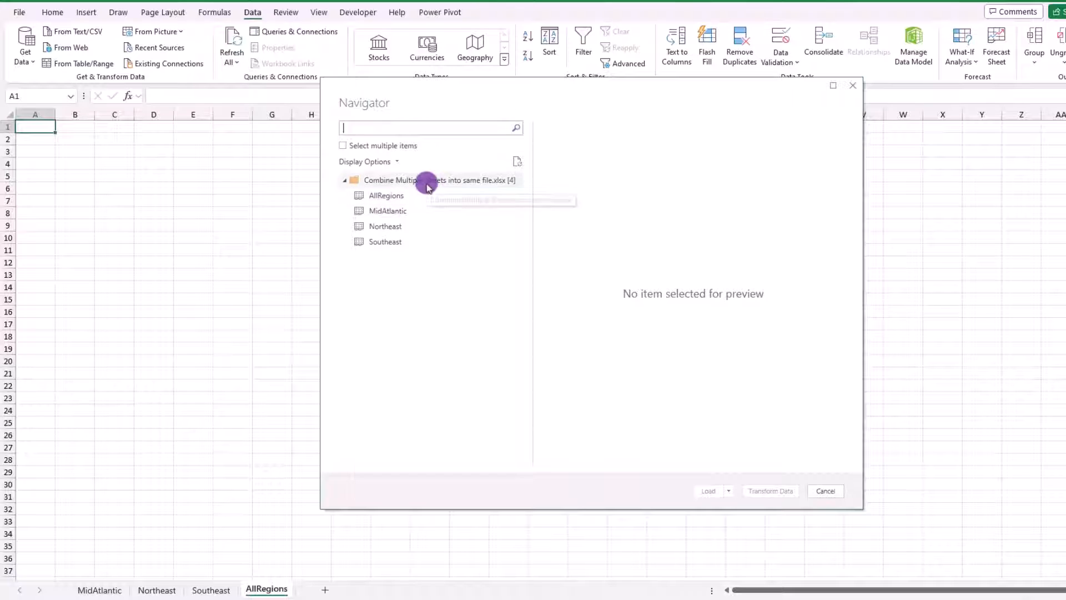
{"action": "left_click", "coordinate": [429, 180]}
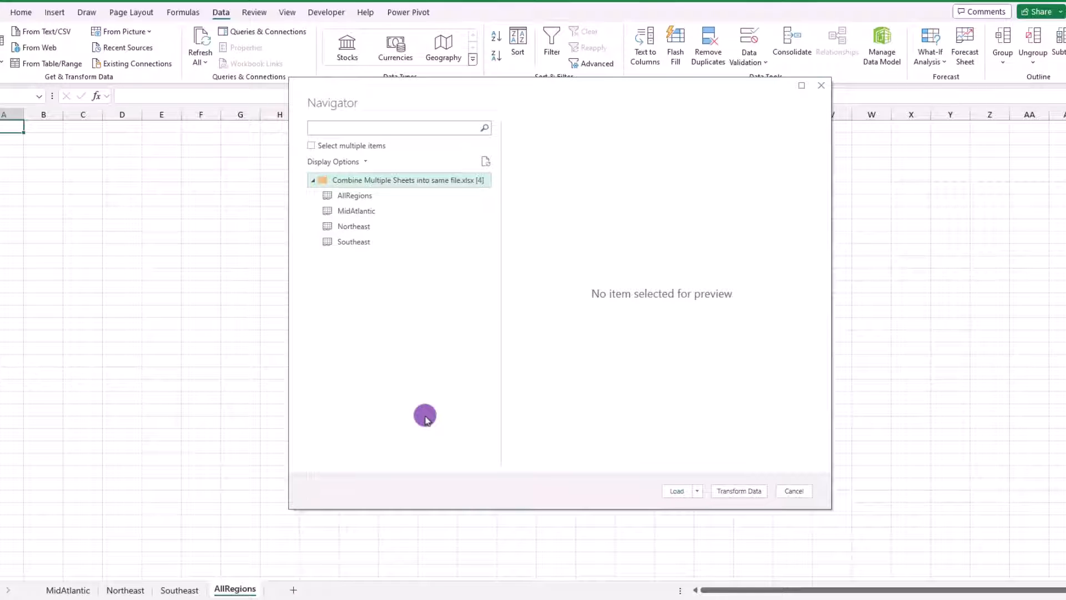
{"action": "mouse_move", "coordinate": [739, 491]}
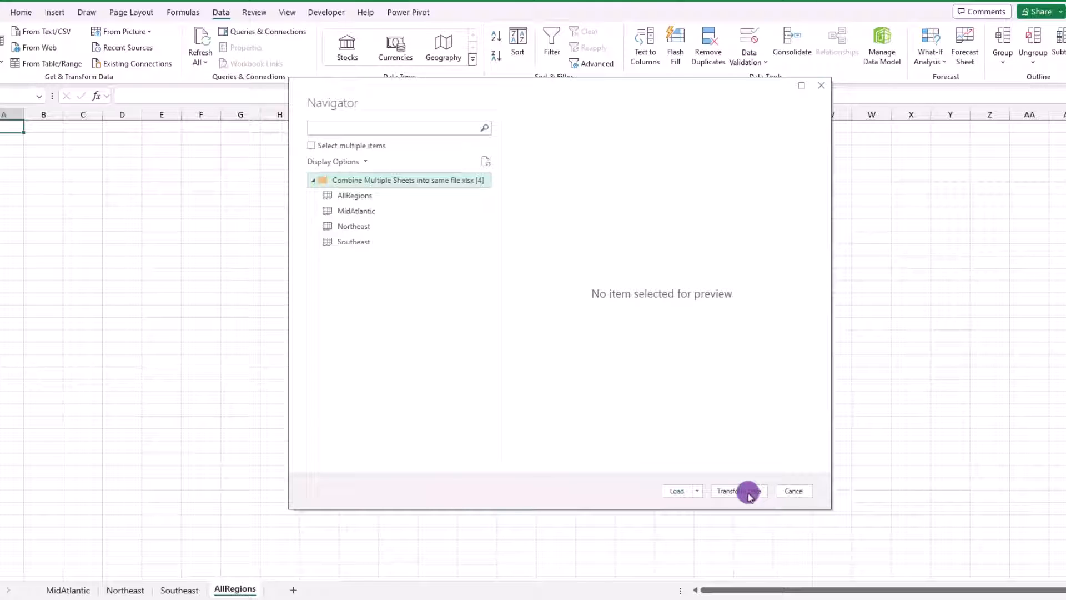
{"action": "left_click", "coordinate": [739, 491]}
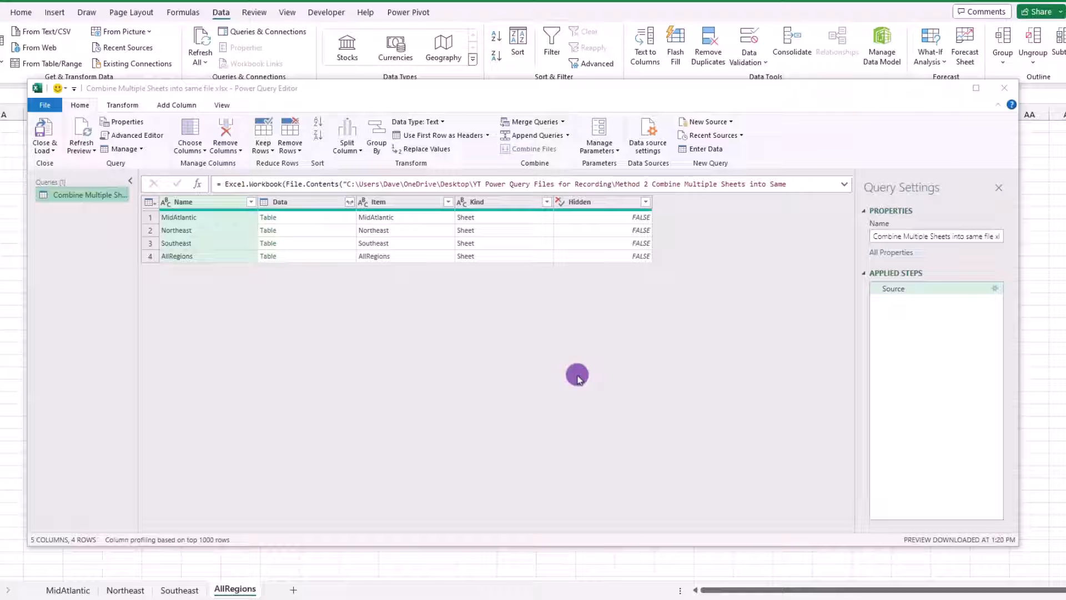
Step: Filter the Kind column to keep only rows equal to Sheet
{"action": "left_click", "coordinate": [476, 202]}
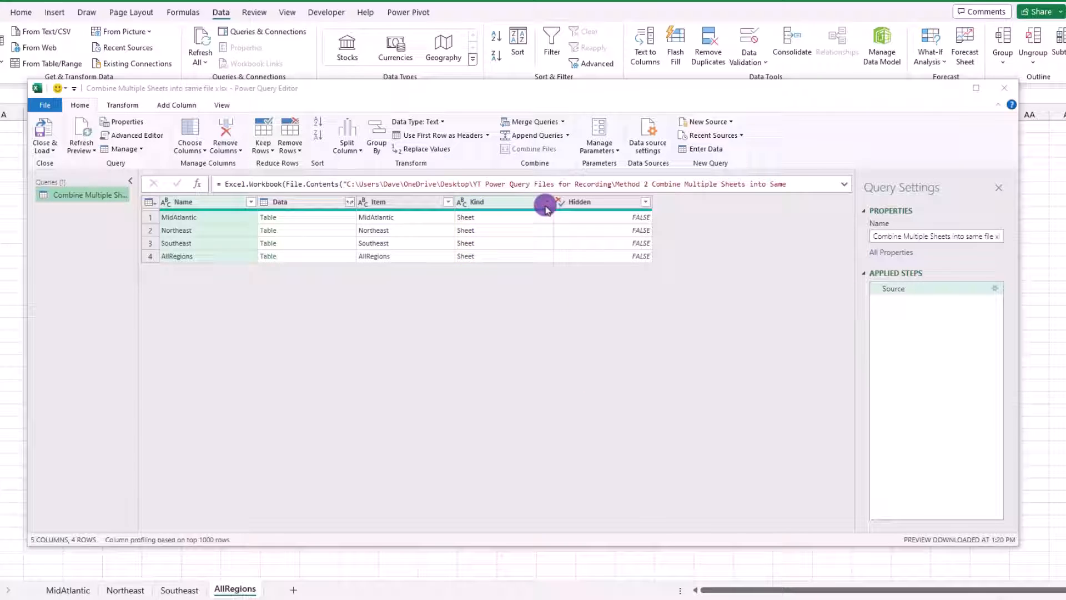
{"action": "left_click", "coordinate": [544, 201]}
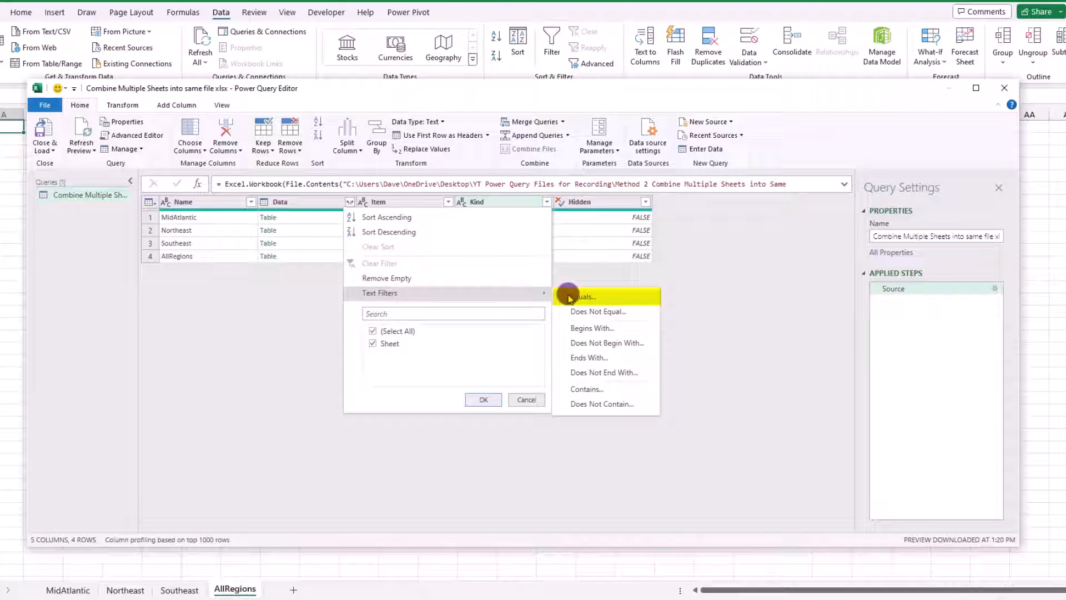
{"action": "left_click", "coordinate": [585, 297]}
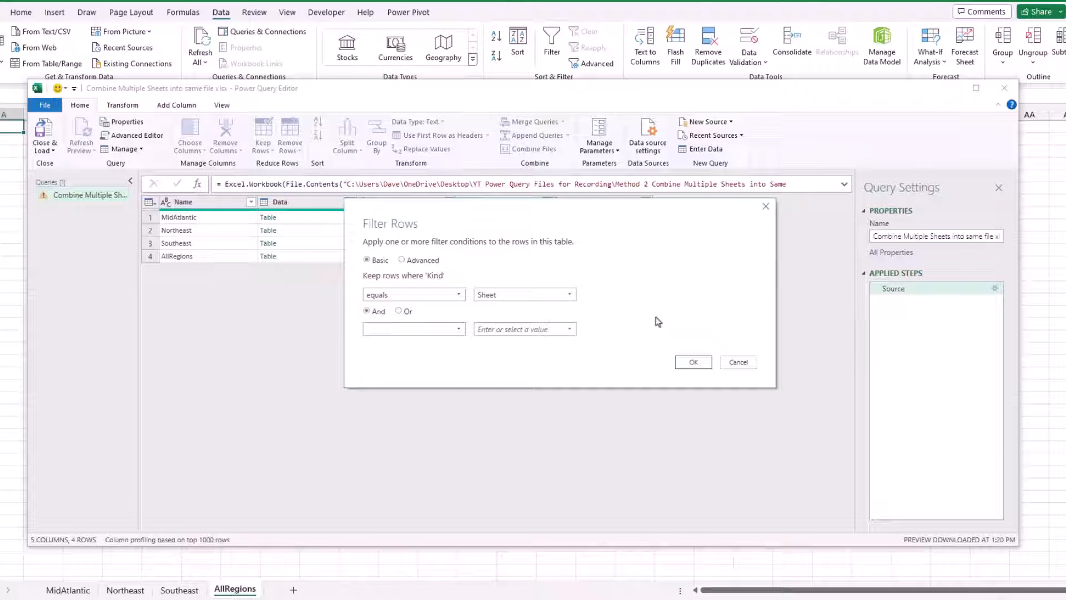
{"action": "left_click", "coordinate": [693, 362]}
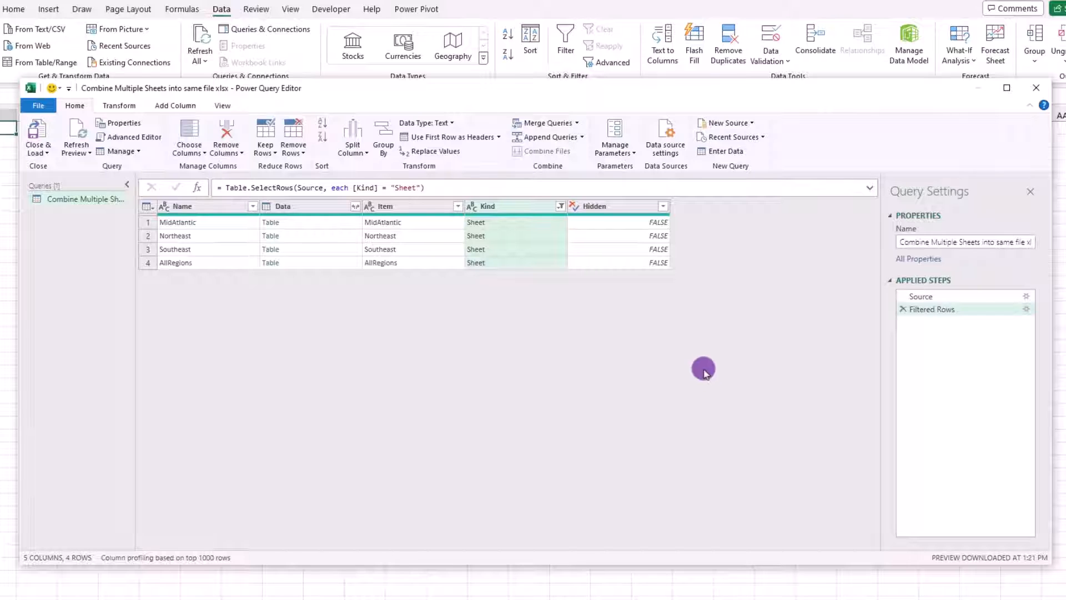
{"action": "mouse_move", "coordinate": [640, 367]}
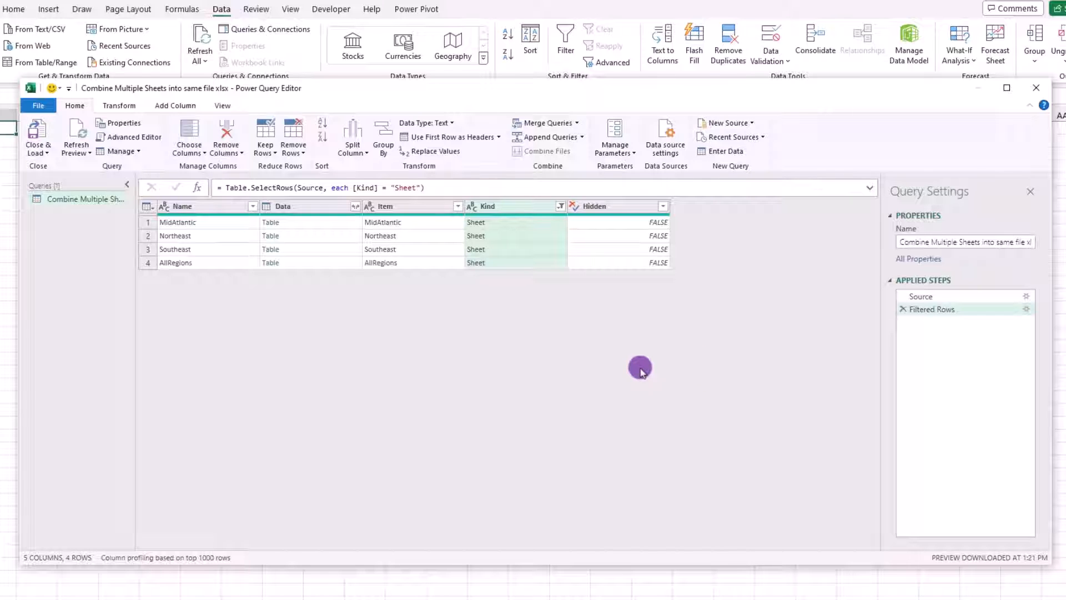
Step: Remove the Hidden and Kind columns so only Name and Data remain
{"action": "right_click", "coordinate": [599, 206]}
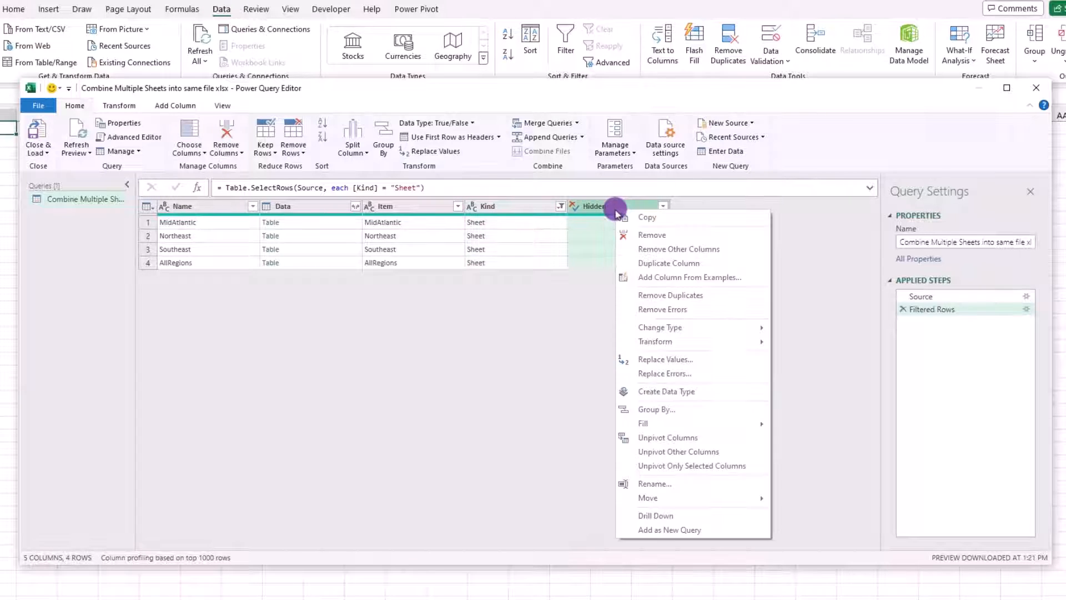
{"action": "left_click", "coordinate": [651, 234]}
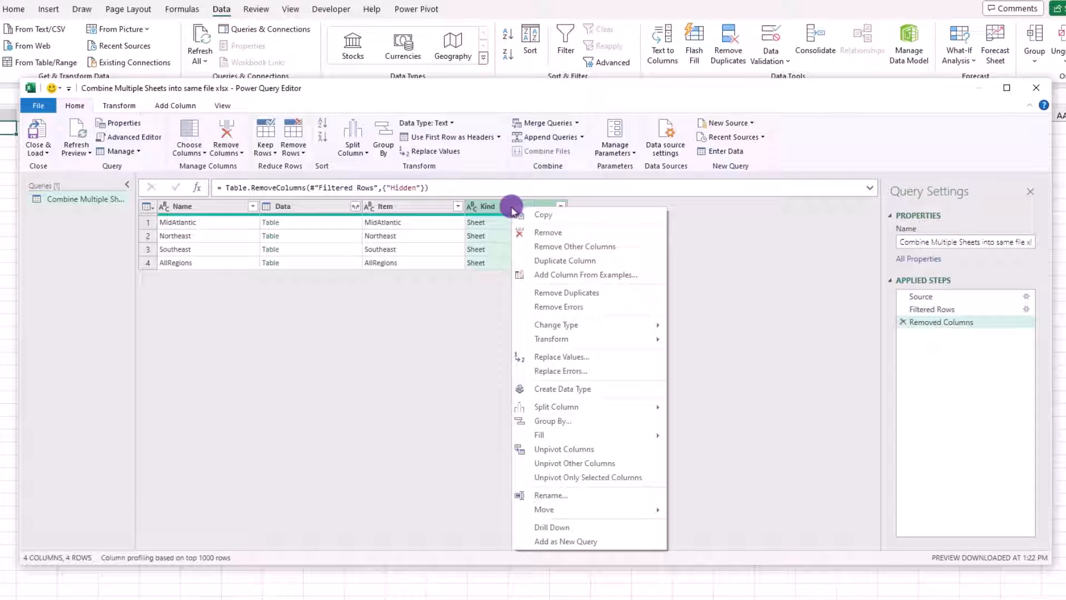
{"action": "left_click", "coordinate": [548, 232]}
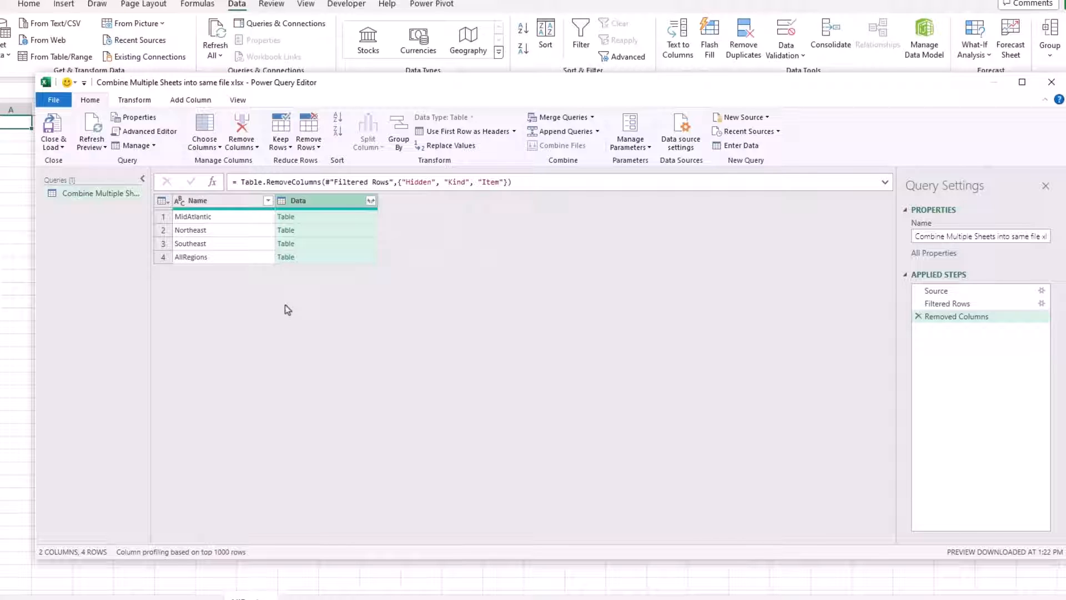
Step: Filter the Name column to exclude the AllRegions row, keeping the three region sheets
{"action": "left_click", "coordinate": [190, 256]}
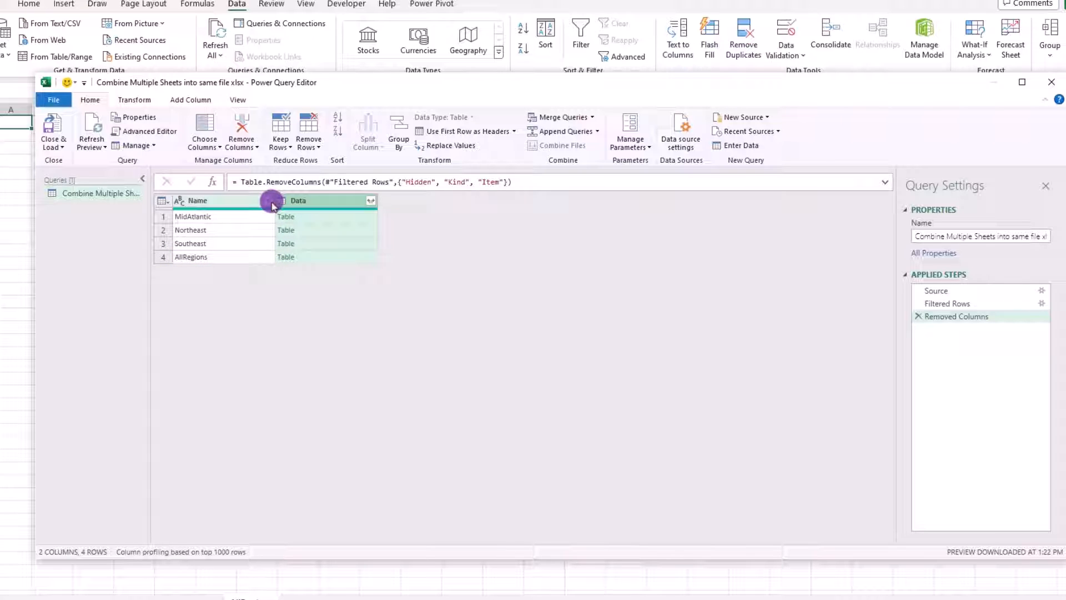
{"action": "left_click", "coordinate": [268, 201]}
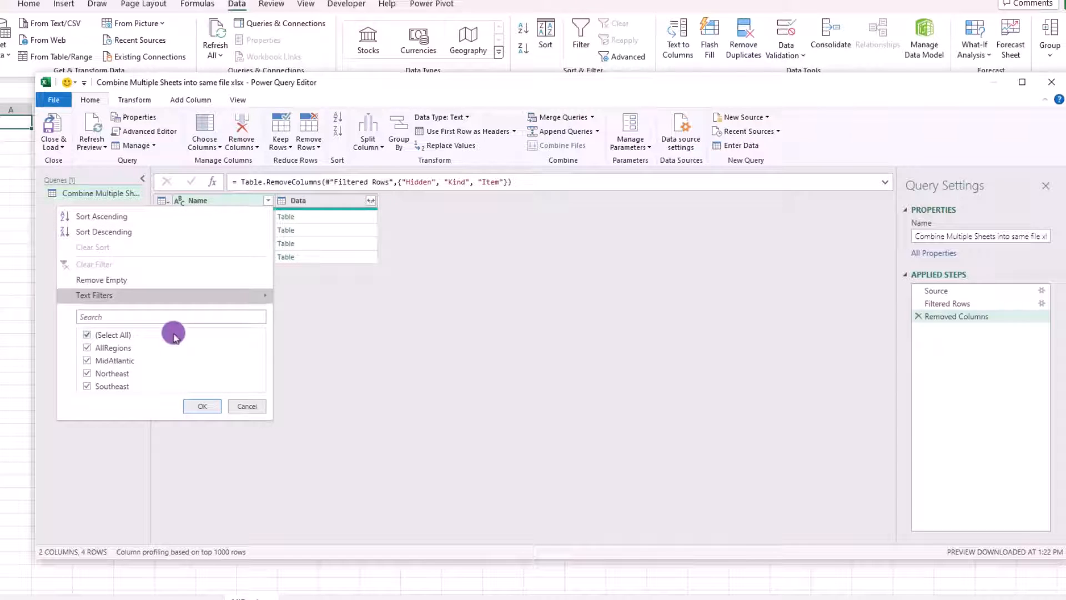
{"action": "left_click", "coordinate": [87, 348]}
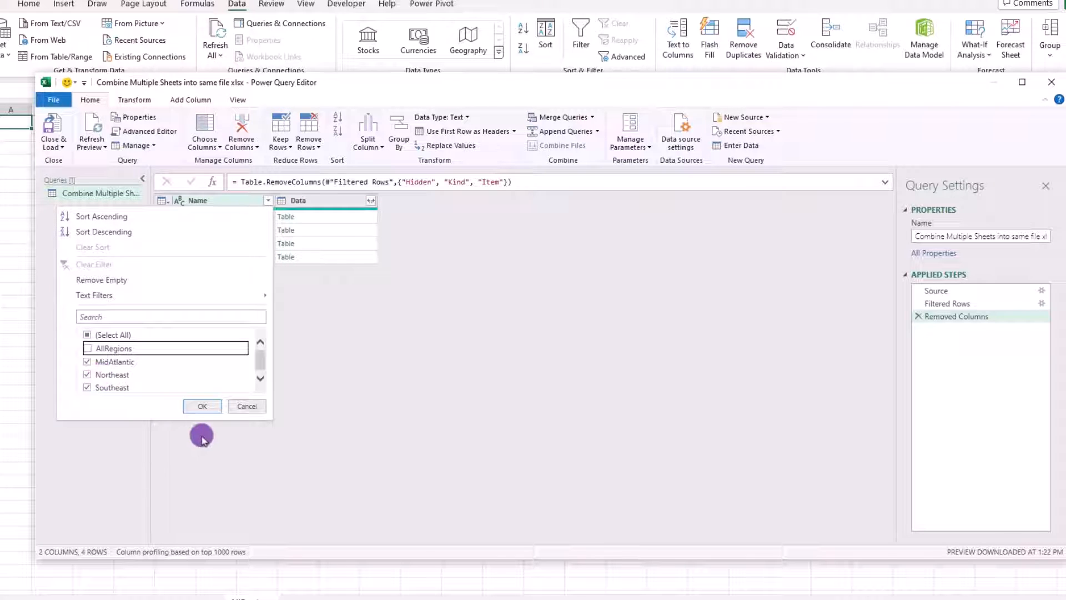
{"action": "left_click", "coordinate": [202, 405]}
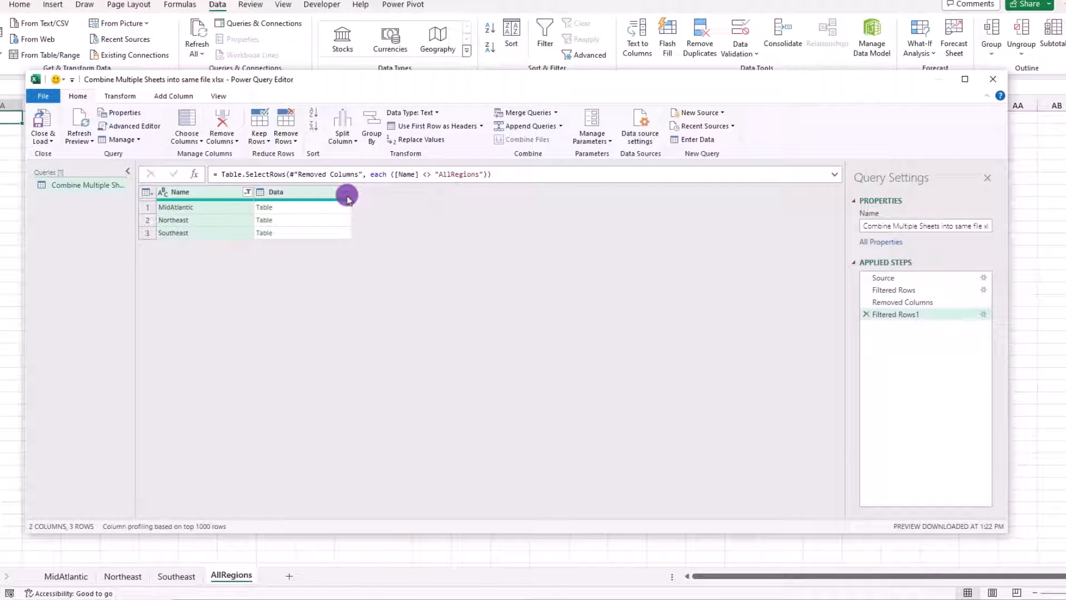
Step: Expand the Data column with every nested column checked, giving 63 rows across 16 columns
{"action": "left_click", "coordinate": [344, 191]}
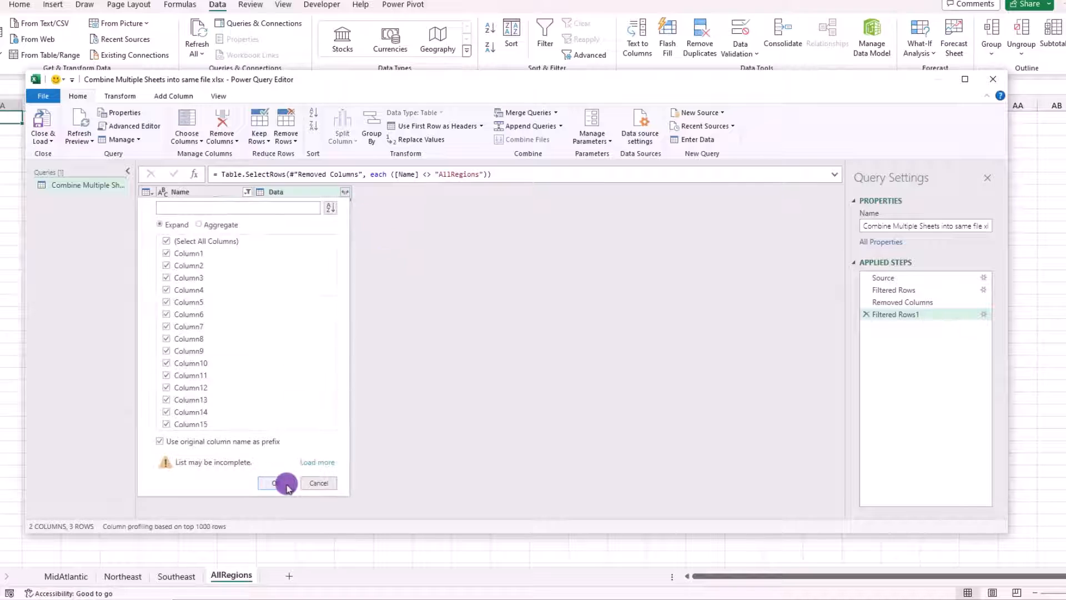
{"action": "left_click", "coordinate": [279, 483]}
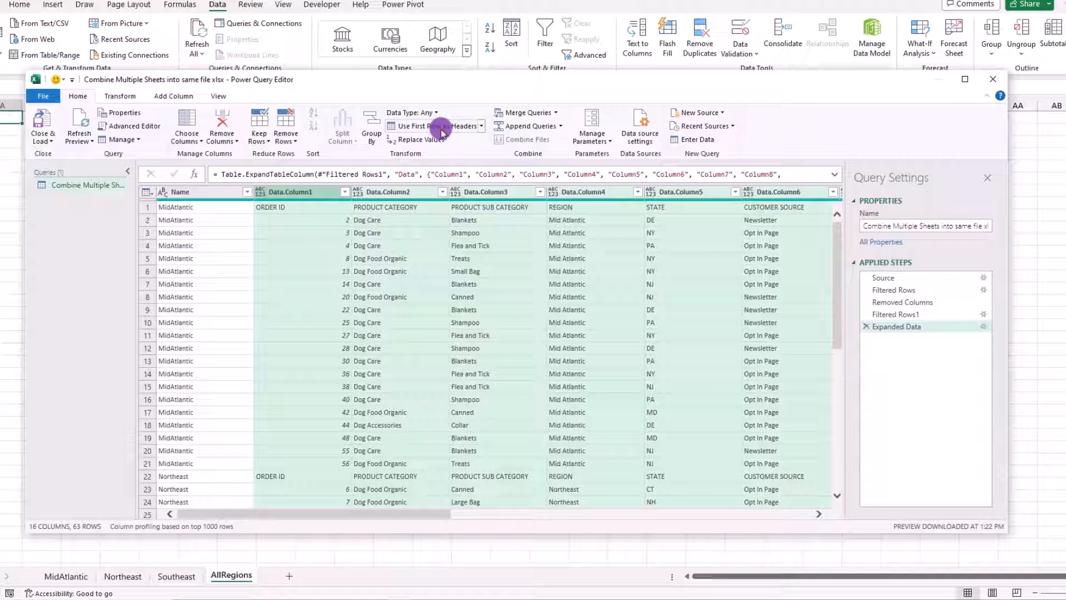
Step: Promote the first row to column headers
{"action": "left_click", "coordinate": [433, 126]}
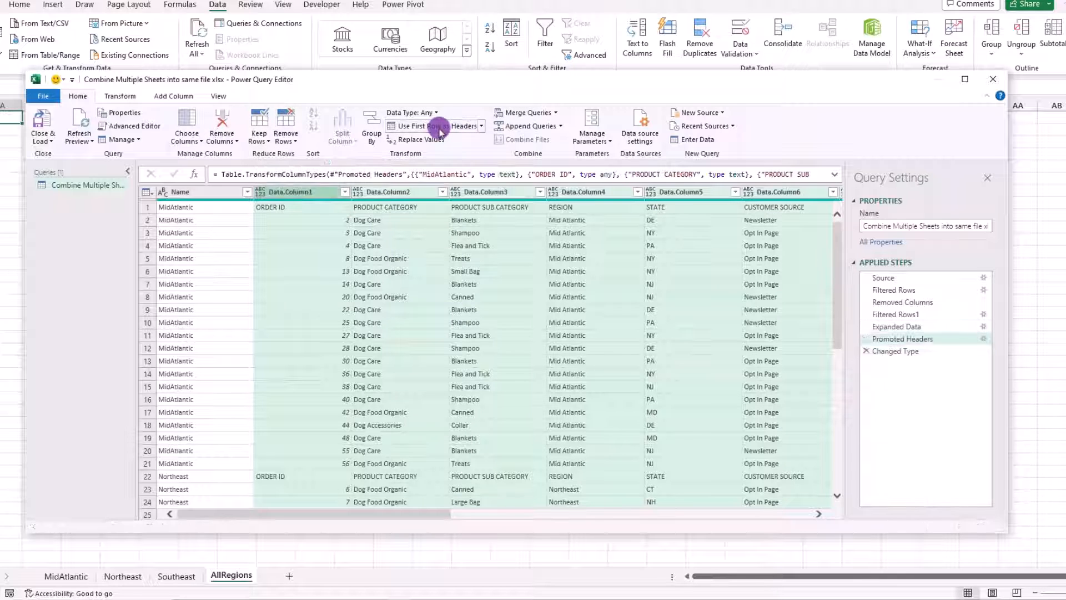
{"action": "left_click", "coordinate": [431, 126]}
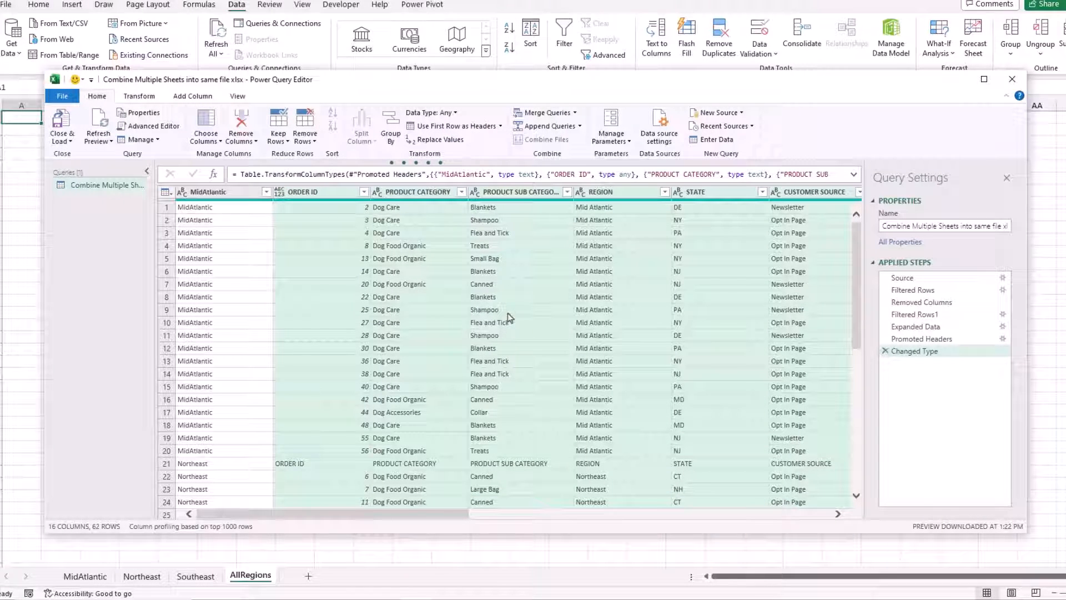
{"action": "scroll", "scroll_direction": "down", "scroll_amount": 3}
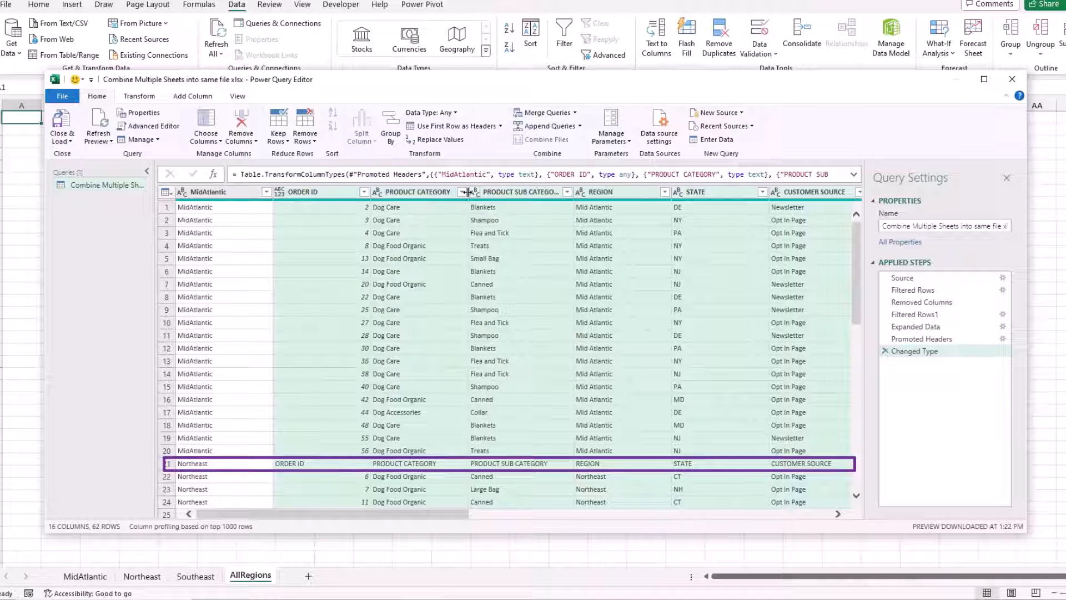
Step: Filter PRODUCT CATEGORY to drop the repeated header rows, then choose Close & Load To
{"action": "left_click", "coordinate": [463, 192]}
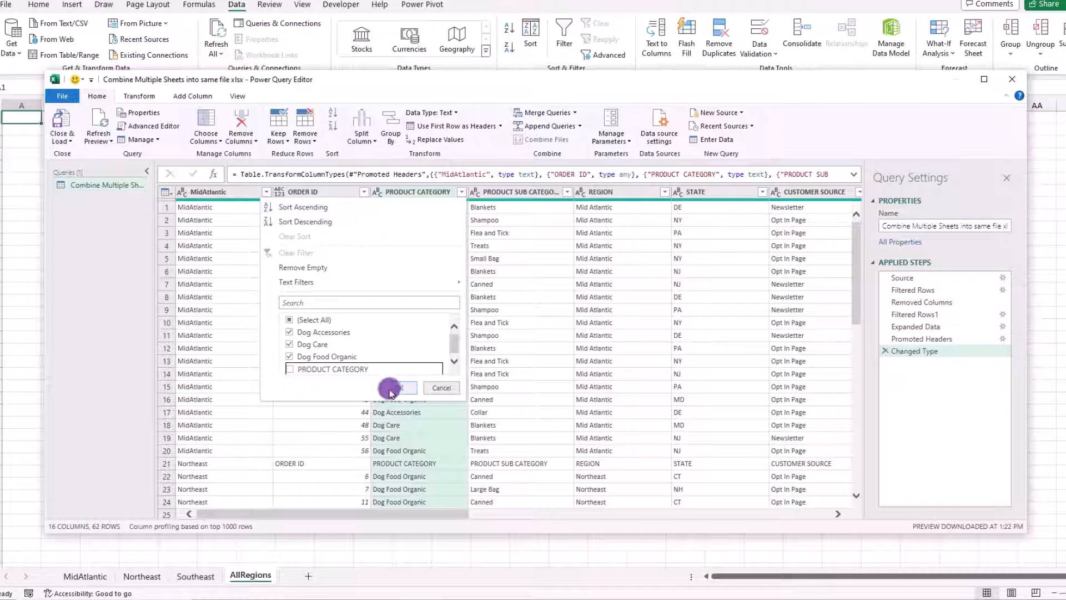
{"action": "left_click", "coordinate": [399, 387]}
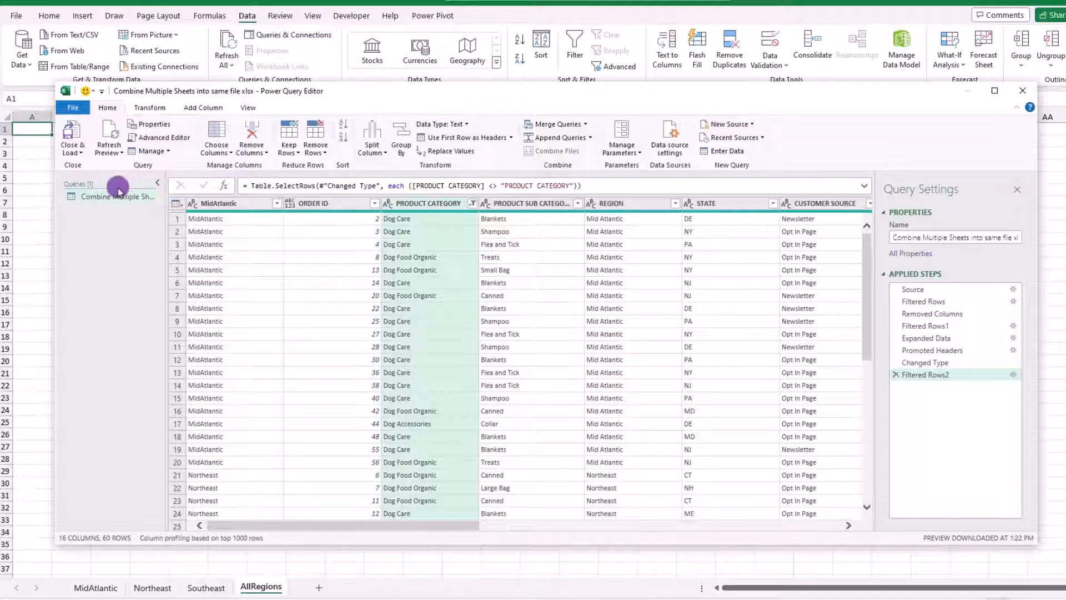
{"action": "left_click", "coordinate": [73, 136]}
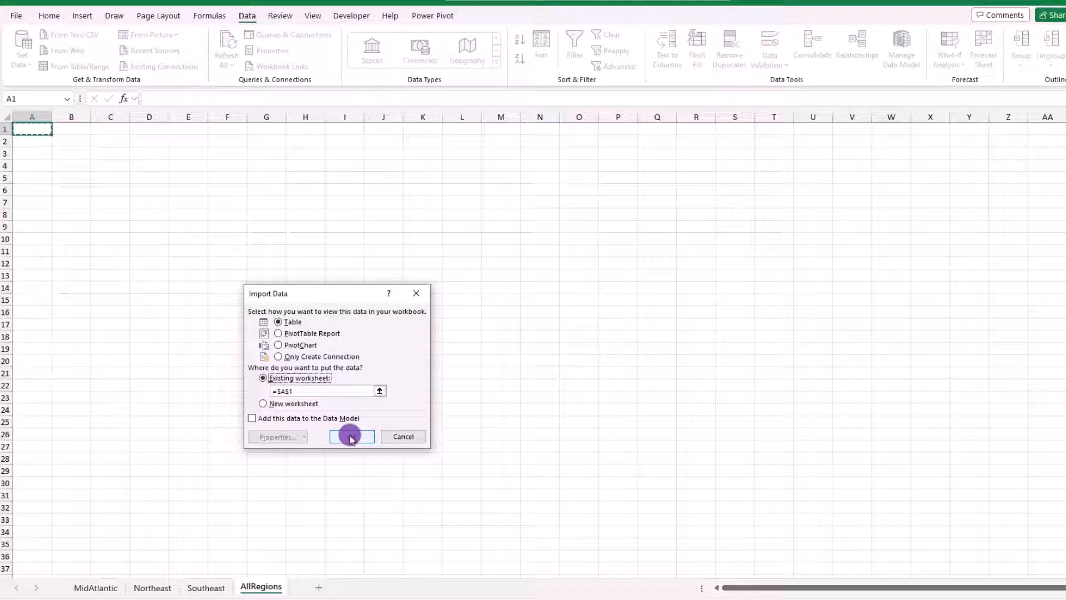
Step: Load the query as a table on AllRegions, save the workbook, and start renaming the copied Southeast (2) sheet
{"action": "left_click", "coordinate": [351, 437]}
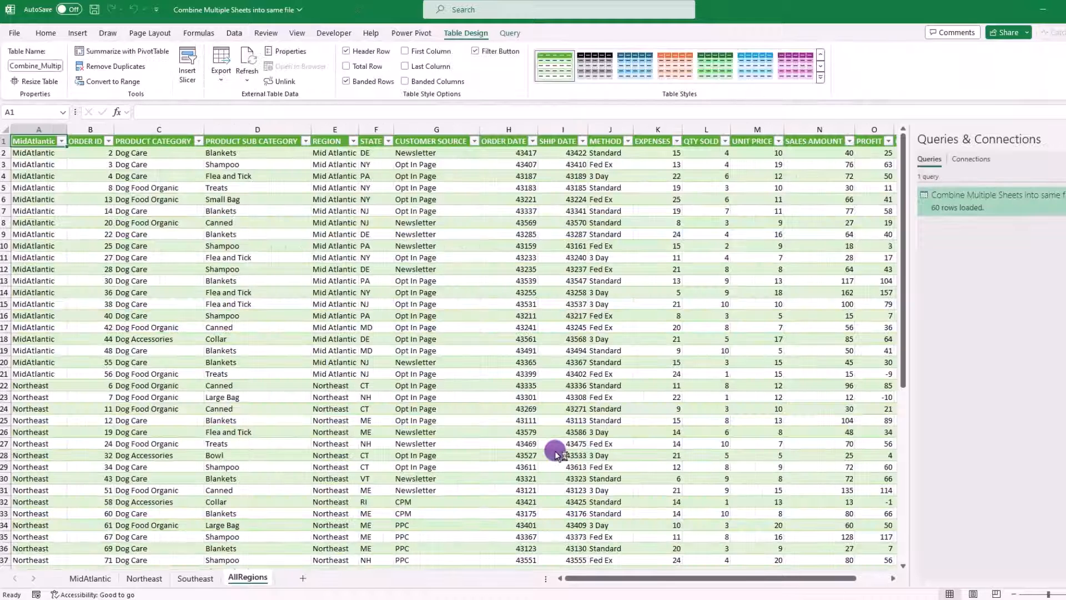
{"action": "mouse_move", "coordinate": [176, 81]}
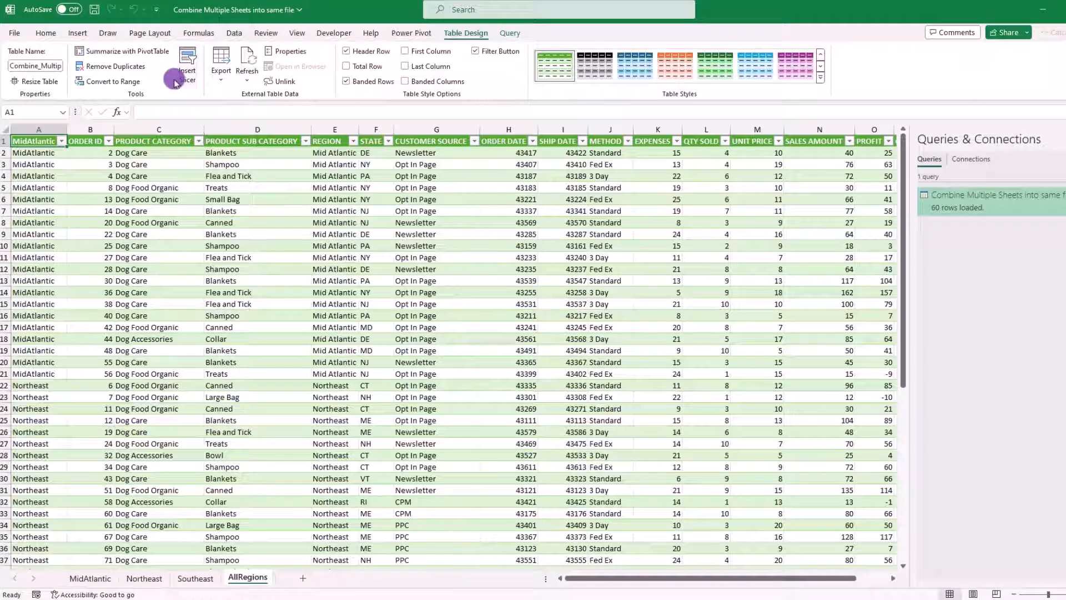
{"action": "mouse_move", "coordinate": [97, 9]}
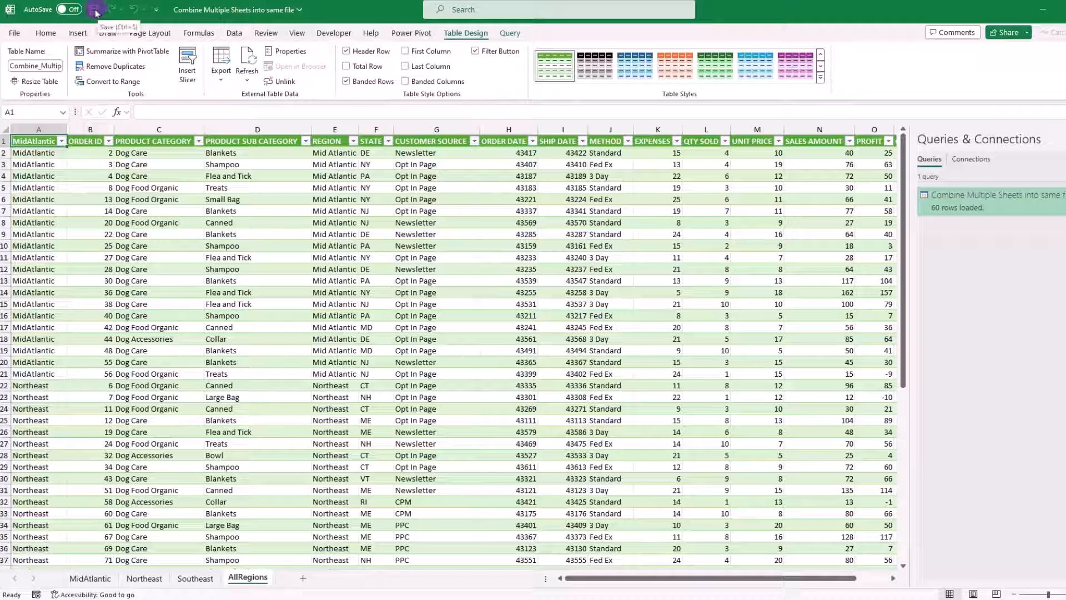
{"action": "left_click", "coordinate": [195, 578]}
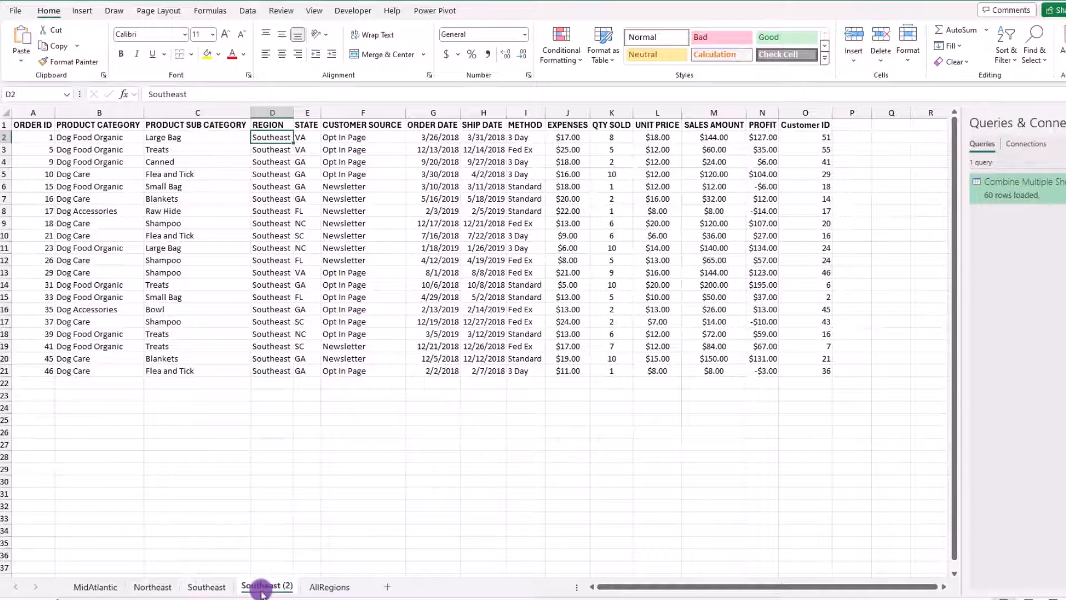
{"action": "double_click", "coordinate": [266, 586]}
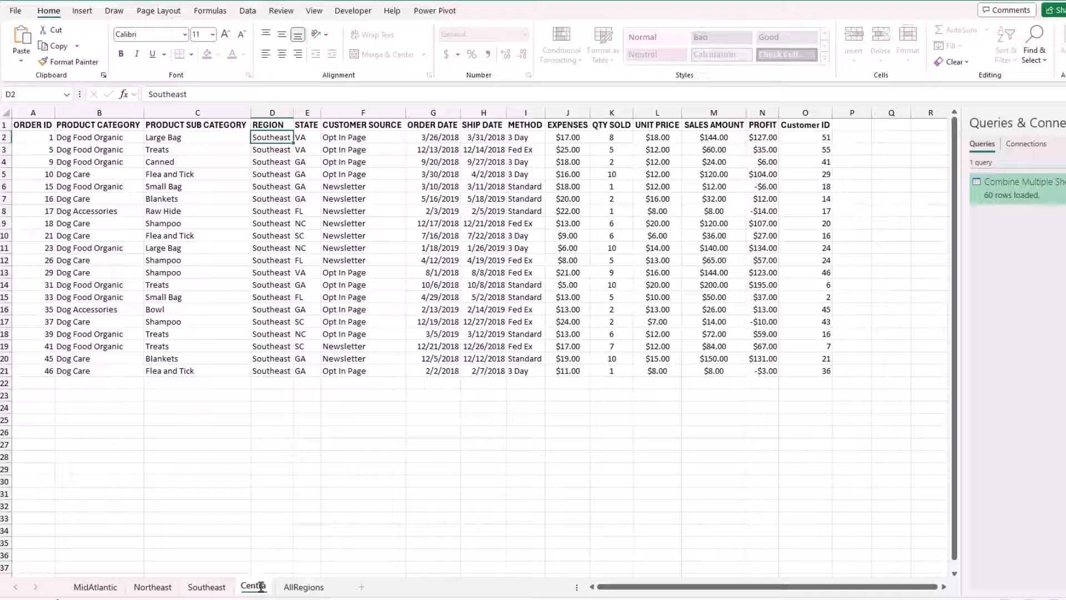
Step: Name the copied sheet Central, fill its REGION column with Central, and review the AllRegions query table
{"action": "left_click", "coordinate": [257, 586]}
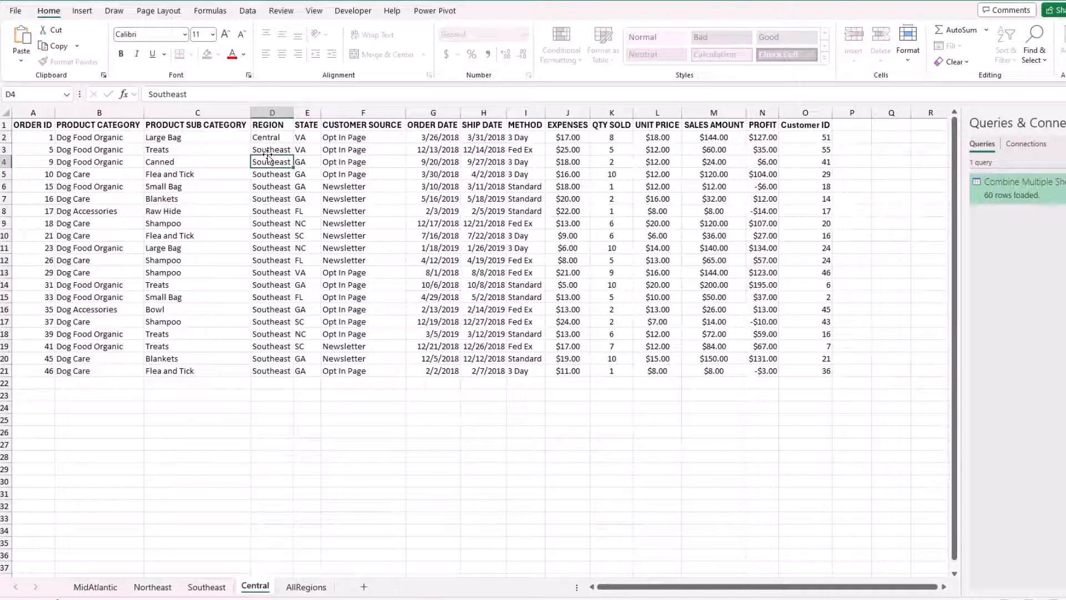
{"action": "left_click", "coordinate": [271, 138]}
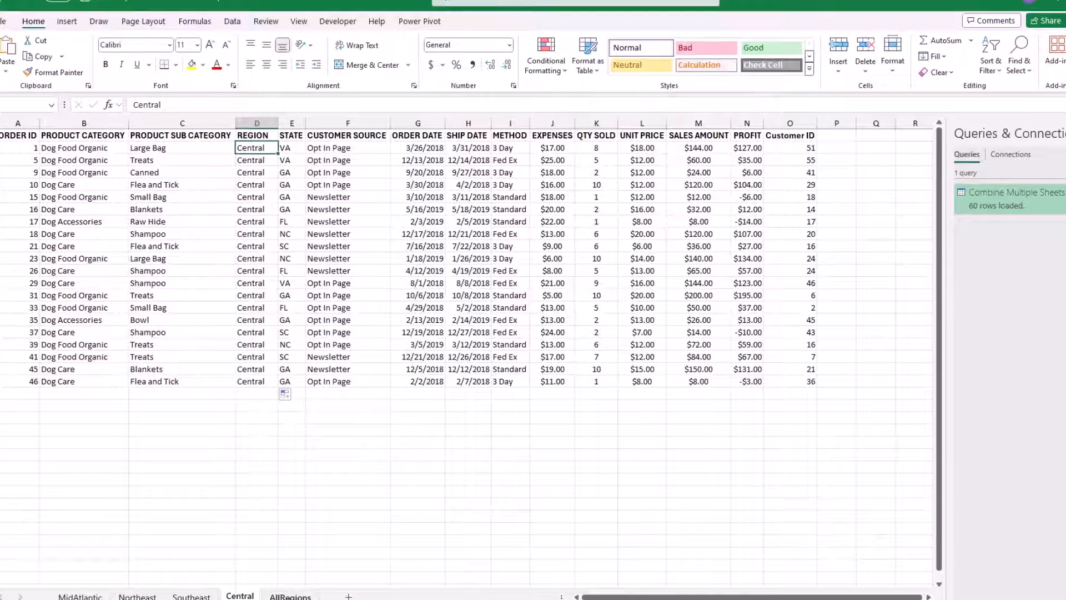
{"action": "left_click", "coordinate": [291, 596]}
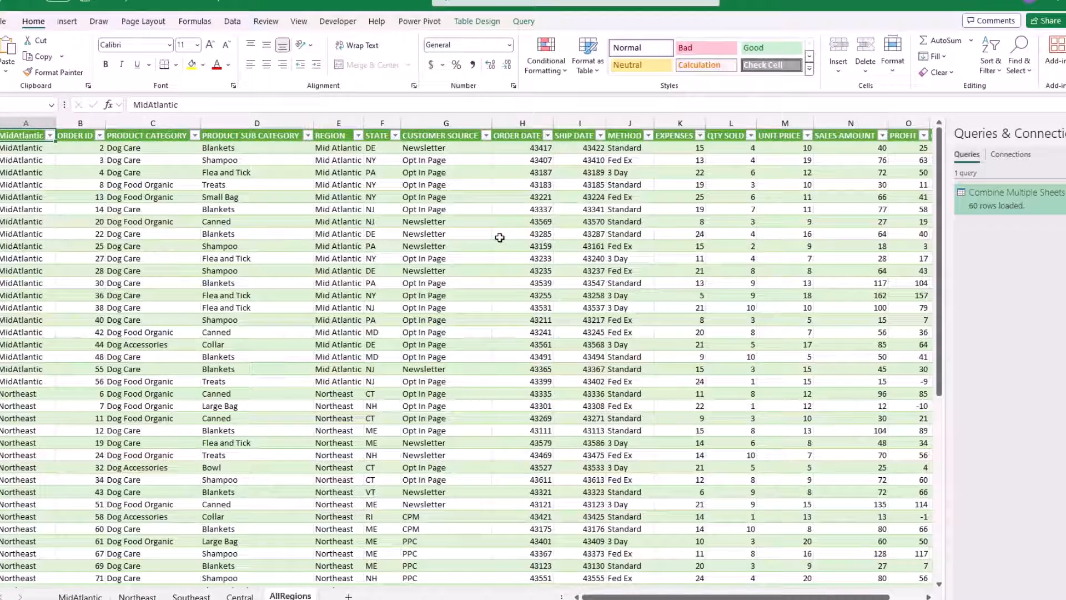
{"action": "right_click", "coordinate": [499, 234]}
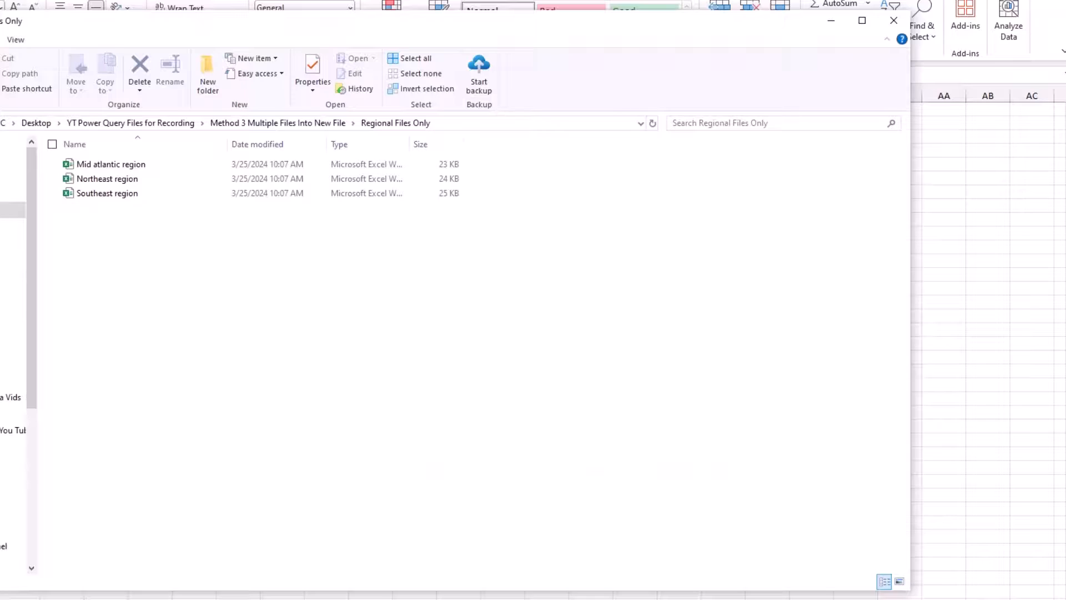
Step: Close the Regional Files Only folder window after reviewing its three region workbooks
{"action": "left_click", "coordinate": [415, 57]}
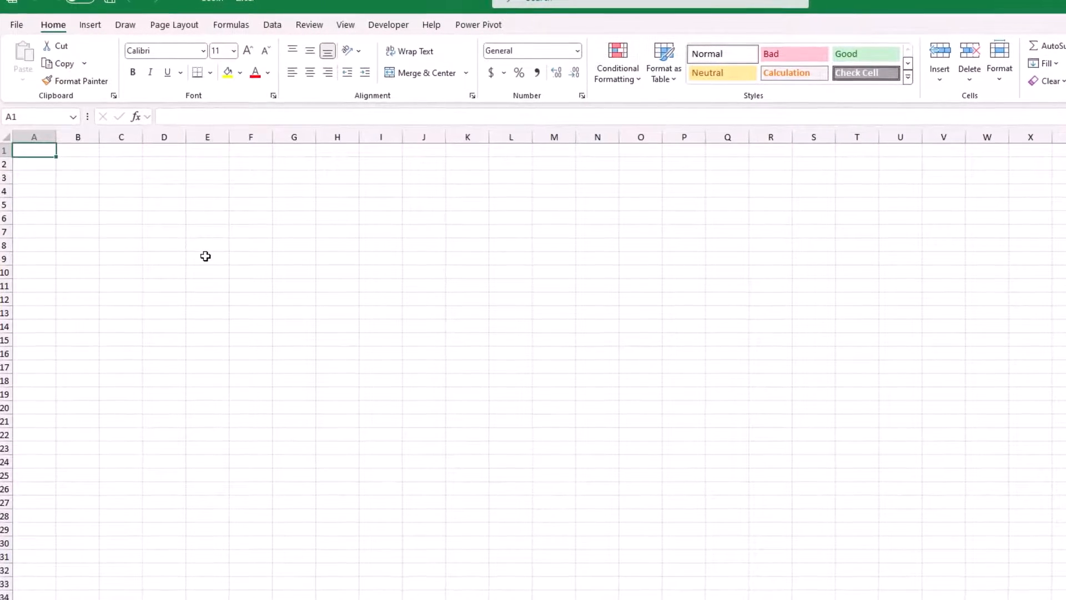
Step: In a new blank workbook (Ctrl+N), start a From Folder query on the Method 3 Multiple Files Into New File folder
{"action": "key", "text": "Ctrl+N"}
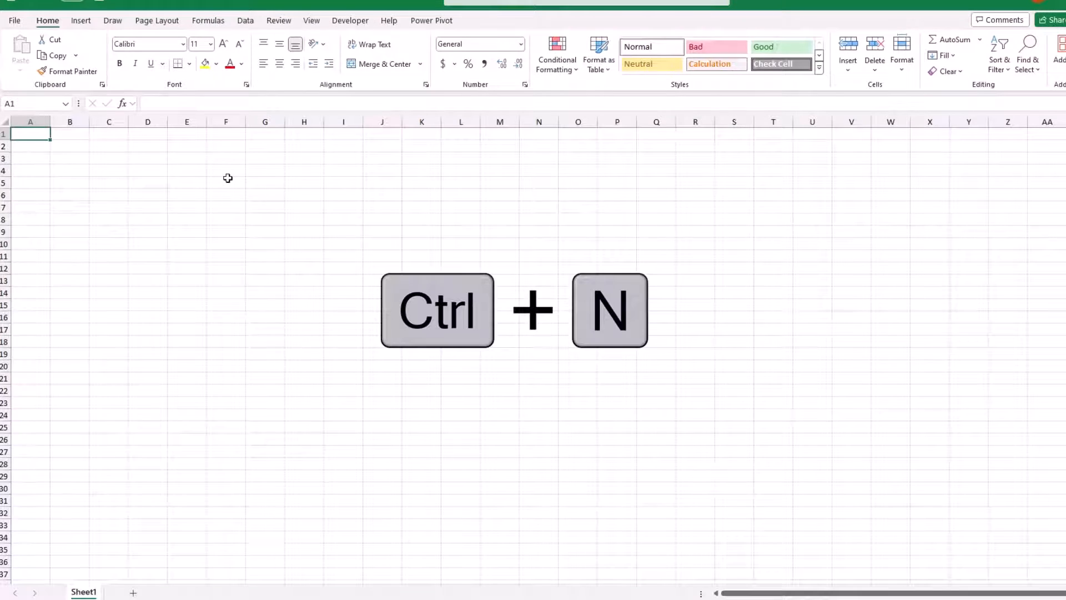
{"action": "key", "text": "Ctrl+n"}
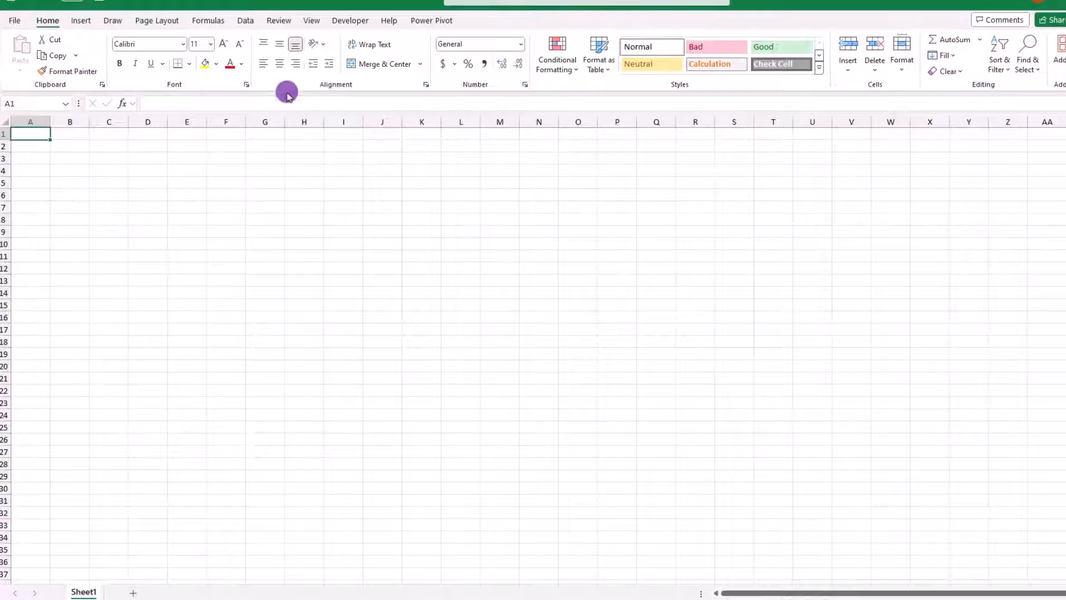
{"action": "left_click", "coordinate": [244, 21]}
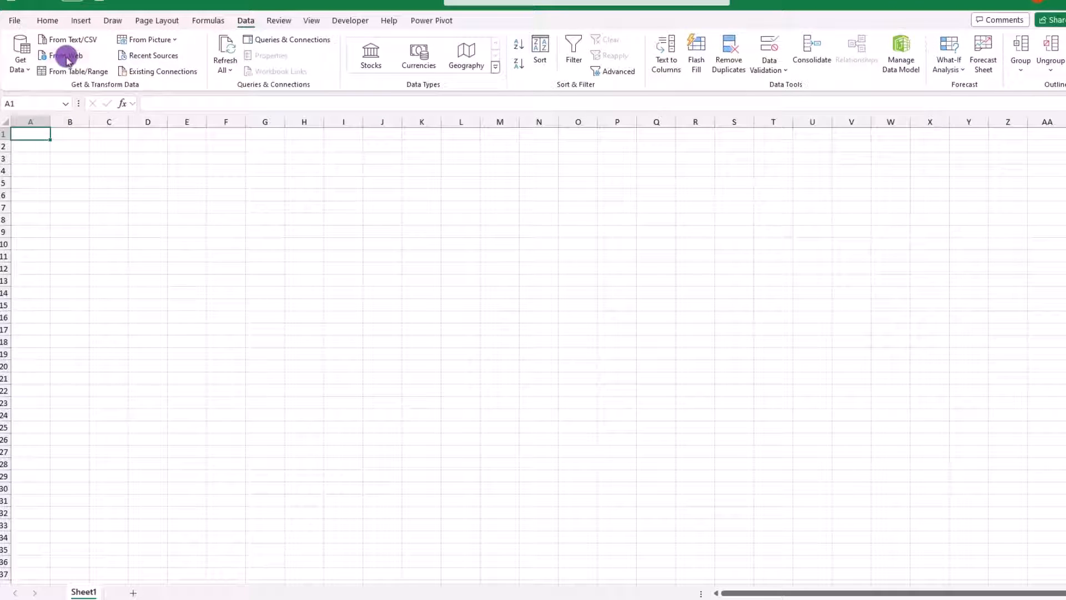
{"action": "left_click", "coordinate": [20, 56]}
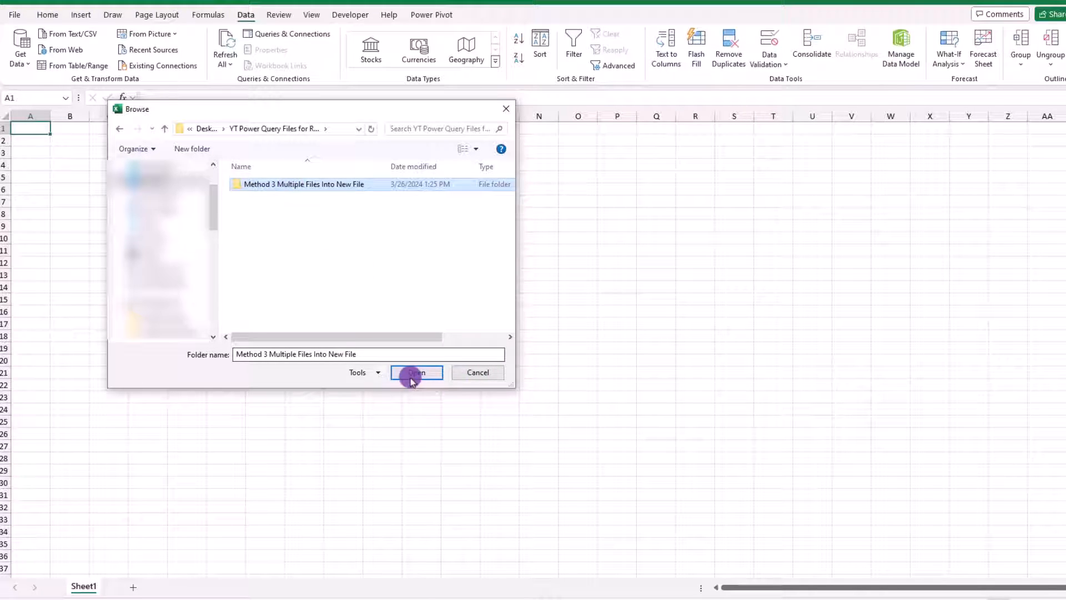
{"action": "left_click", "coordinate": [416, 372]}
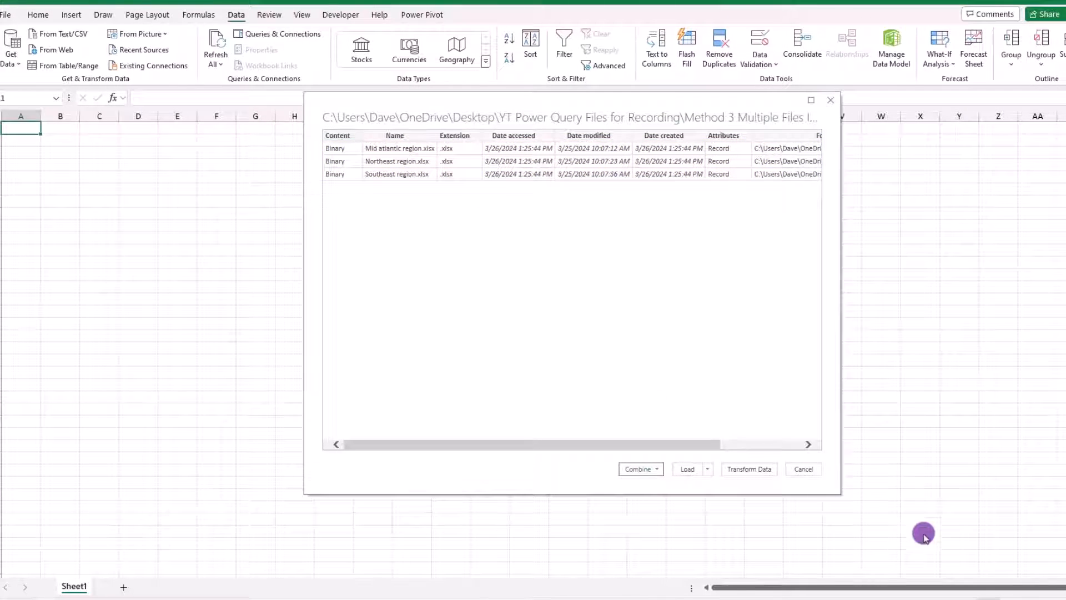
{"action": "mouse_move", "coordinate": [925, 545]}
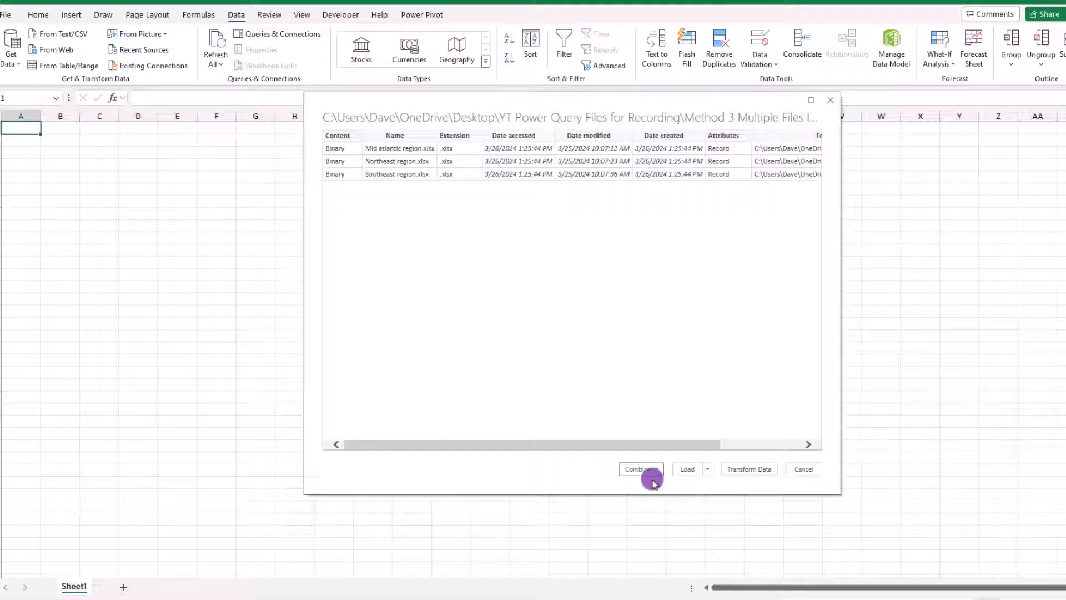
Step: Choose Combine & Load for the folder and extract the Region table from each workbook
{"action": "left_click", "coordinate": [640, 469]}
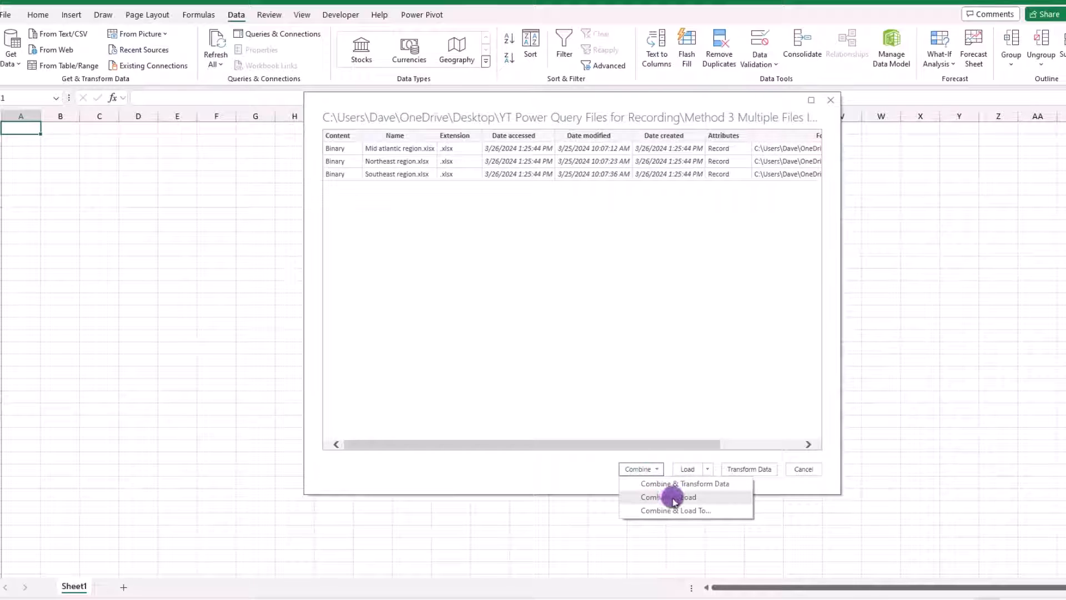
{"action": "left_click", "coordinate": [684, 483]}
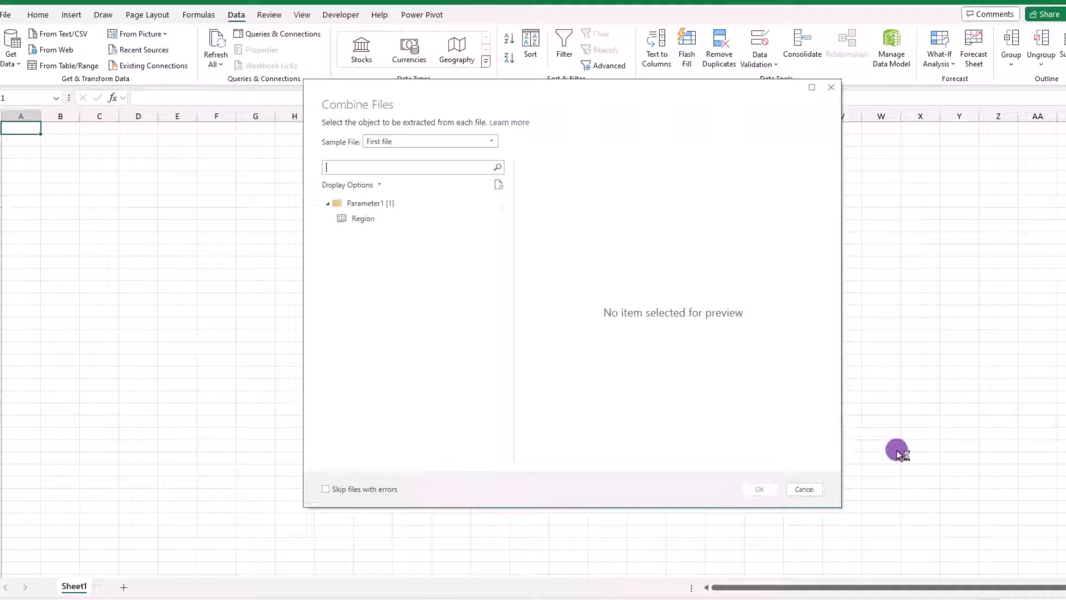
{"action": "left_click", "coordinate": [363, 218]}
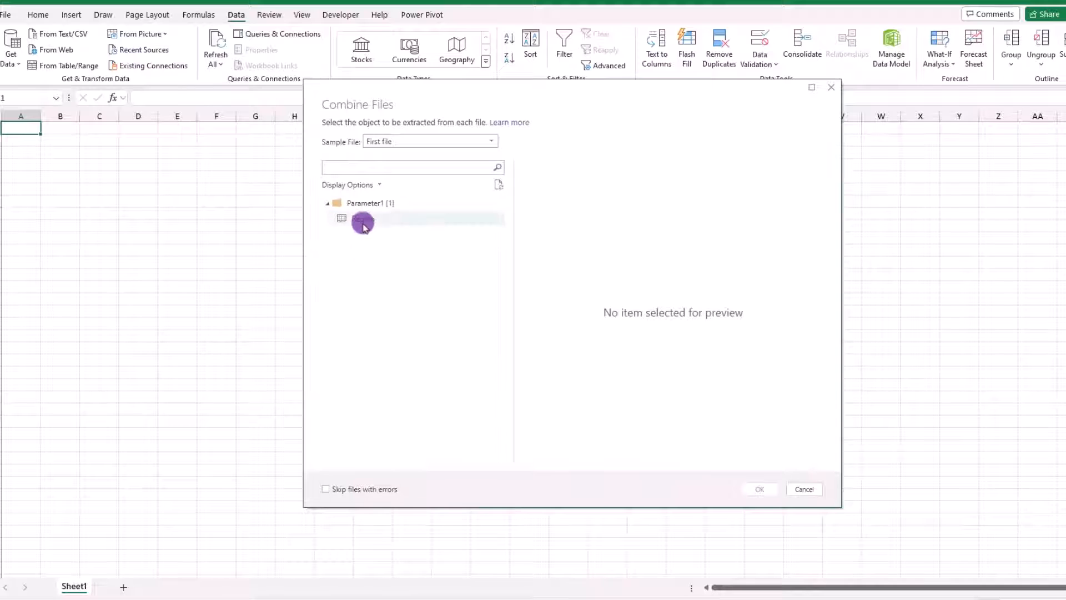
{"action": "left_click", "coordinate": [363, 219]}
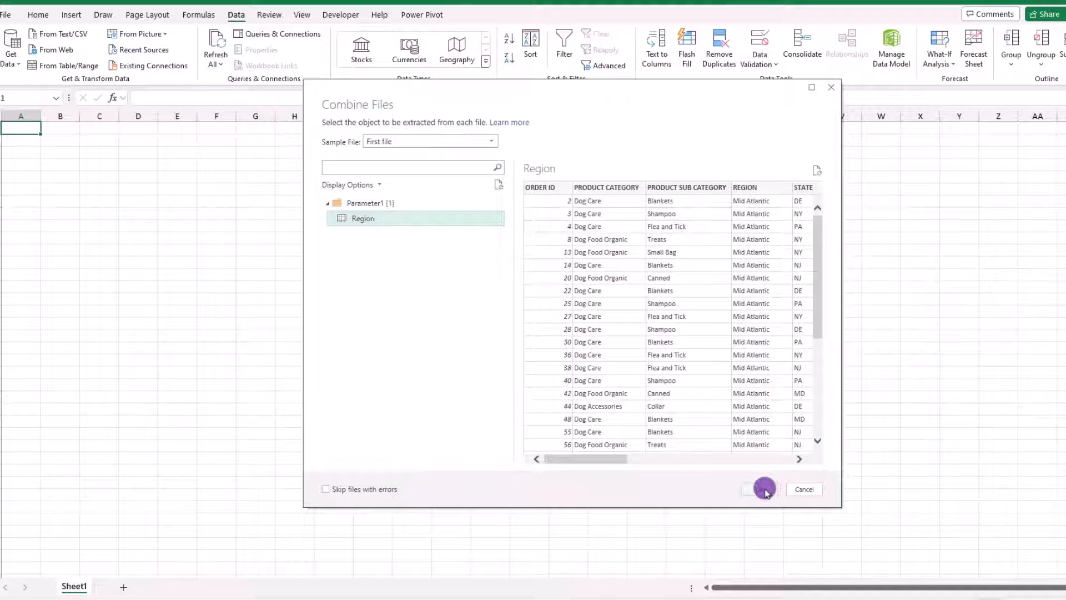
{"action": "left_click", "coordinate": [751, 489]}
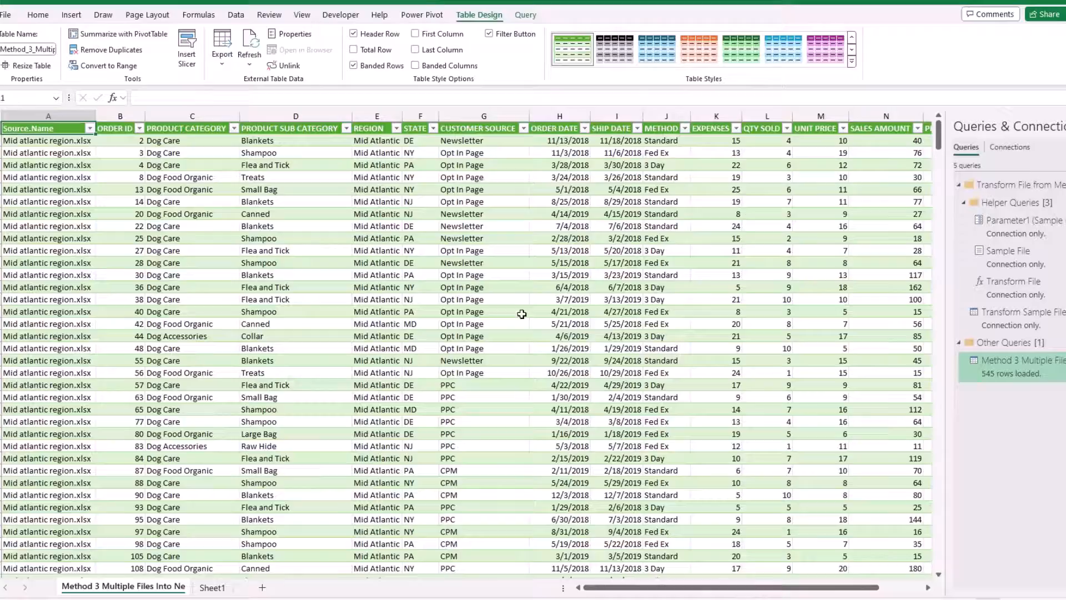
{"action": "scroll", "scroll_direction": "down", "scroll_amount": 3}
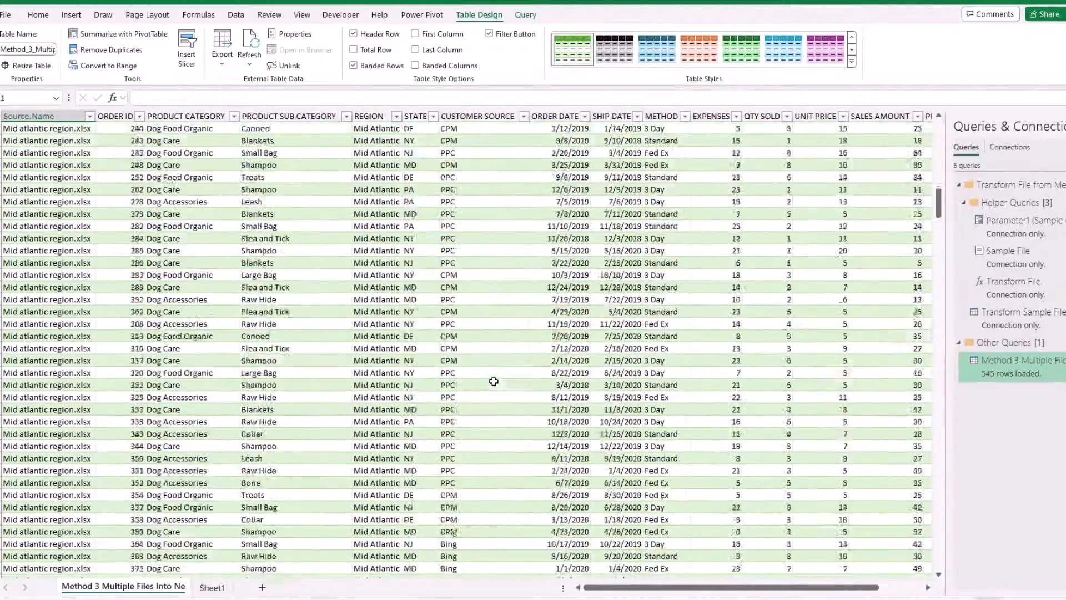
{"action": "scroll", "scroll_direction": "down", "scroll_amount": 3}
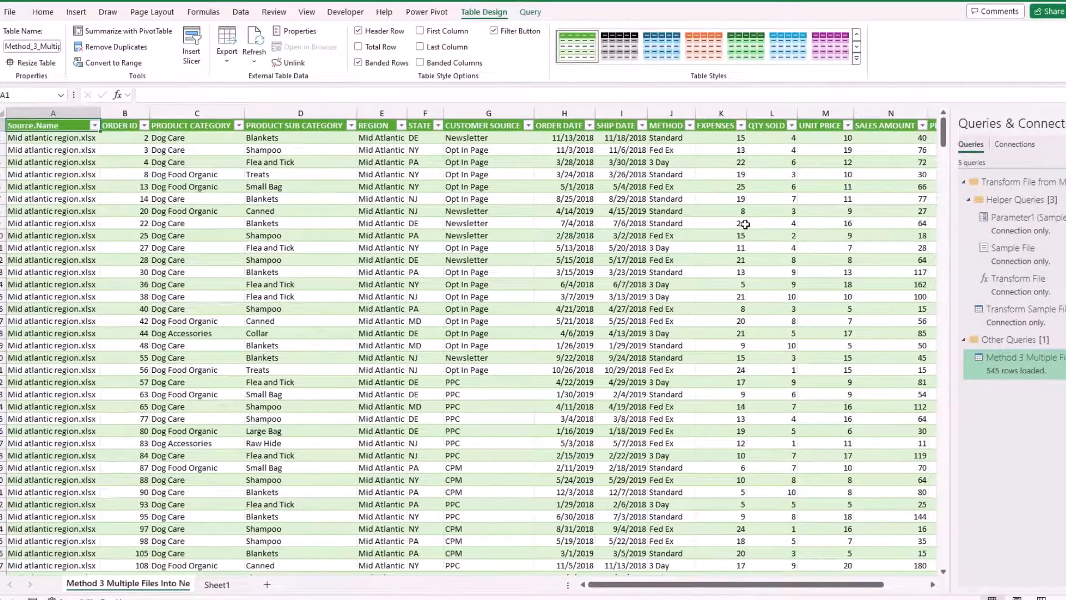
{"action": "left_click", "coordinate": [52, 113]}
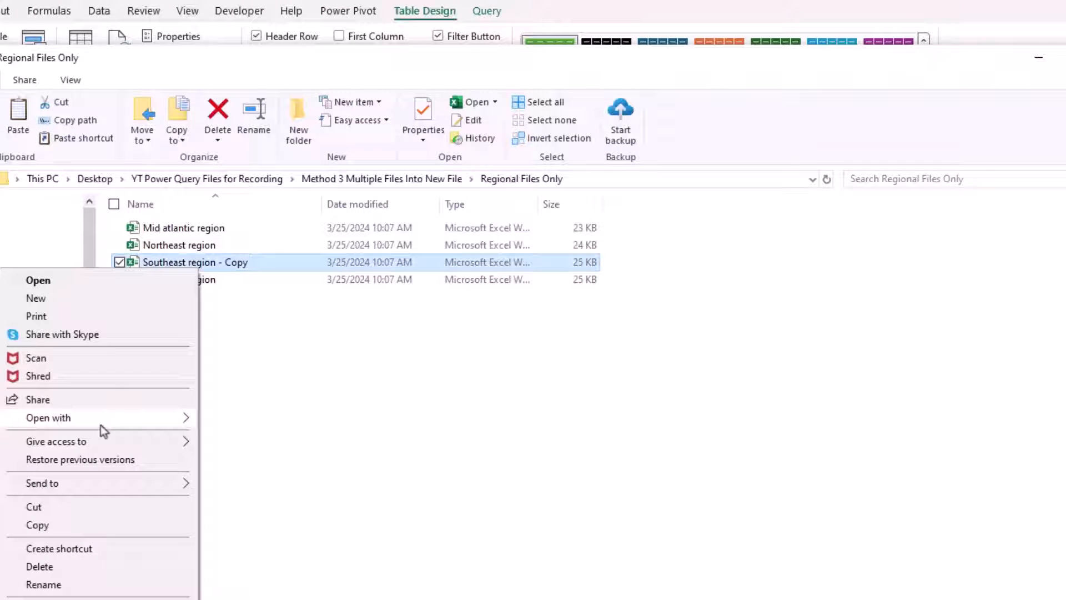
Step: Rename the copied Southeast region workbook to Central in the folder
{"action": "left_click", "coordinate": [40, 584]}
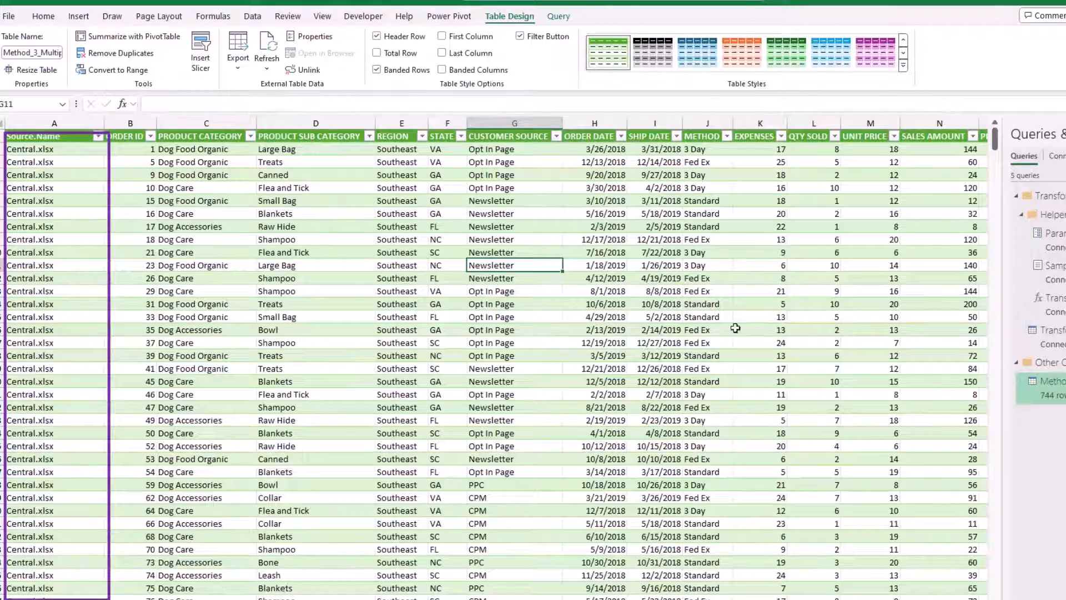
Step: Review the Central rows in the 744-row table and show the Query ribbon commands
{"action": "scroll", "scroll_direction": "down", "scroll_amount": 3}
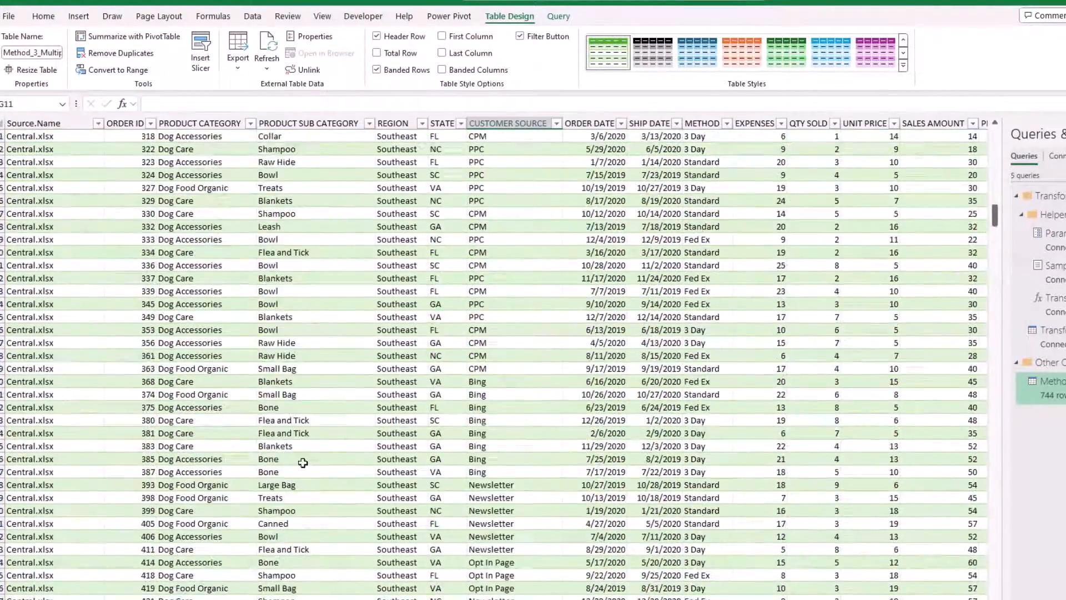
{"action": "scroll", "scroll_direction": "down", "scroll_amount": 3}
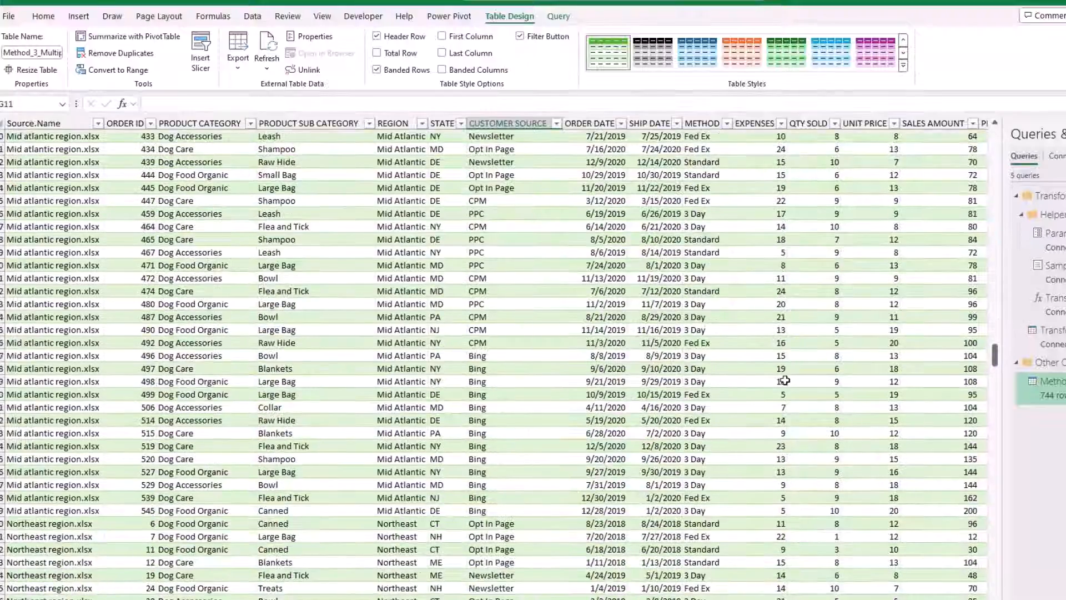
{"action": "left_click", "coordinate": [252, 16]}
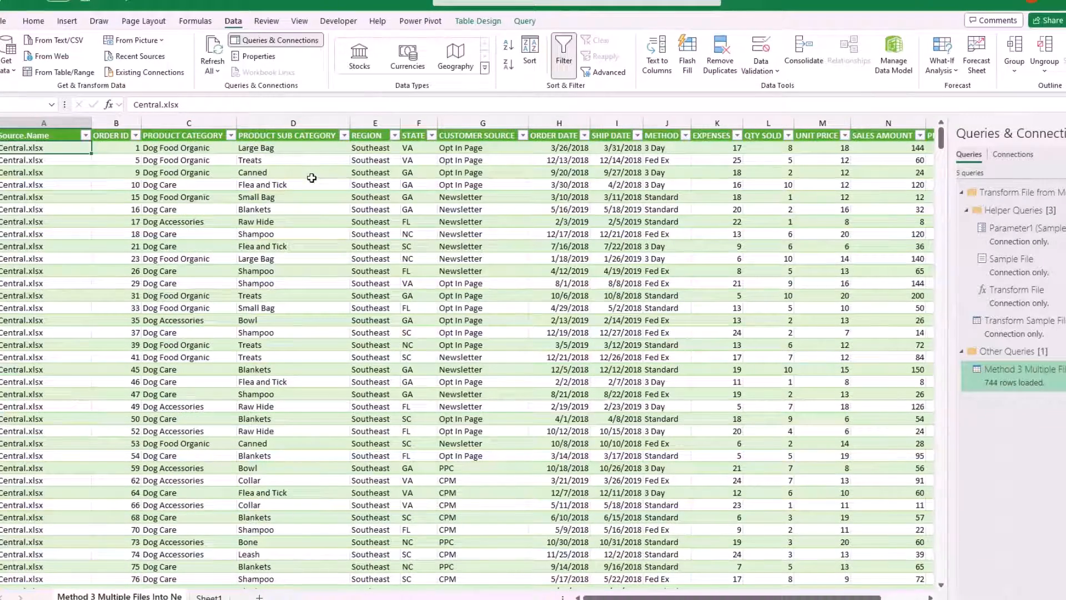
{"action": "mouse_move", "coordinate": [308, 183]}
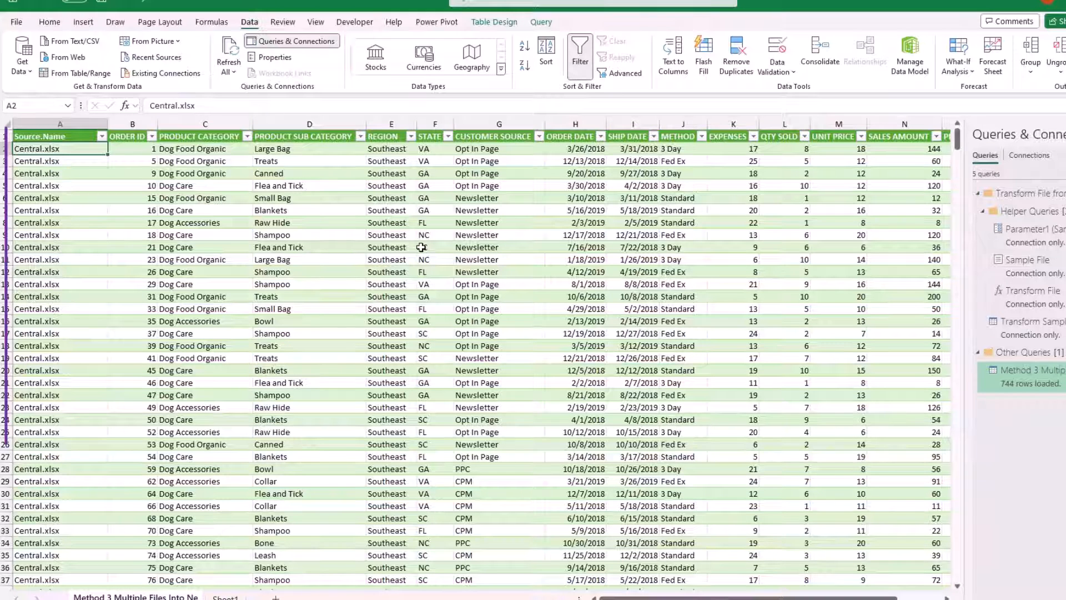
{"action": "left_click", "coordinate": [54, 123]}
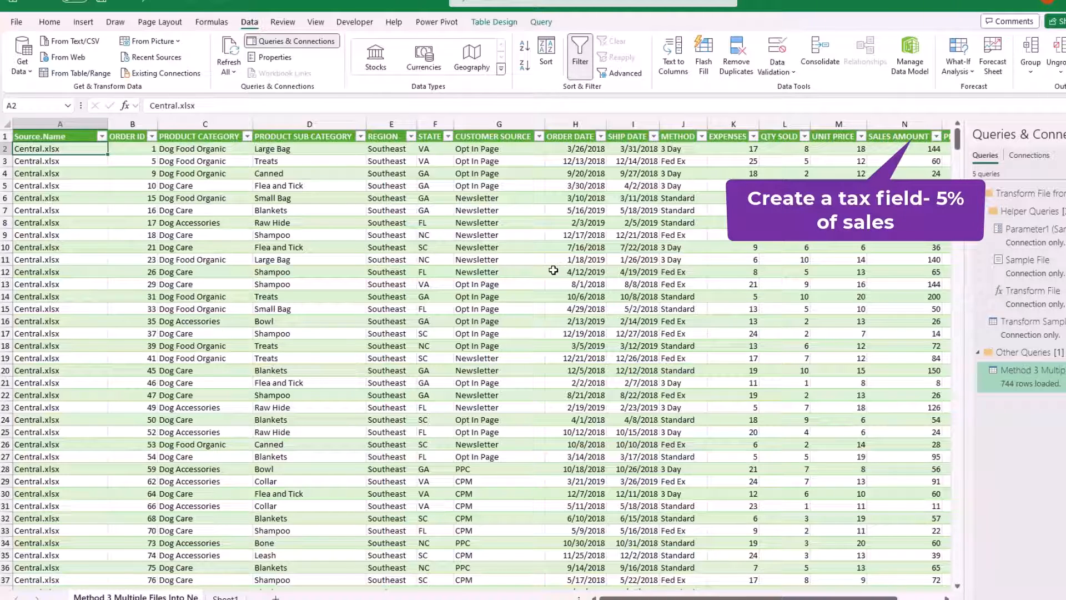
{"action": "mouse_move", "coordinate": [400, 217]}
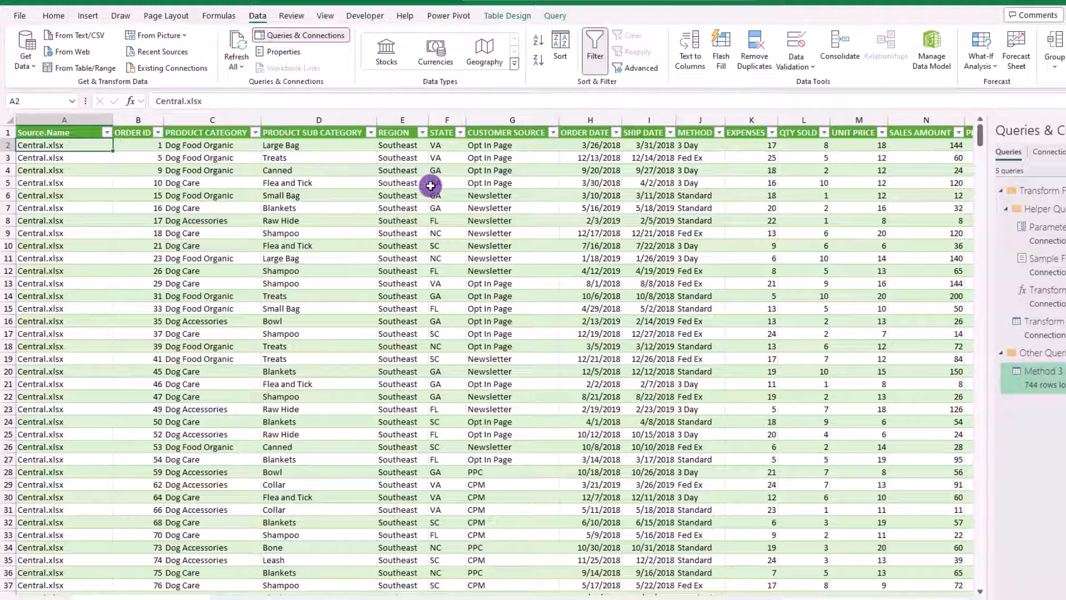
{"action": "left_click", "coordinate": [555, 15]}
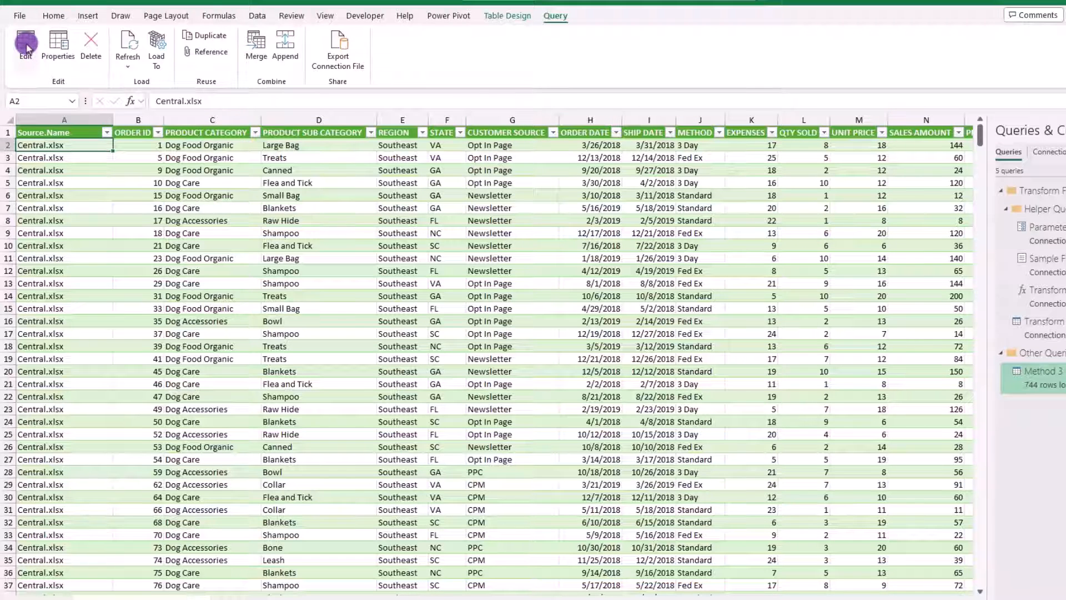
Step: Edit the combined query, remove its Source.Name column and start a custom column
{"action": "left_click", "coordinate": [25, 47]}
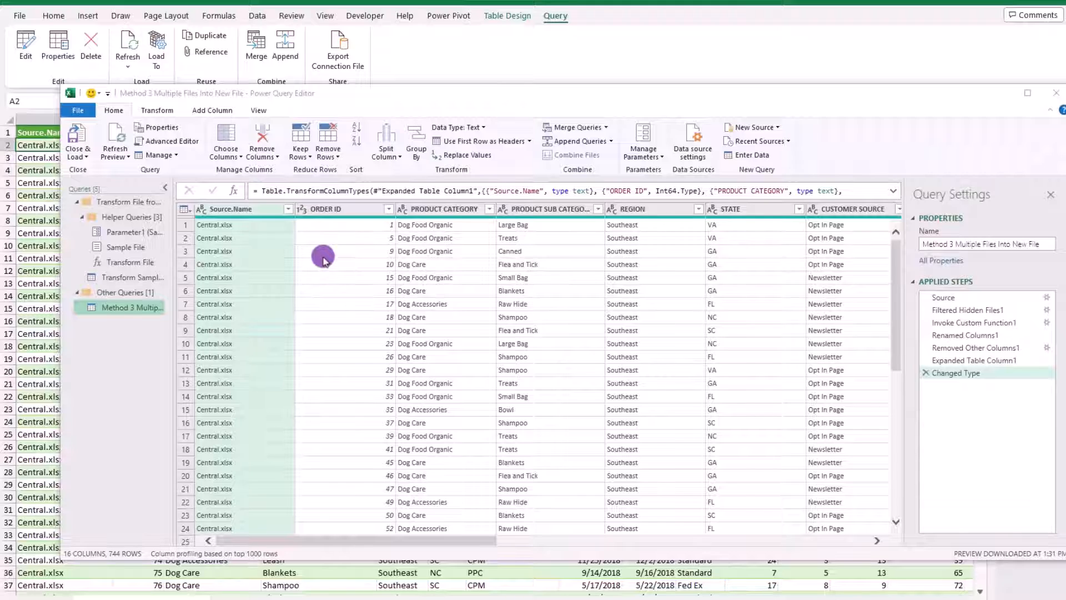
{"action": "mouse_move", "coordinate": [309, 244]}
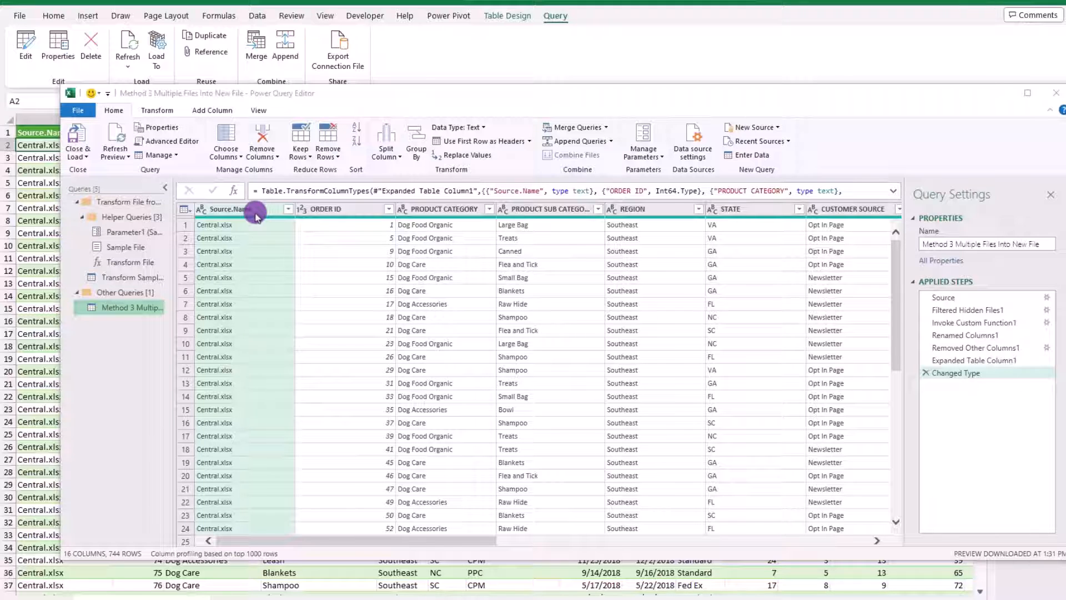
{"action": "right_click", "coordinate": [256, 217]}
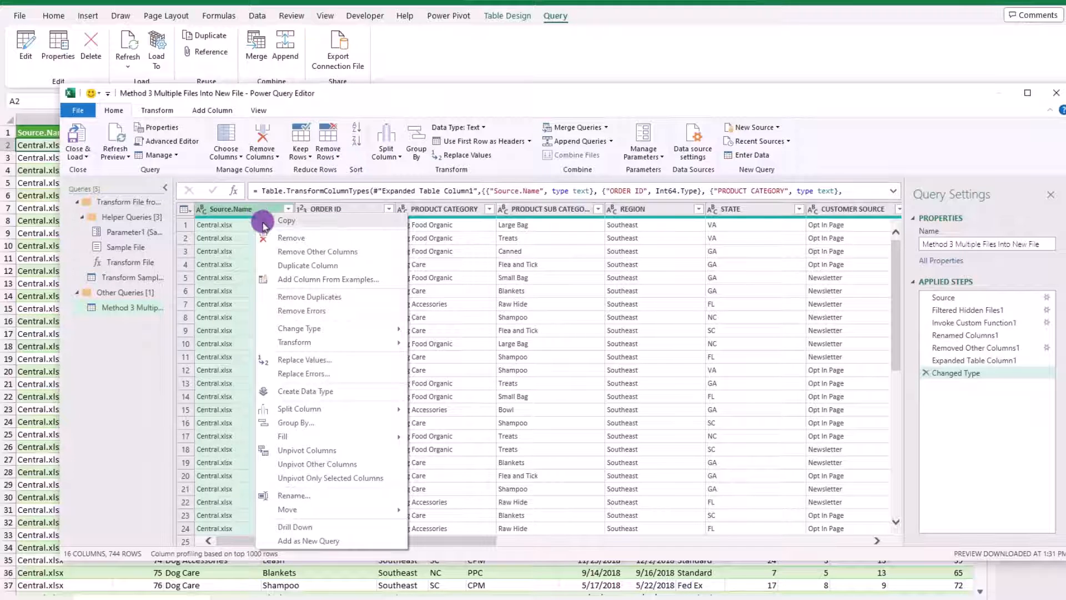
{"action": "mouse_move", "coordinate": [281, 241]}
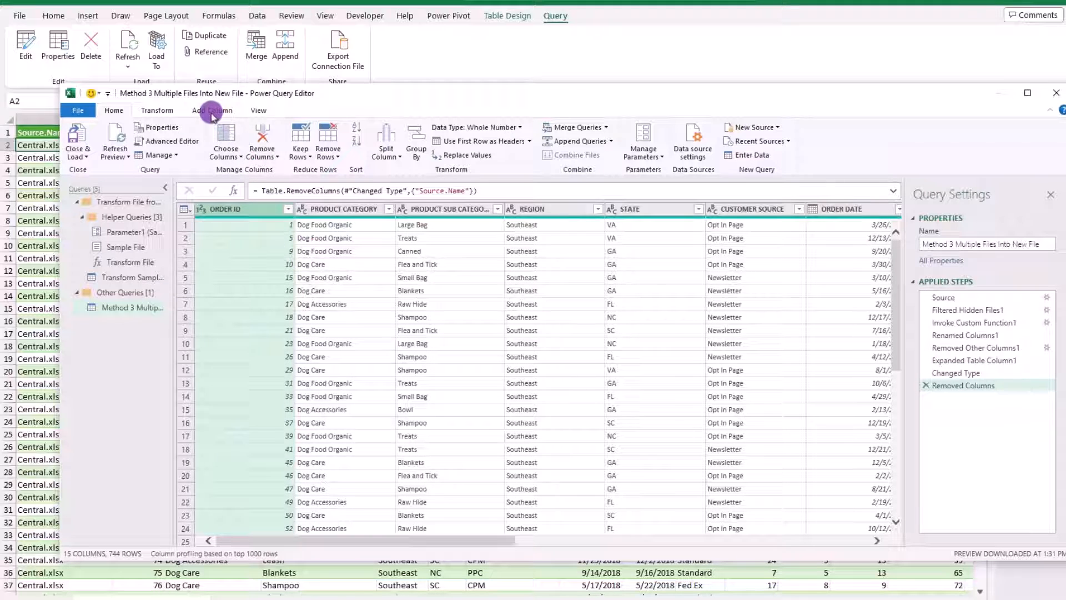
{"action": "left_click", "coordinate": [212, 110]}
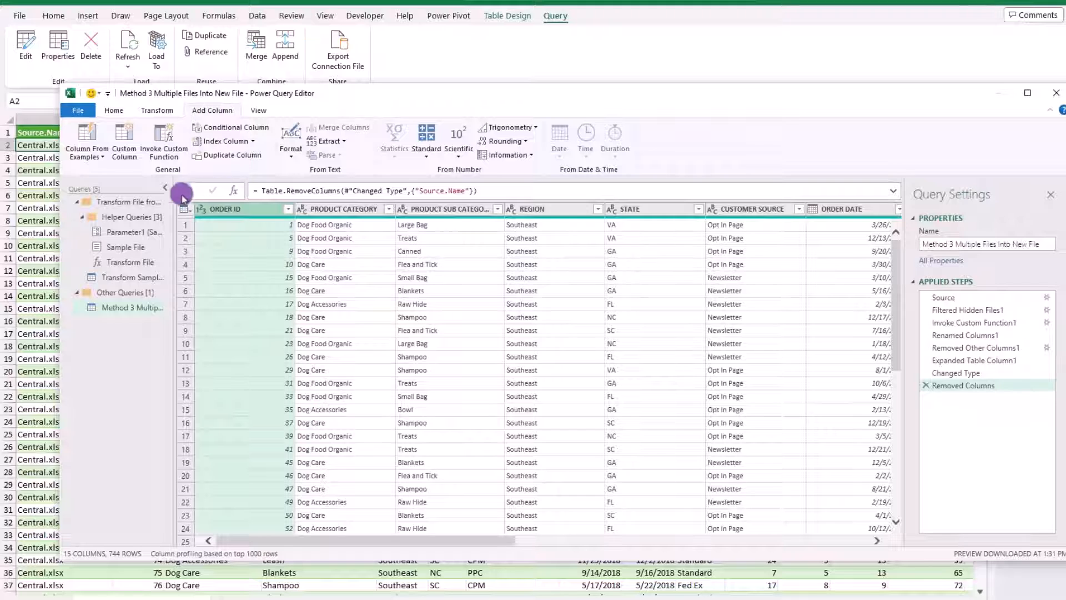
{"action": "left_click", "coordinate": [124, 137]}
{"action": "type", "text": "Tax"}
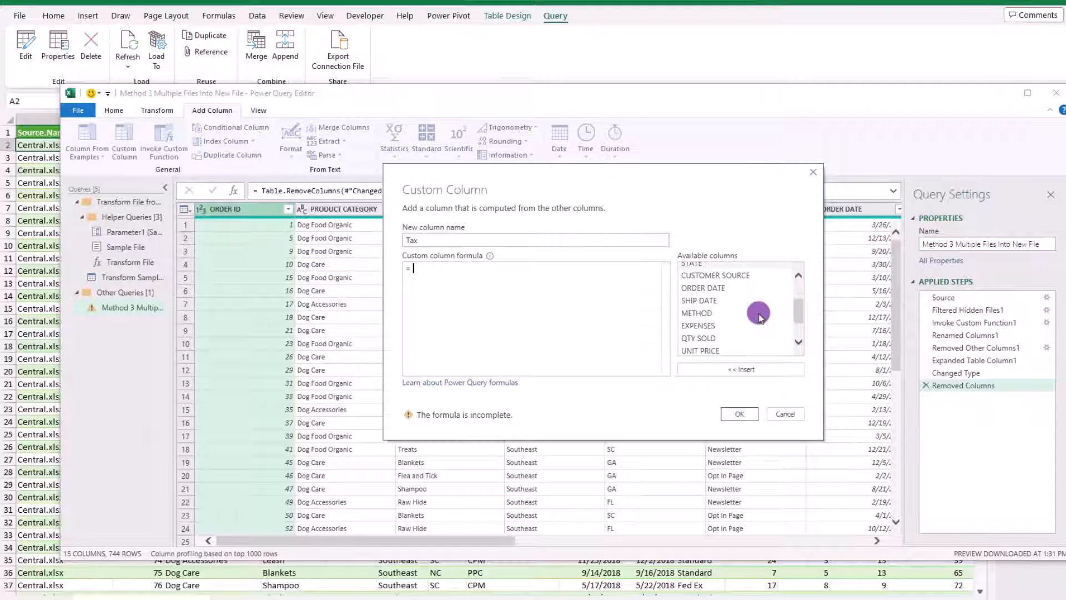
Step: Define the Tax column as SALES AMOUNT * .05 and confirm it
{"action": "scroll", "scroll_direction": "down", "scroll_amount": 3}
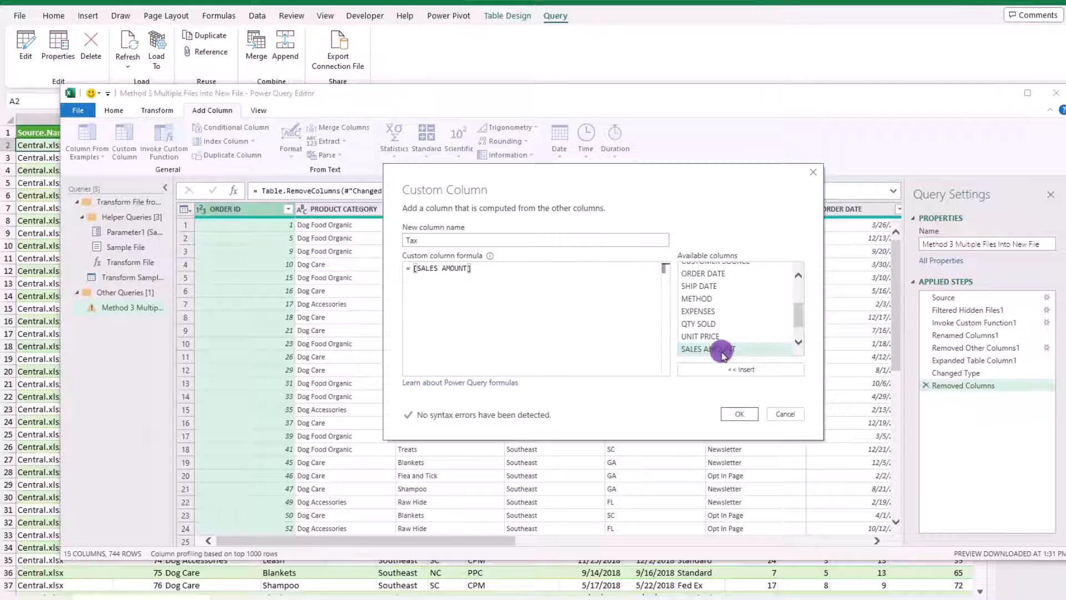
{"action": "type", "text": "*.05"}
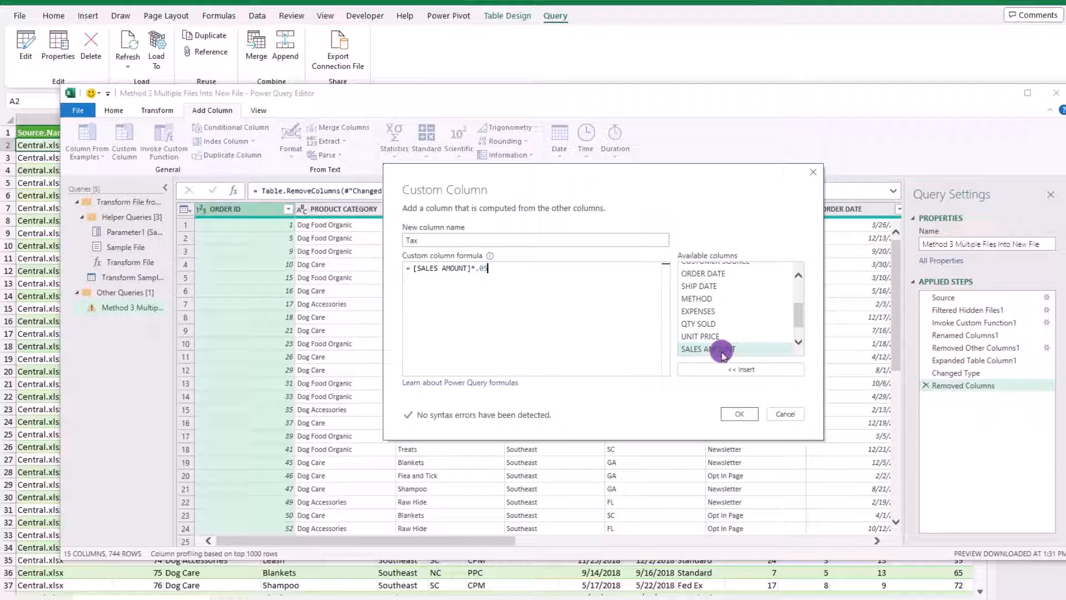
{"action": "left_click", "coordinate": [739, 414]}
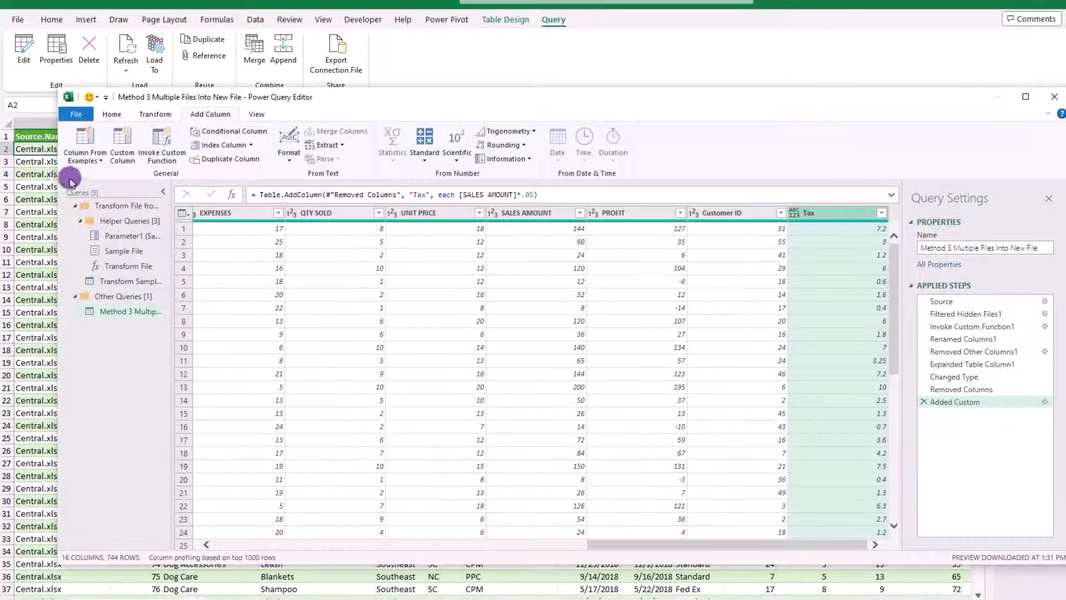
{"action": "left_click", "coordinate": [112, 114]}
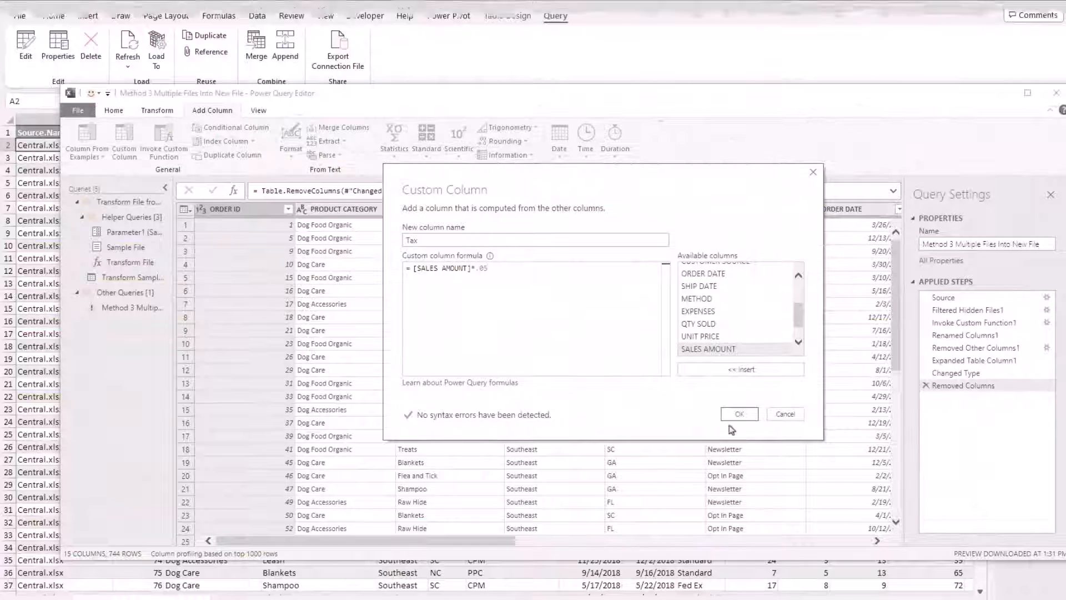
{"action": "left_click", "coordinate": [785, 413]}
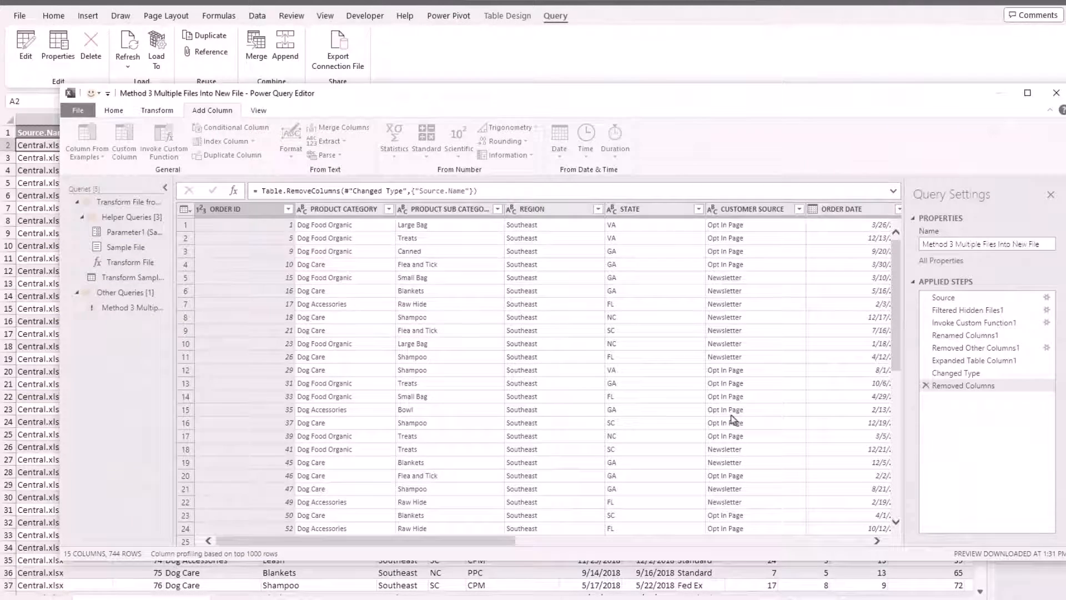
{"action": "left_click", "coordinate": [124, 142]}
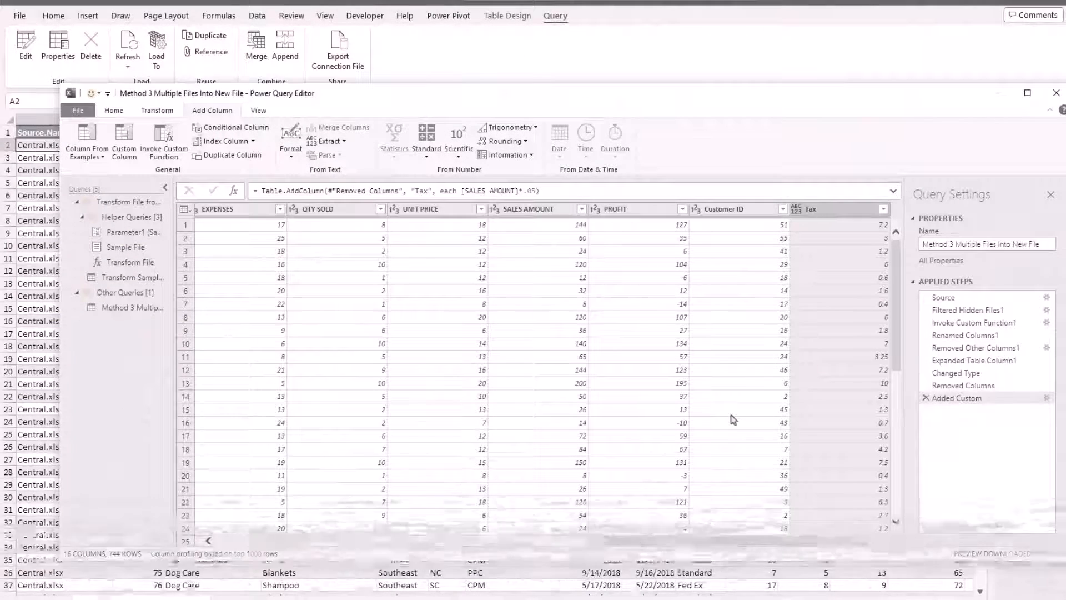